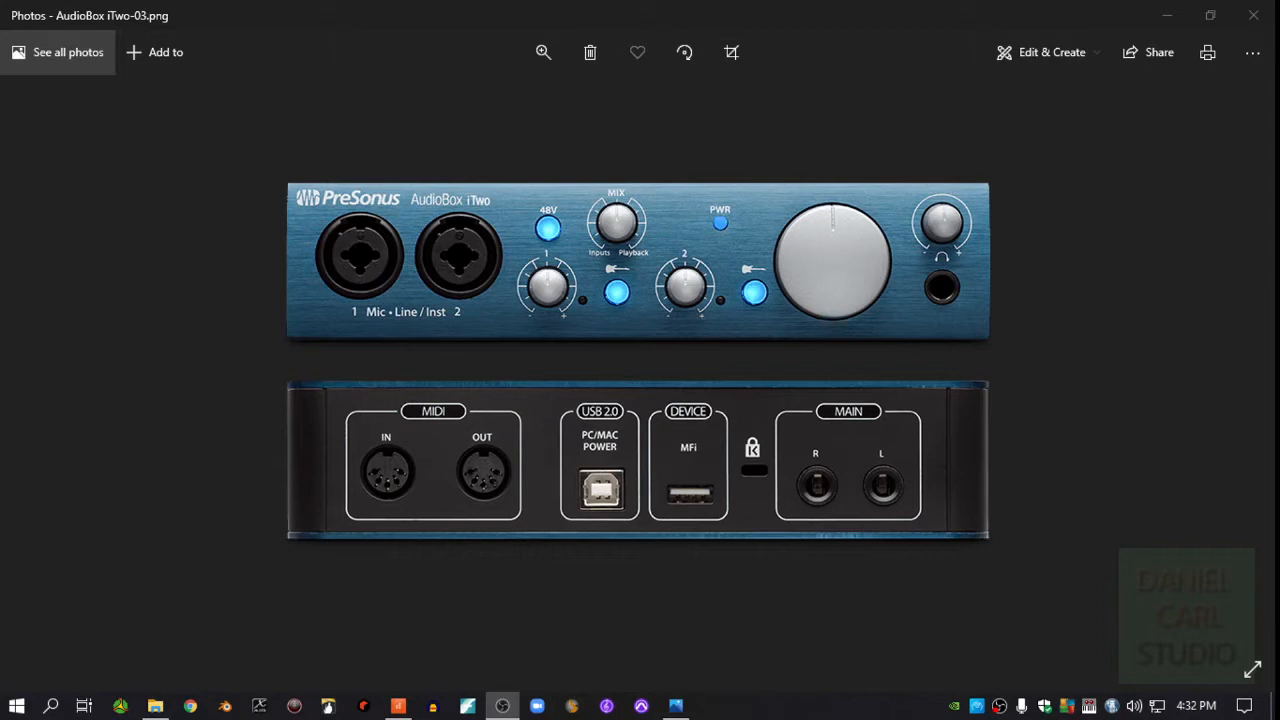
mouse_move(516, 296)
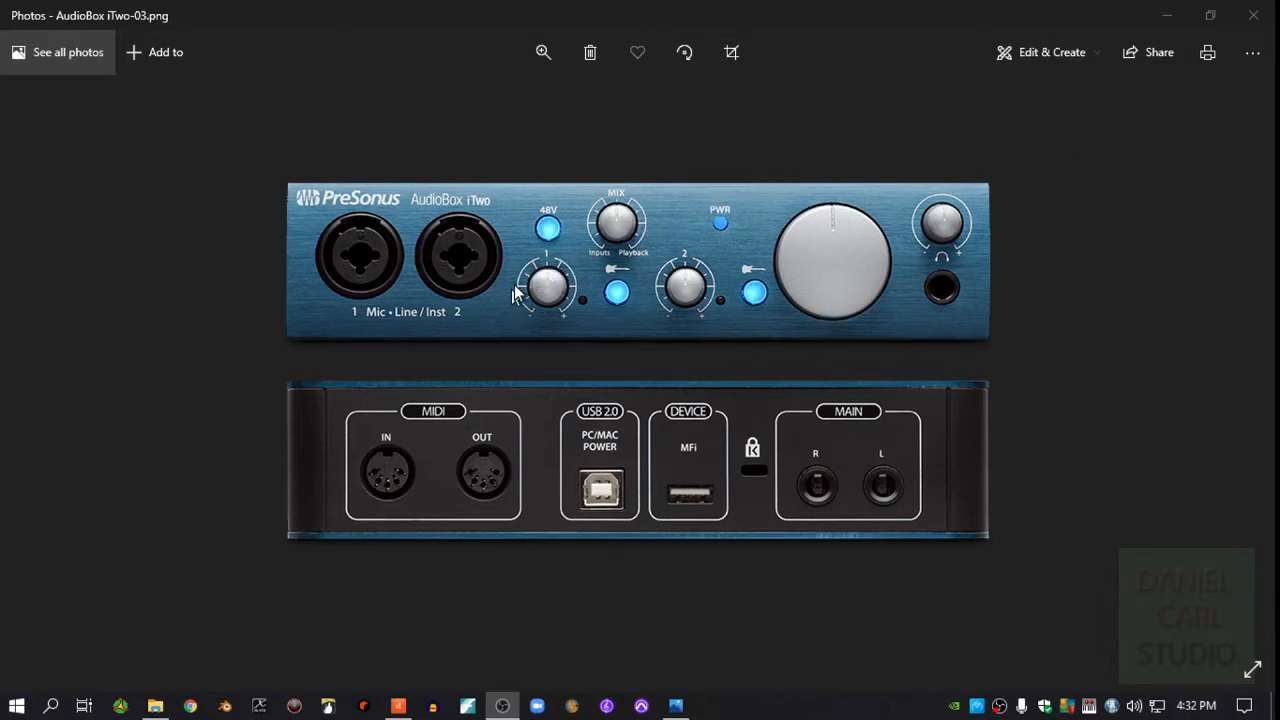
mouse_move(578, 258)
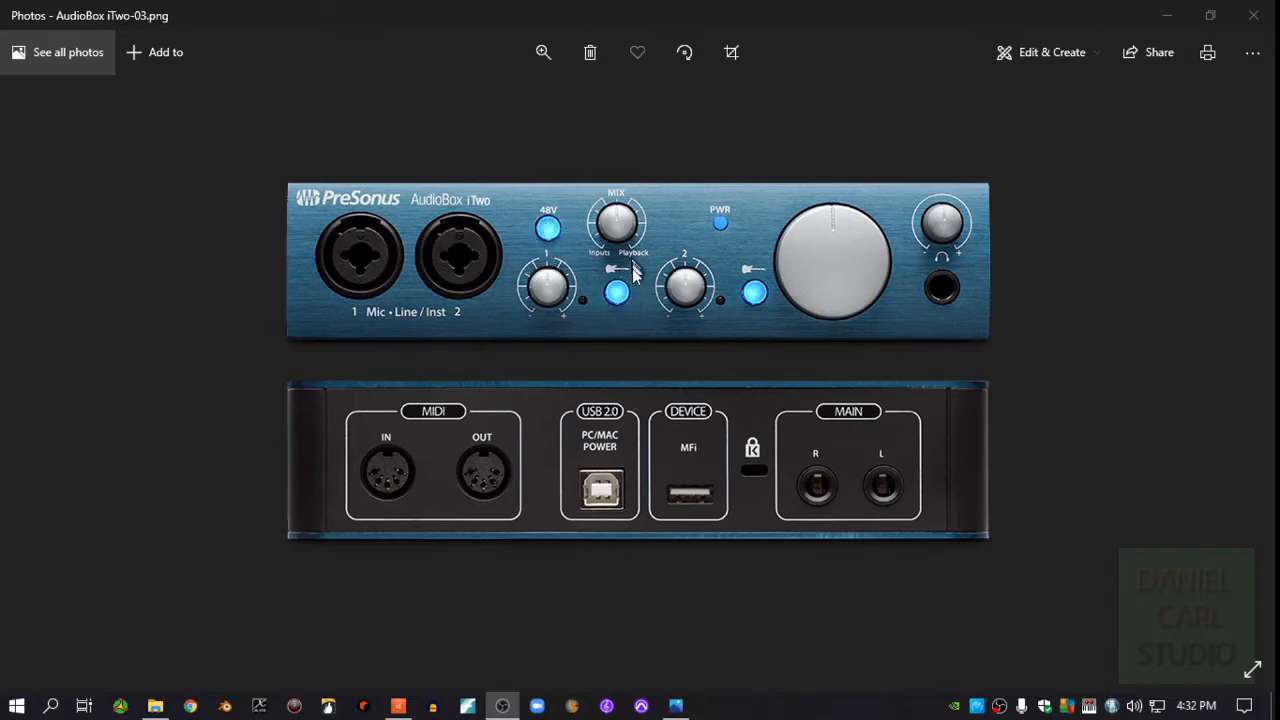
mouse_move(616, 310)
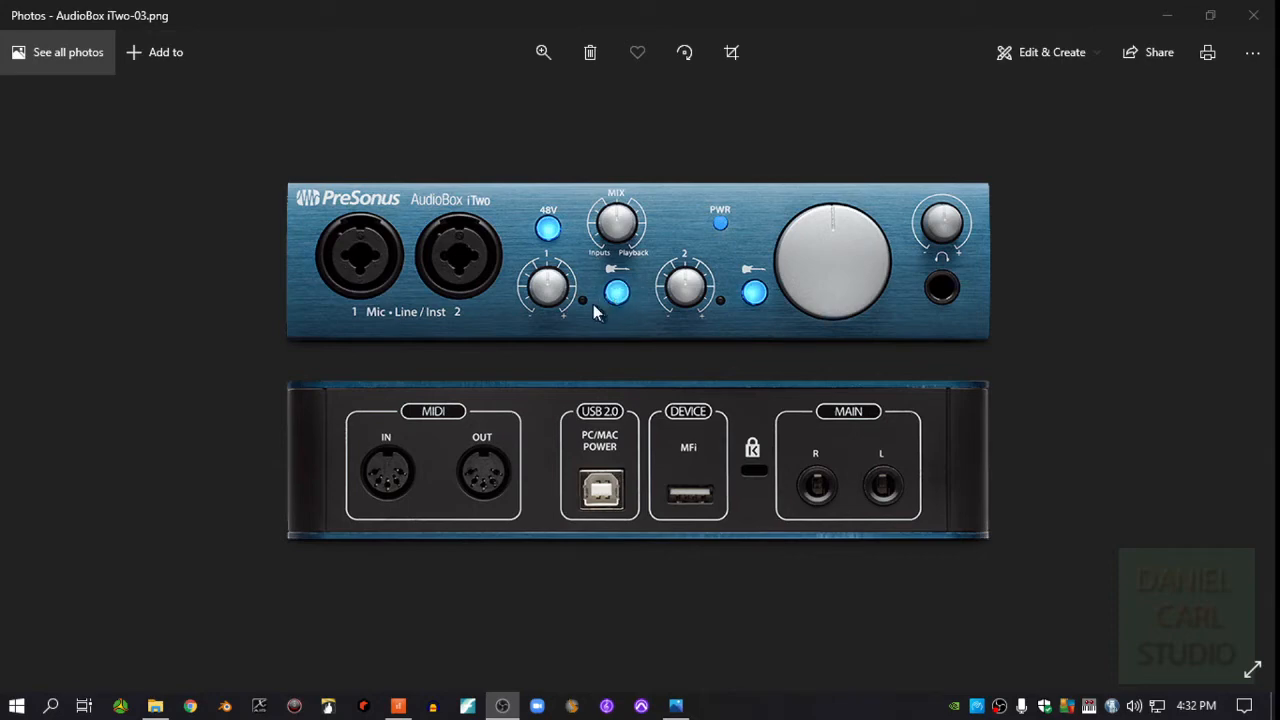
mouse_move(628, 300)
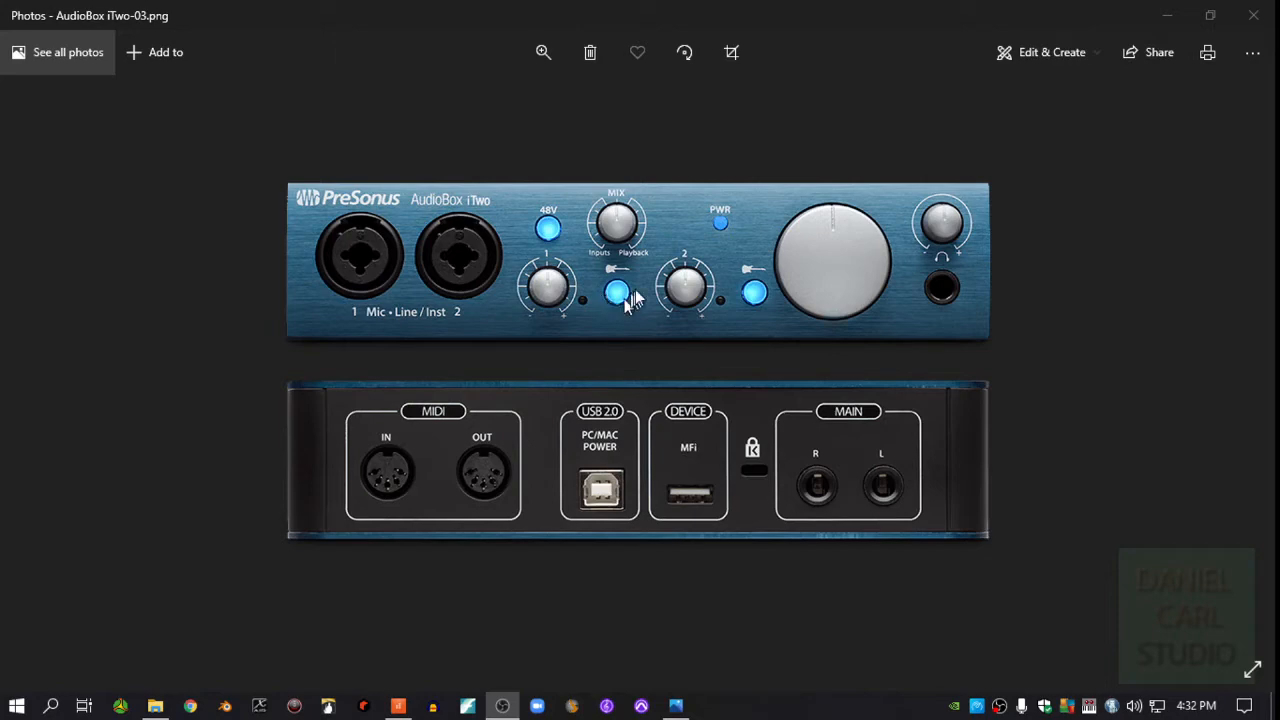
mouse_move(620, 300)
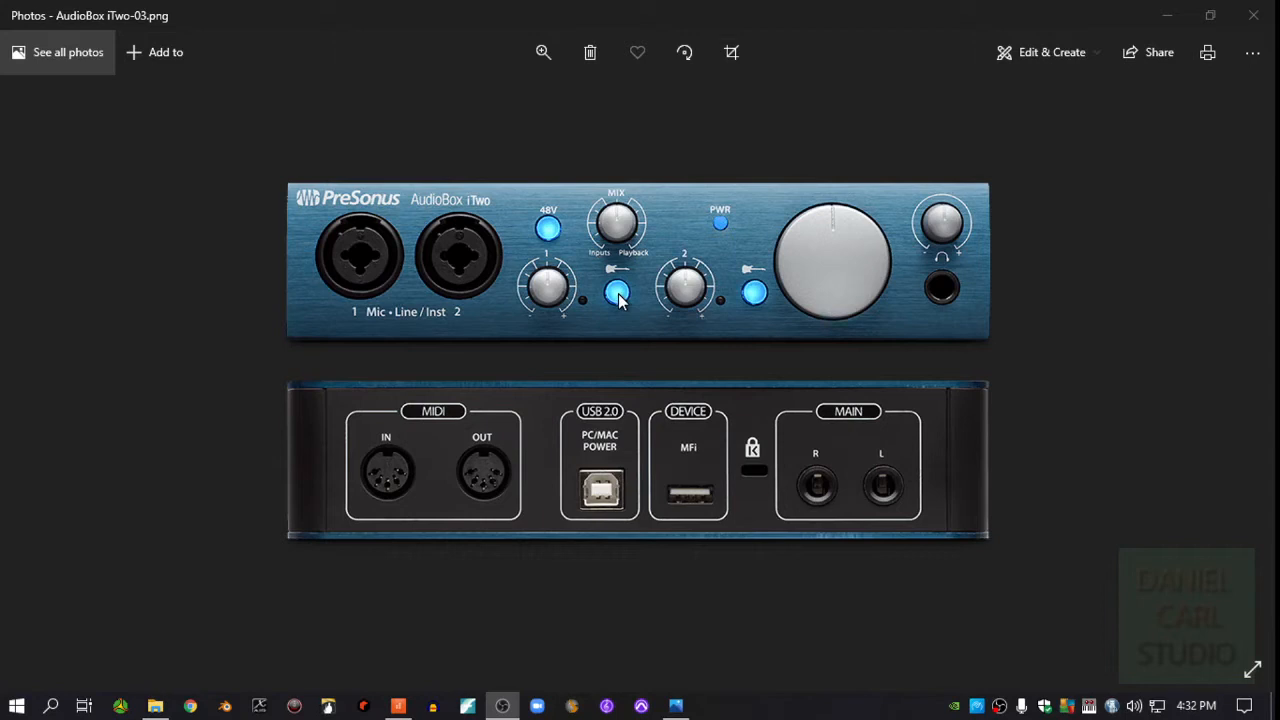
mouse_move(616, 300)
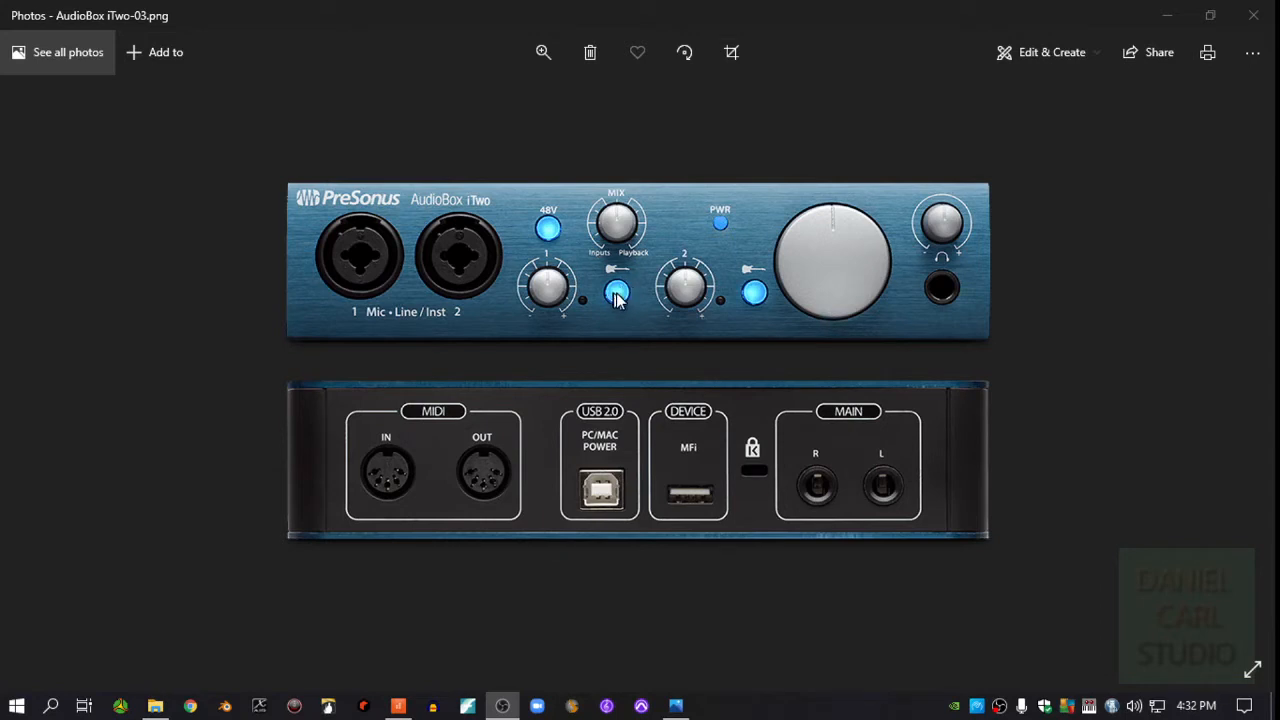
mouse_move(636, 290)
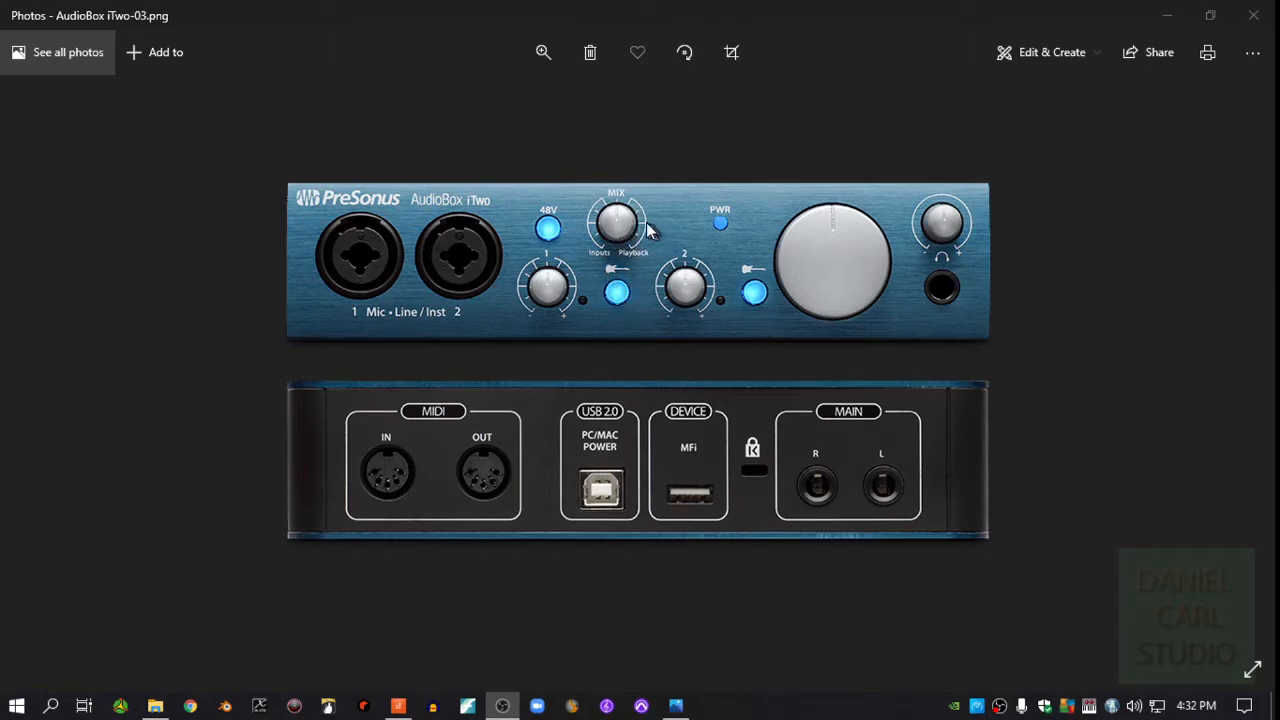
mouse_move(336, 244)
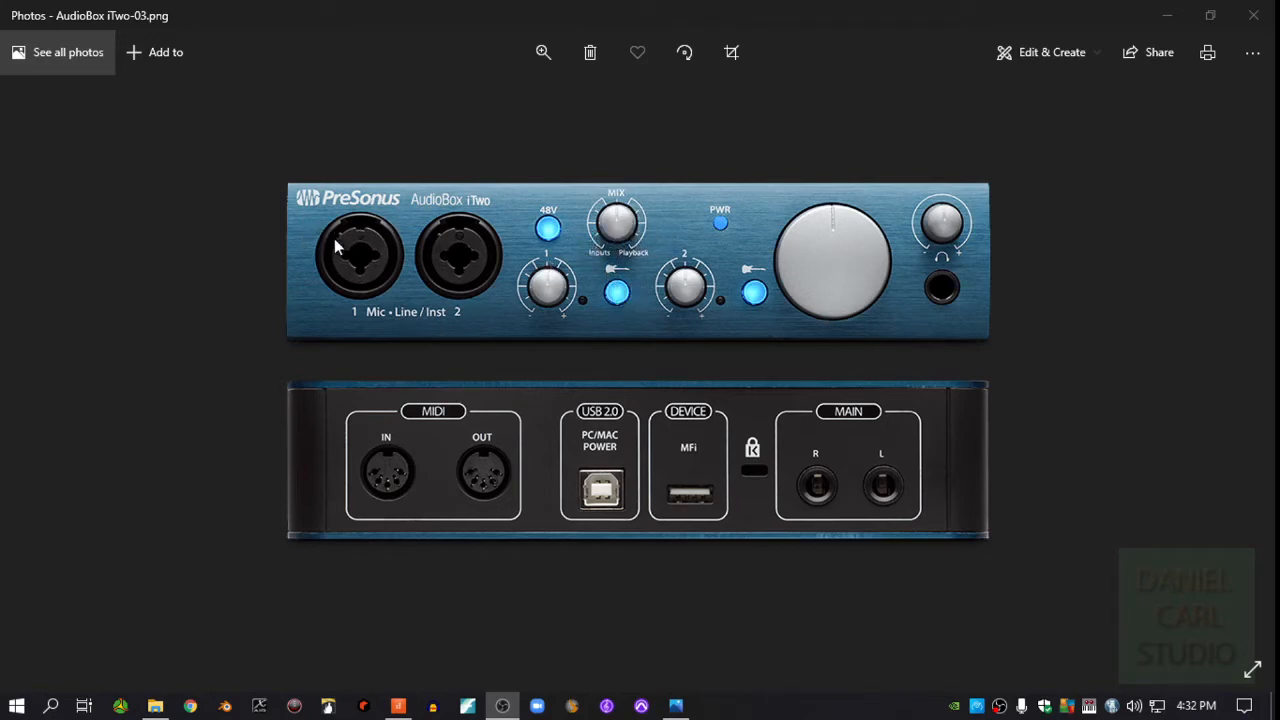
mouse_move(632, 250)
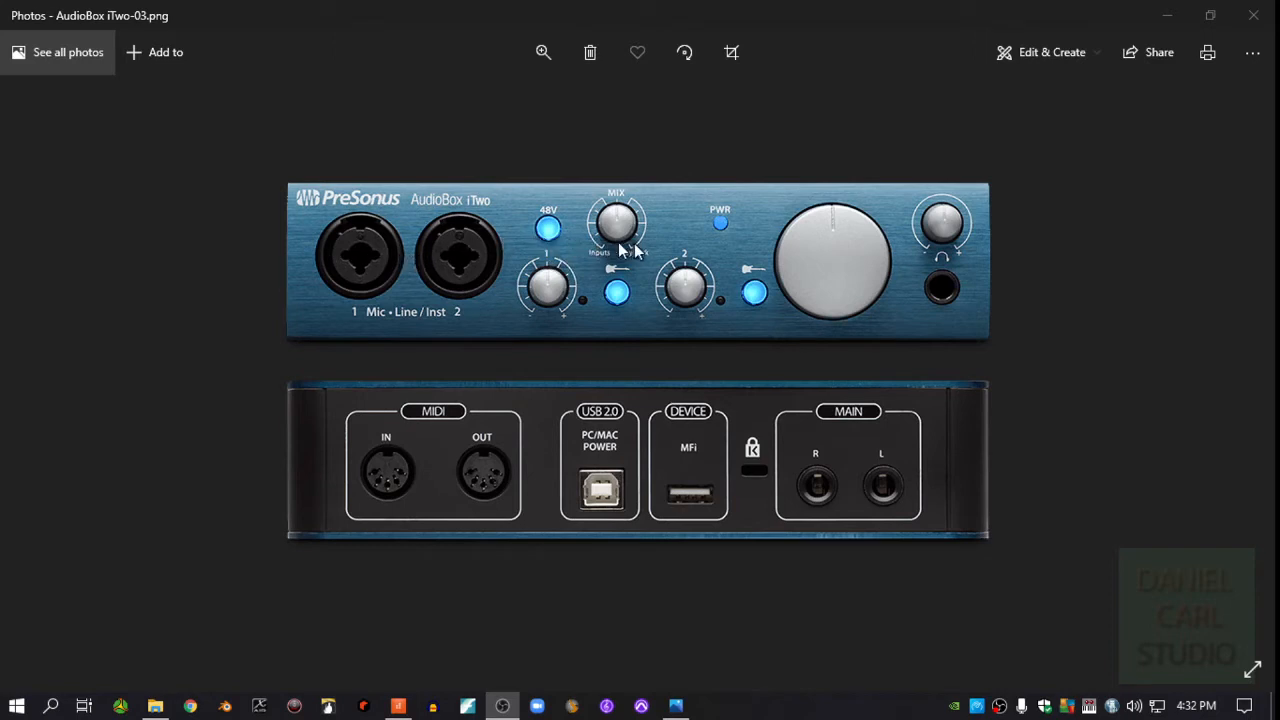
mouse_move(644, 236)
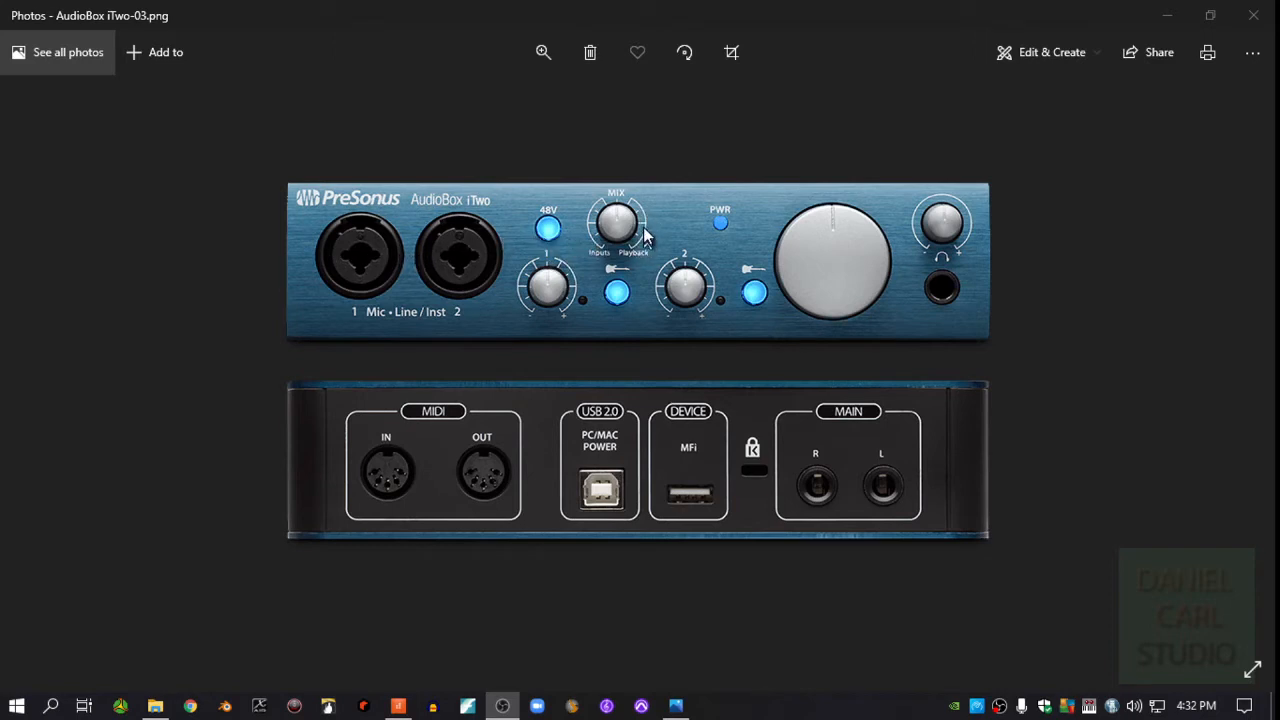
mouse_move(640, 236)
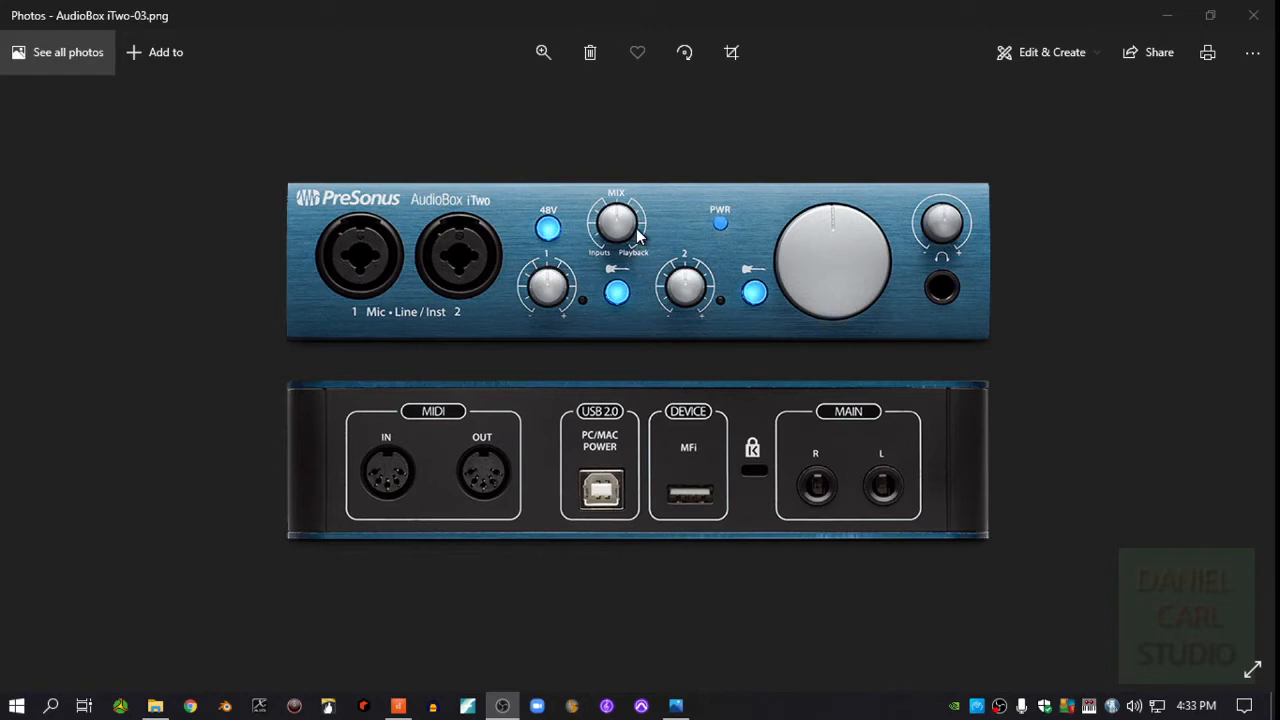
mouse_move(624, 276)
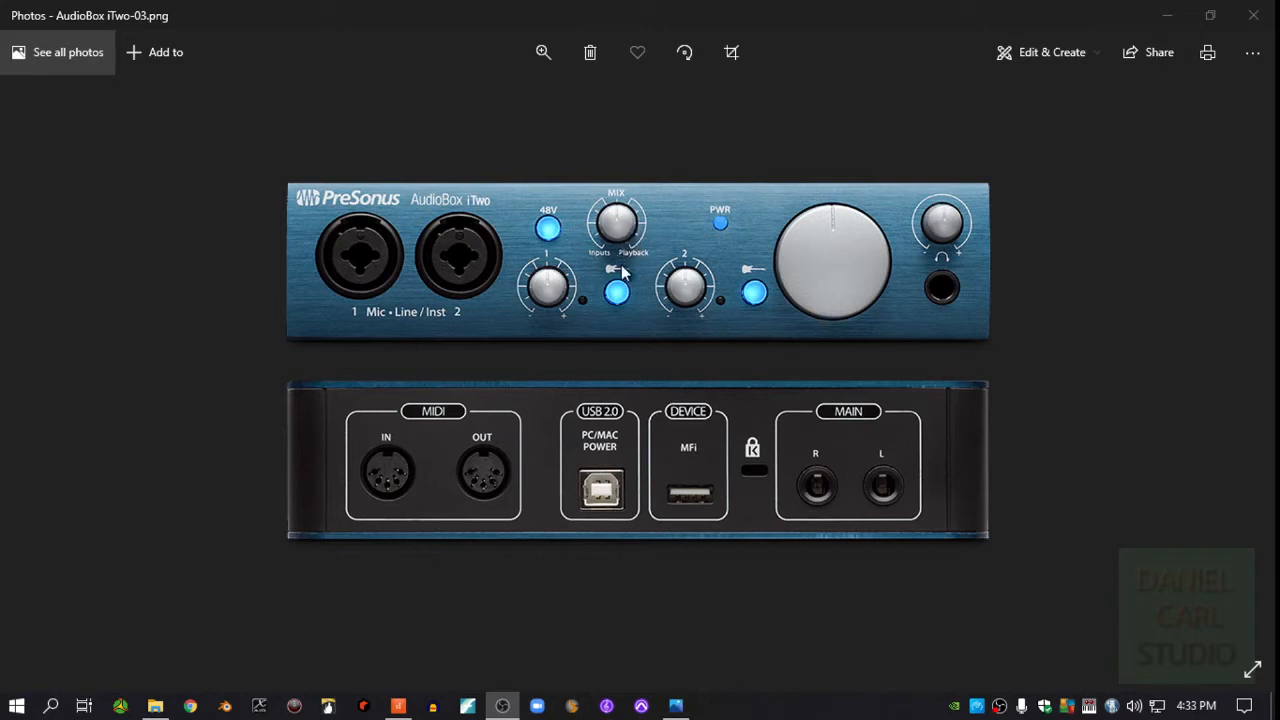
mouse_move(836, 264)
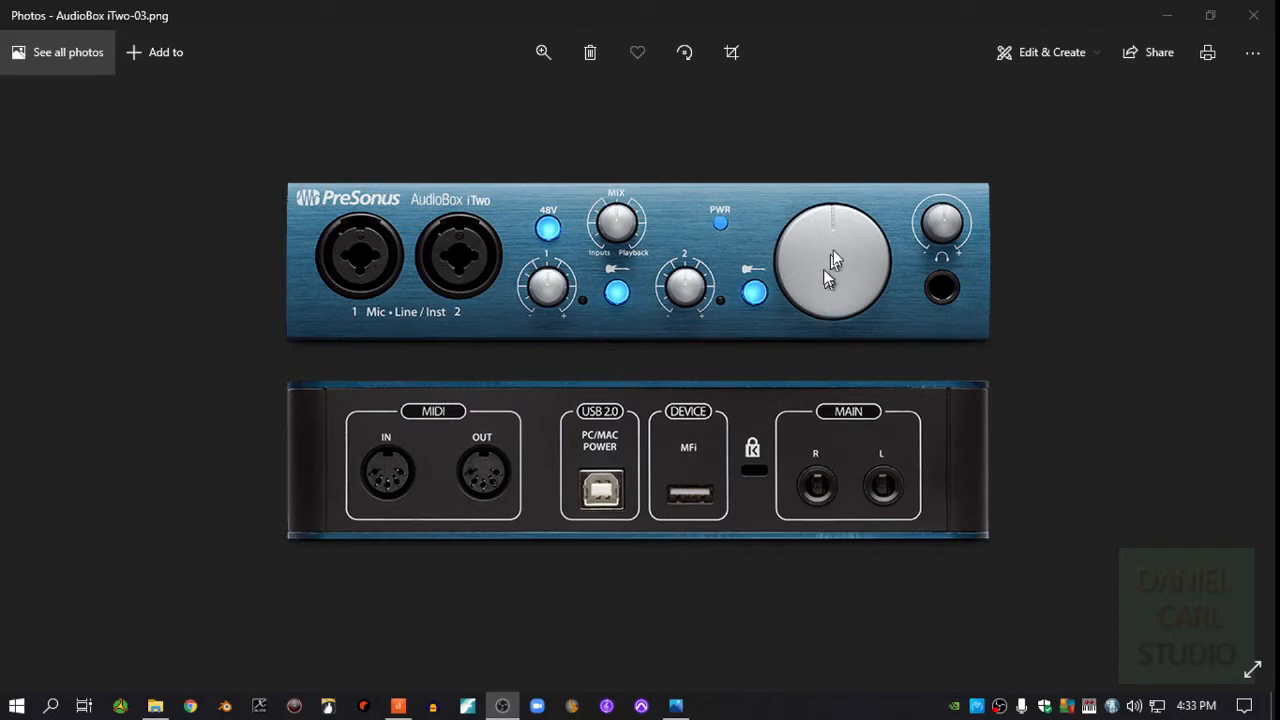
mouse_move(950, 224)
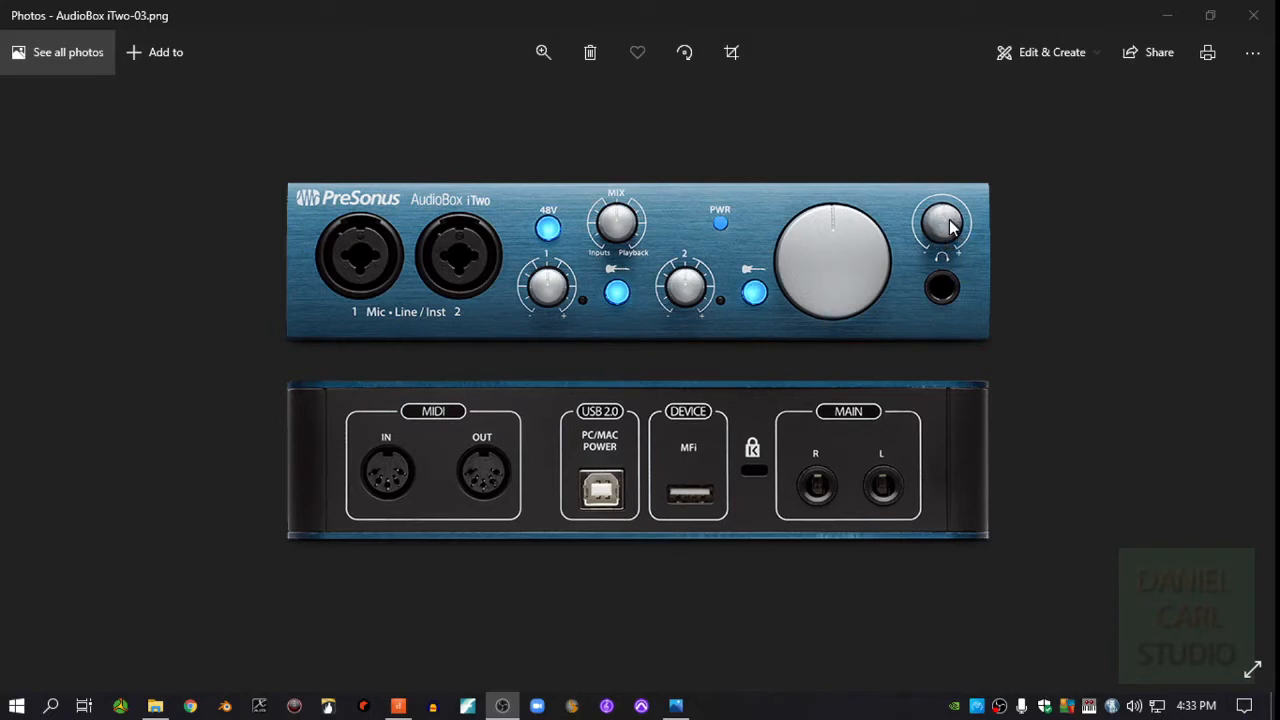
mouse_move(616, 490)
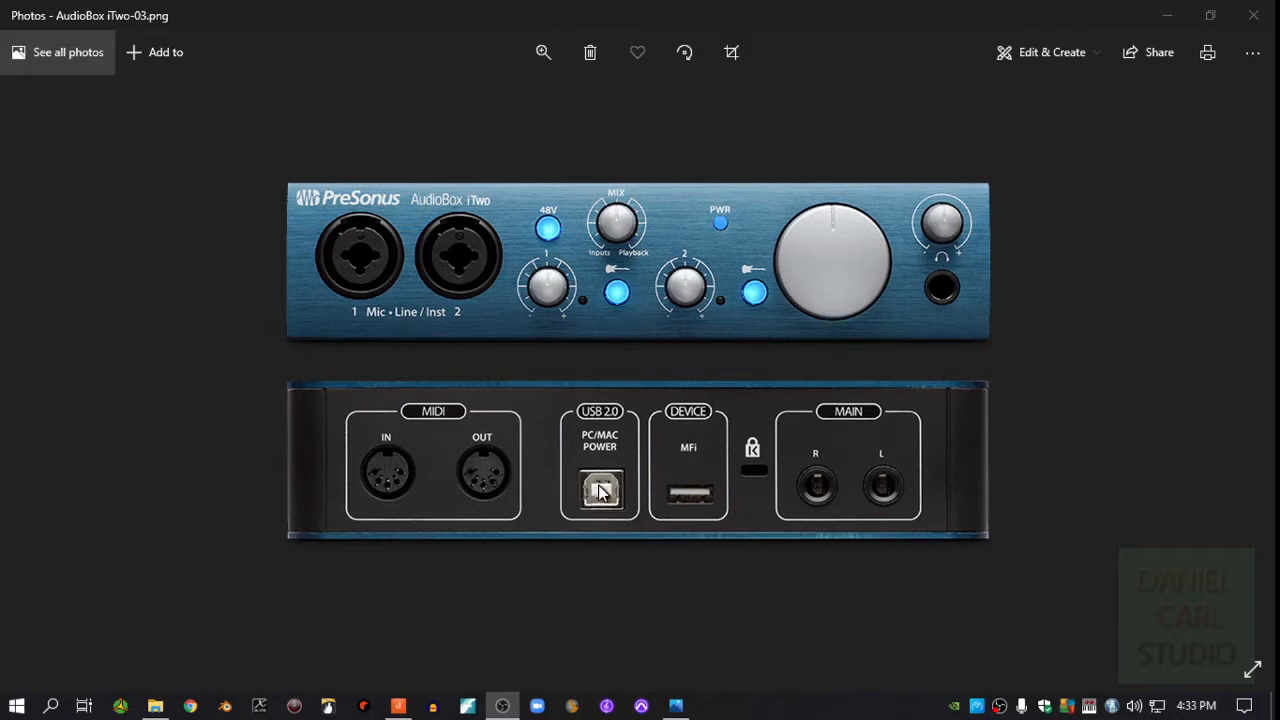
mouse_move(640, 562)
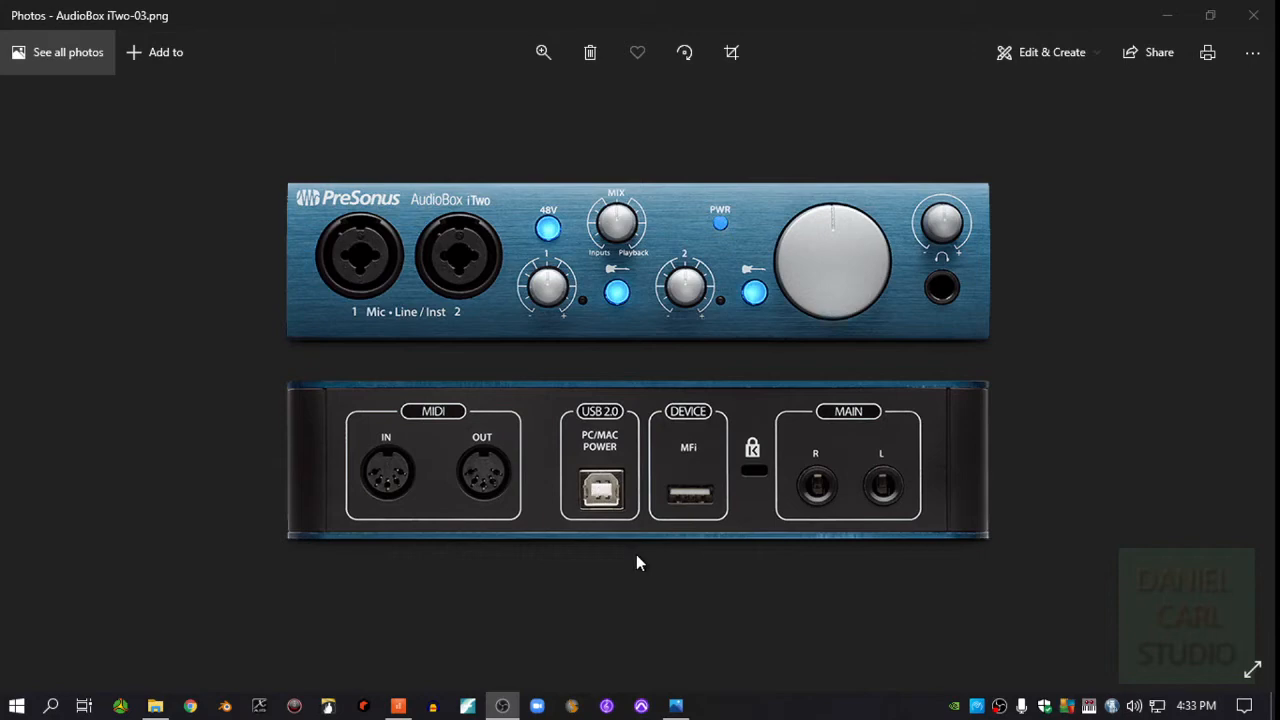
mouse_move(644, 556)
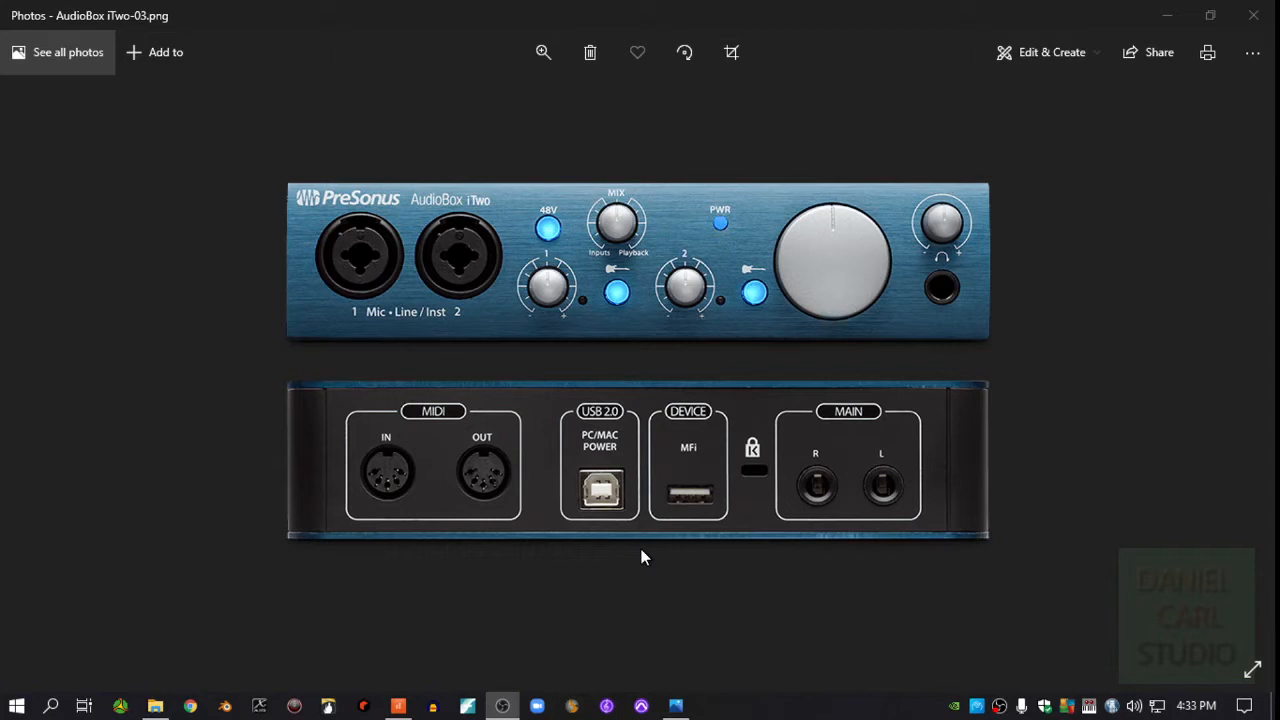
mouse_move(632, 580)
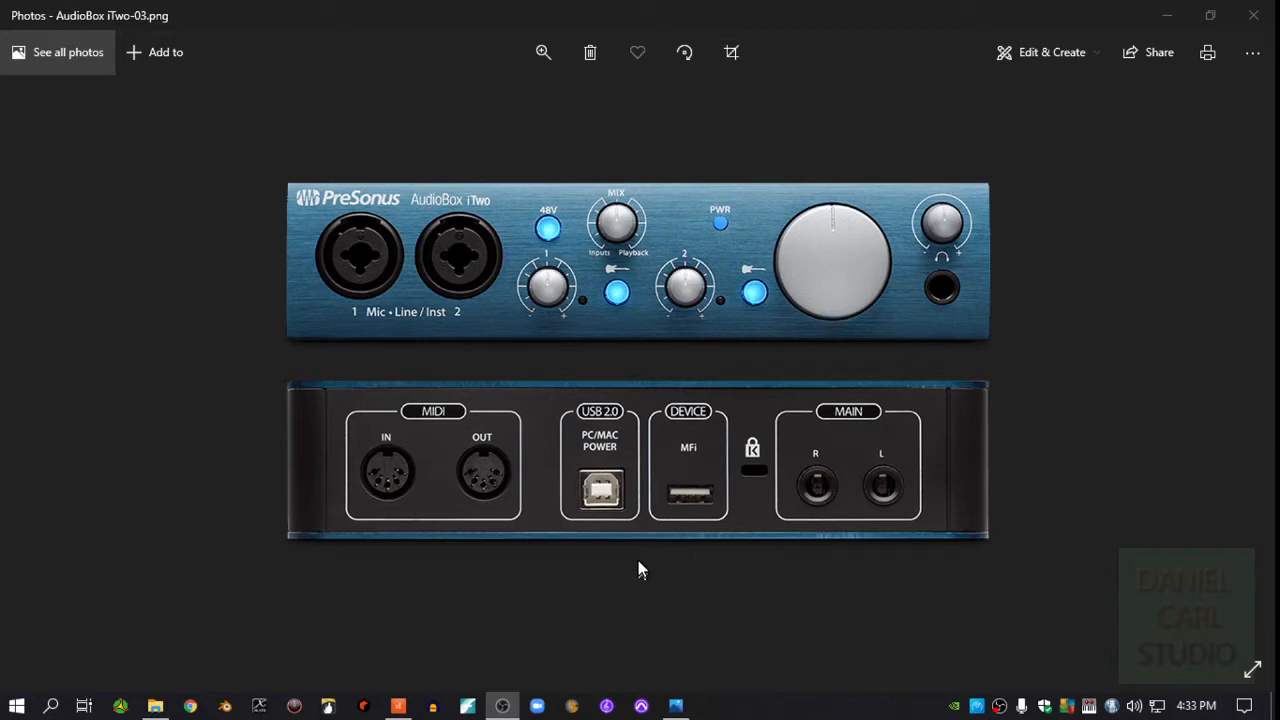
mouse_move(644, 540)
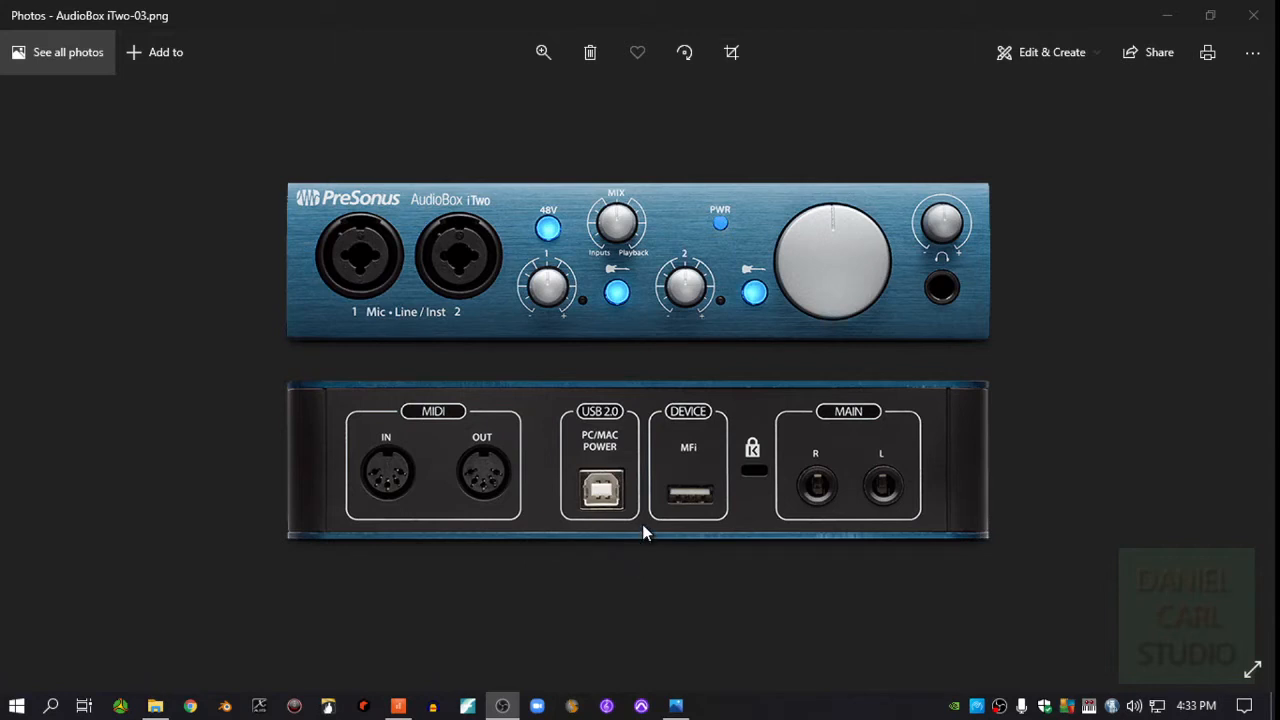
mouse_move(668, 438)
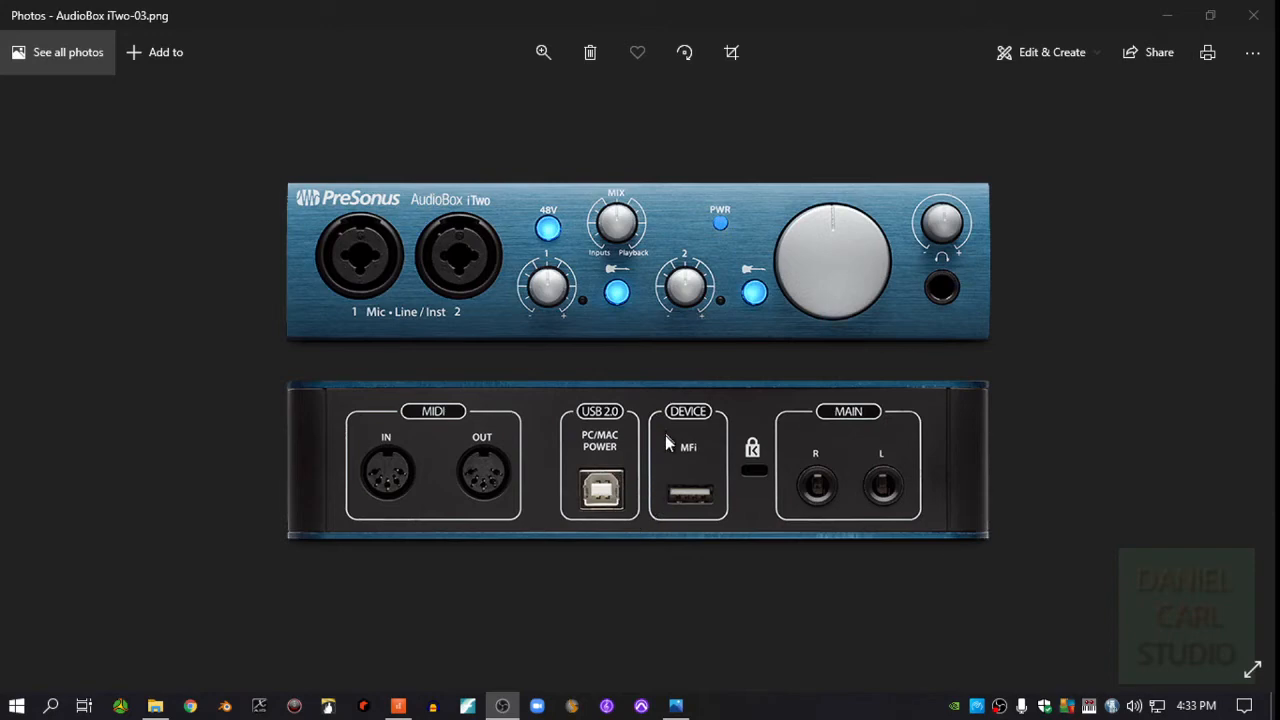
mouse_move(348, 258)
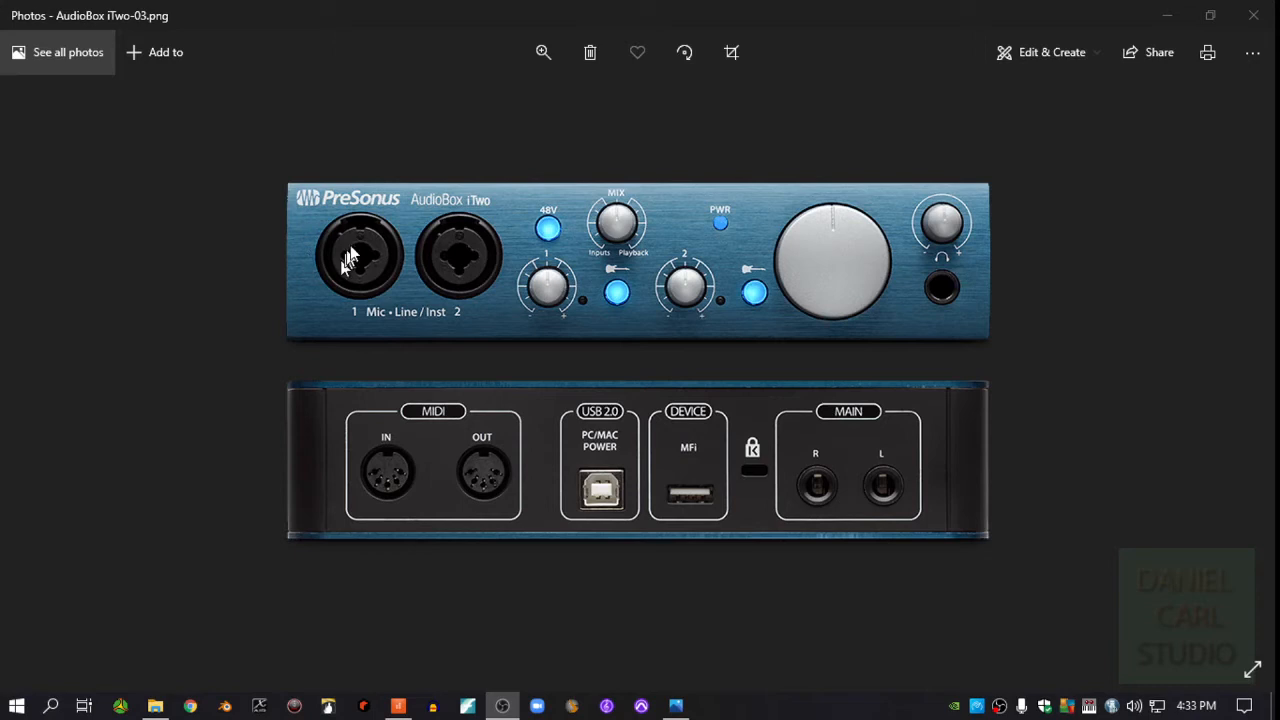
mouse_move(356, 284)
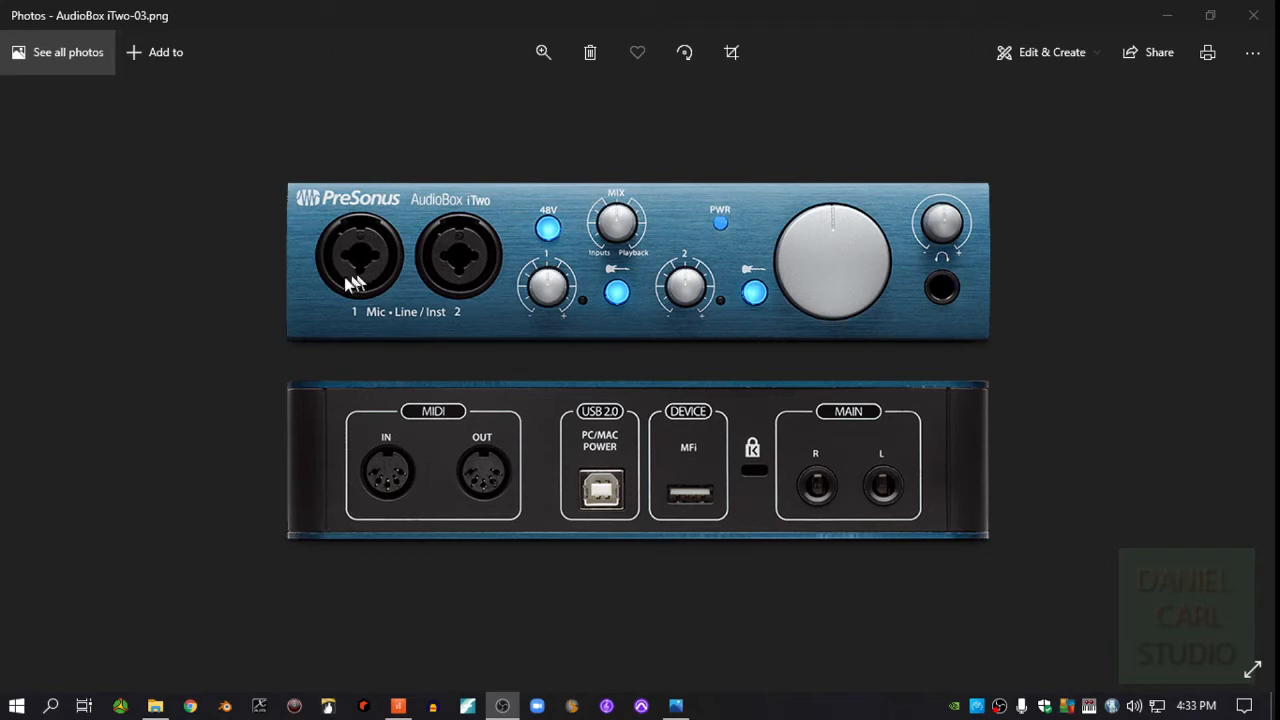
mouse_move(370, 276)
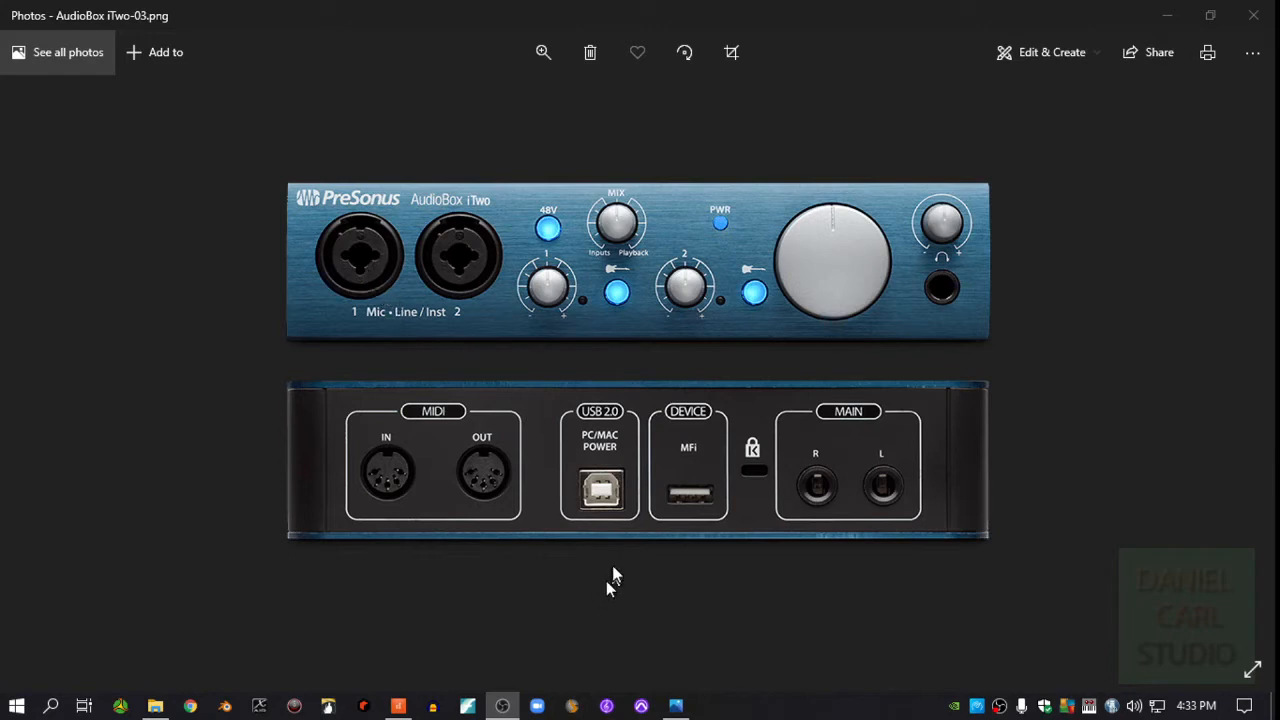
mouse_move(670, 490)
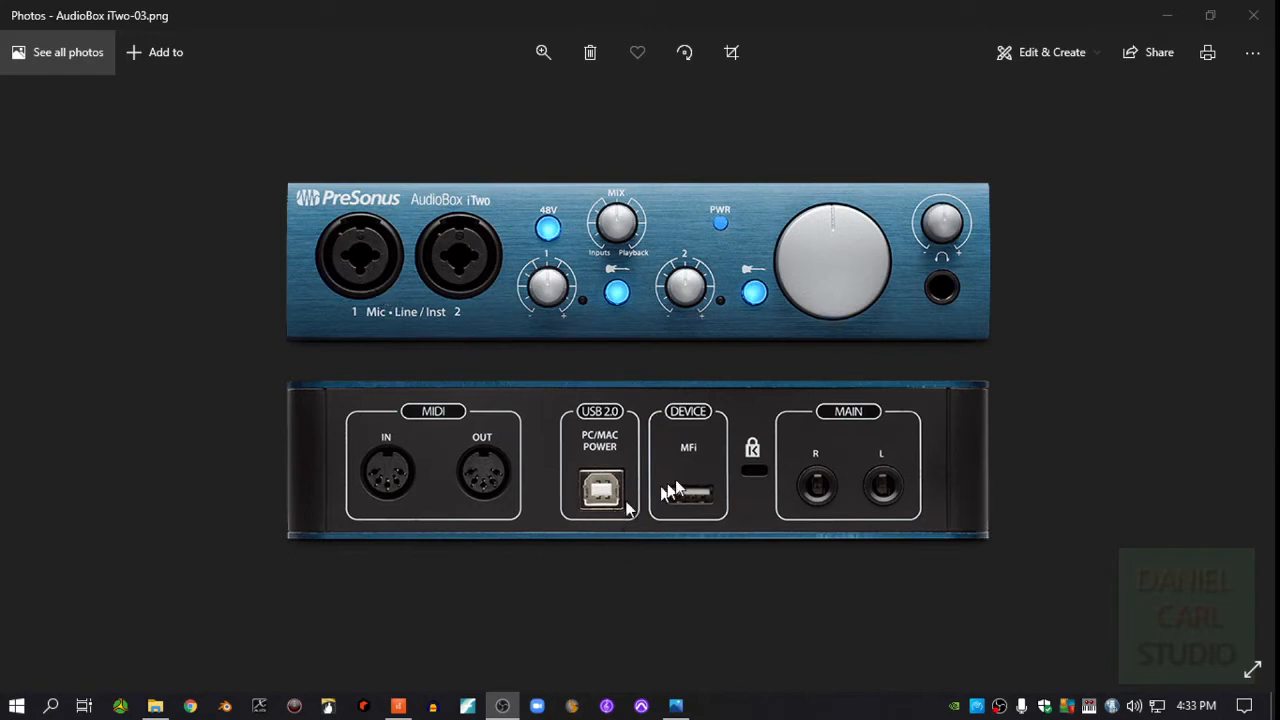
mouse_move(416, 654)
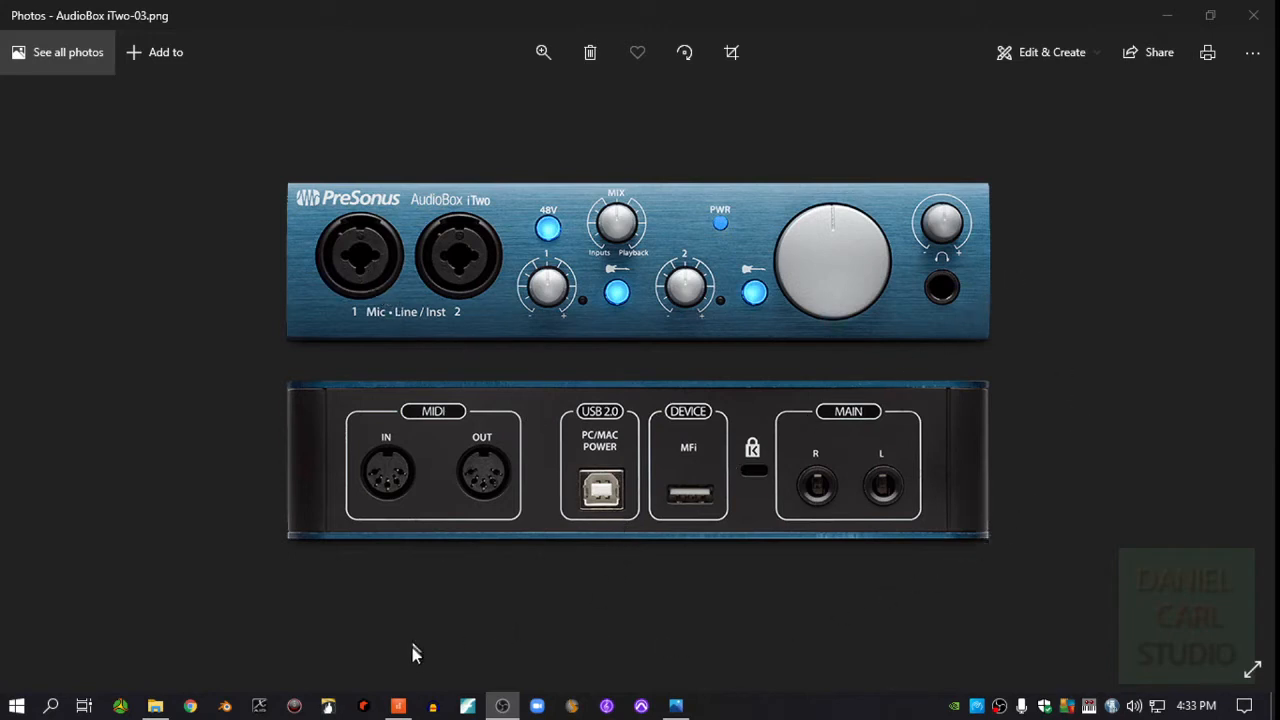
- Bring the Cakewalk project window to the front and maximize it
left_click(398, 706)
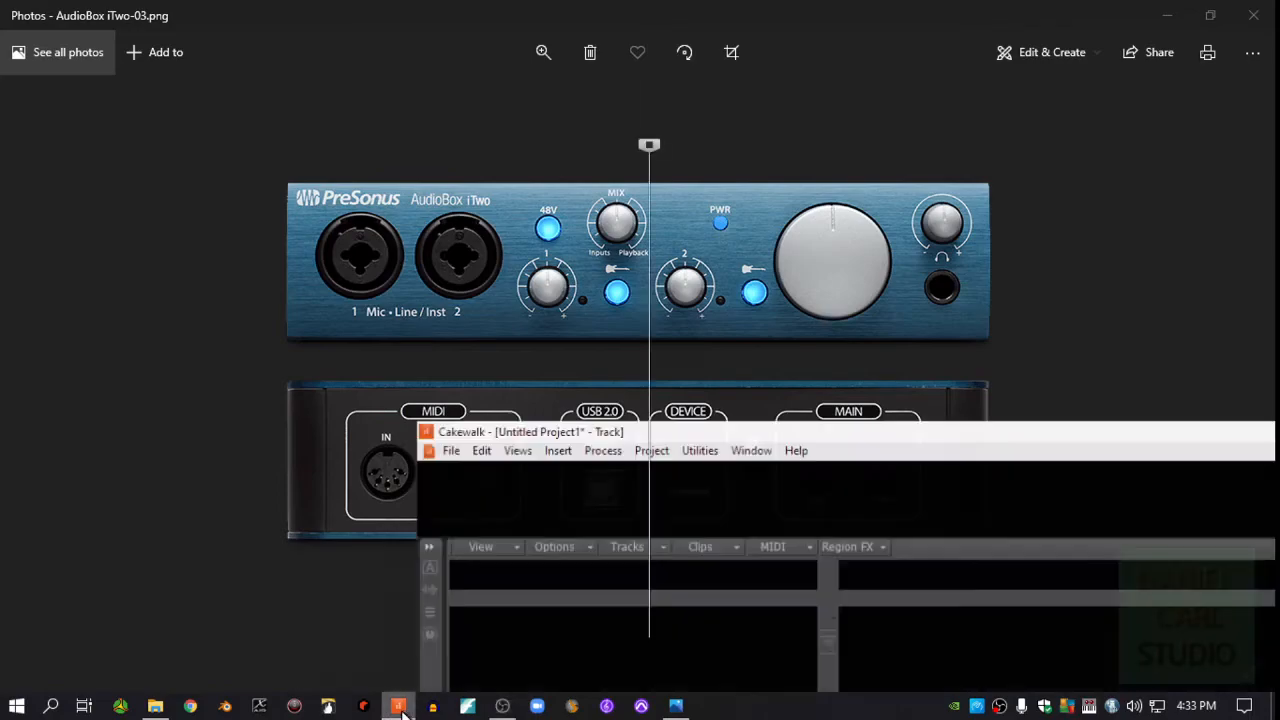
left_click(398, 708)
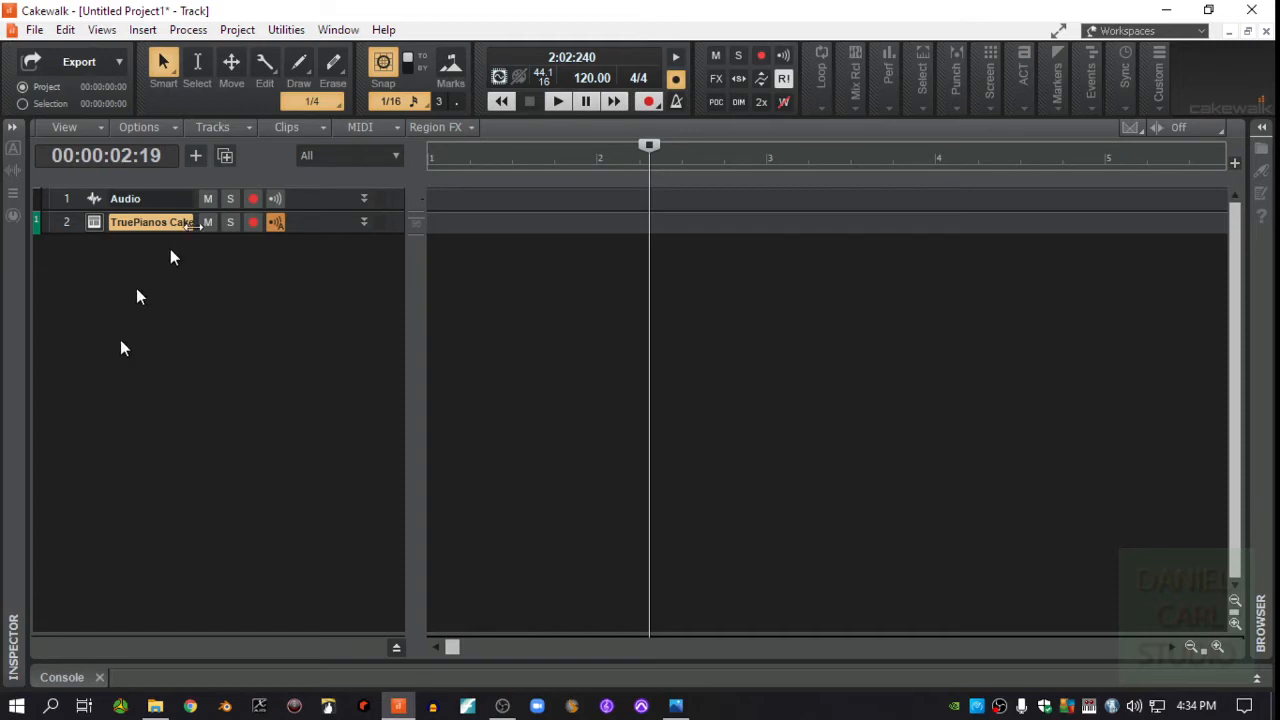
mouse_move(160, 298)
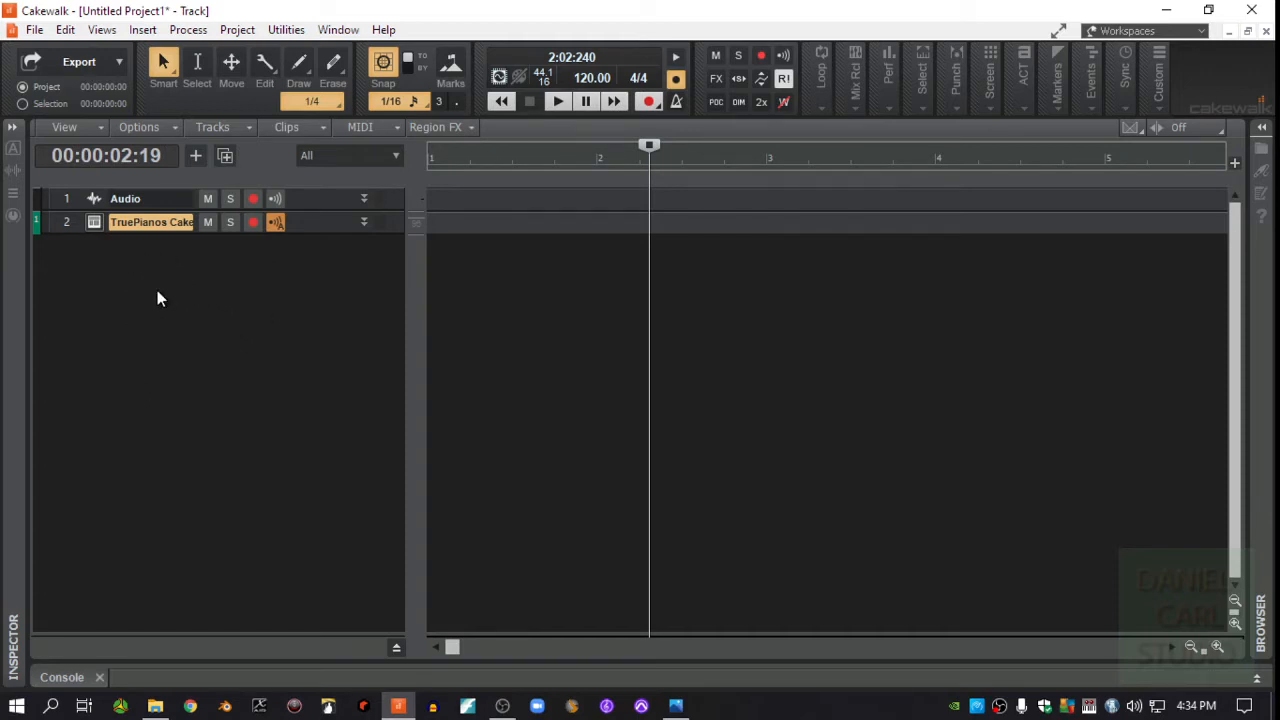
- Add a new empty track, Track 3, below the Audio and TruePianos tracks
right_click(160, 298)
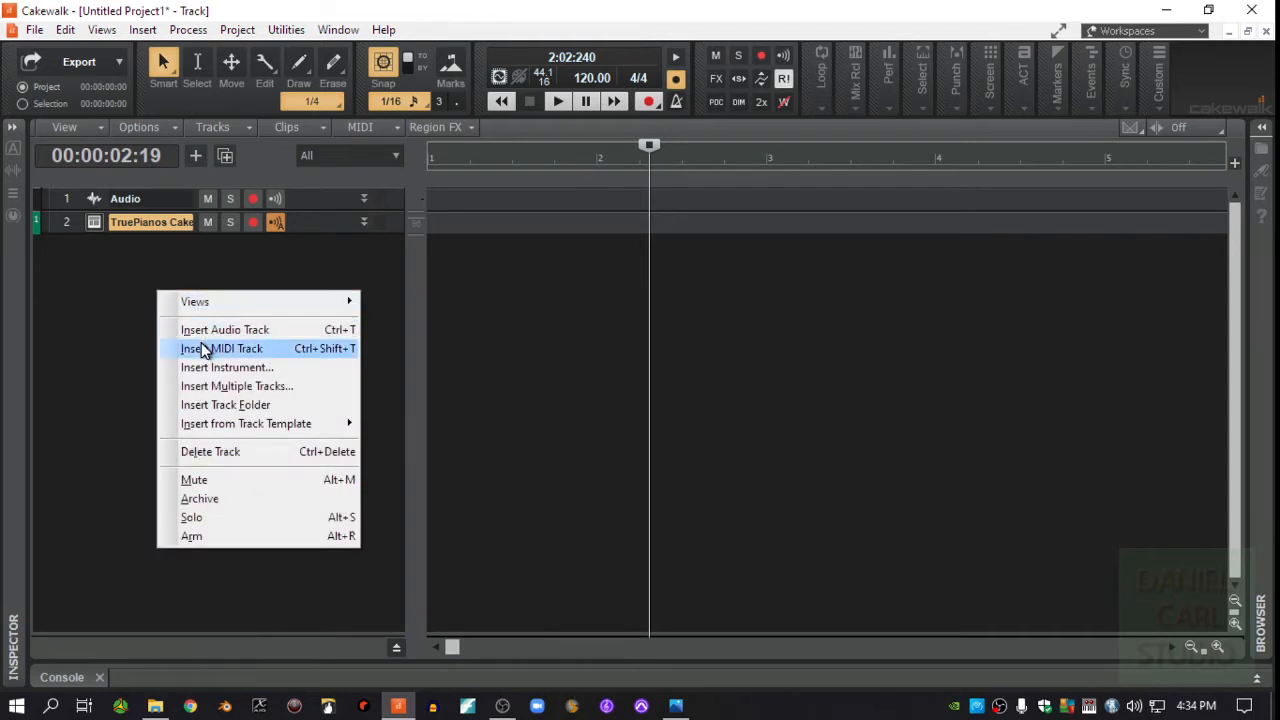
left_click(224, 328)
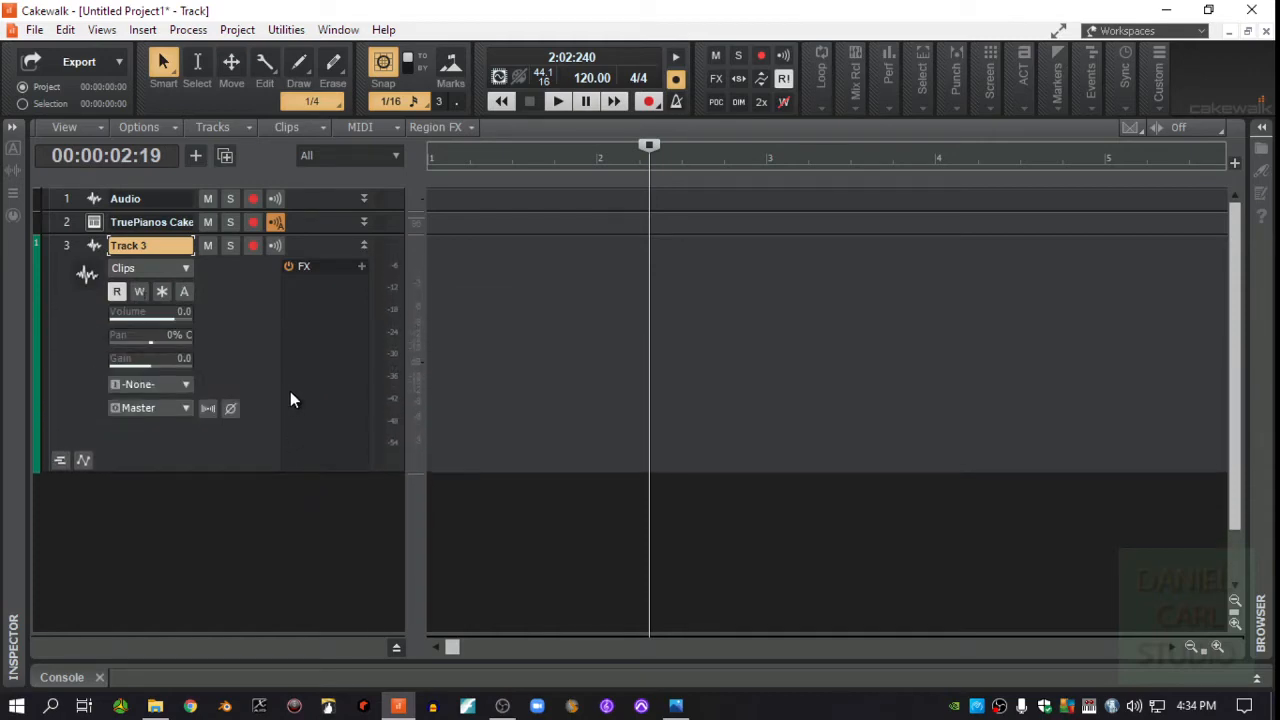
mouse_move(240, 338)
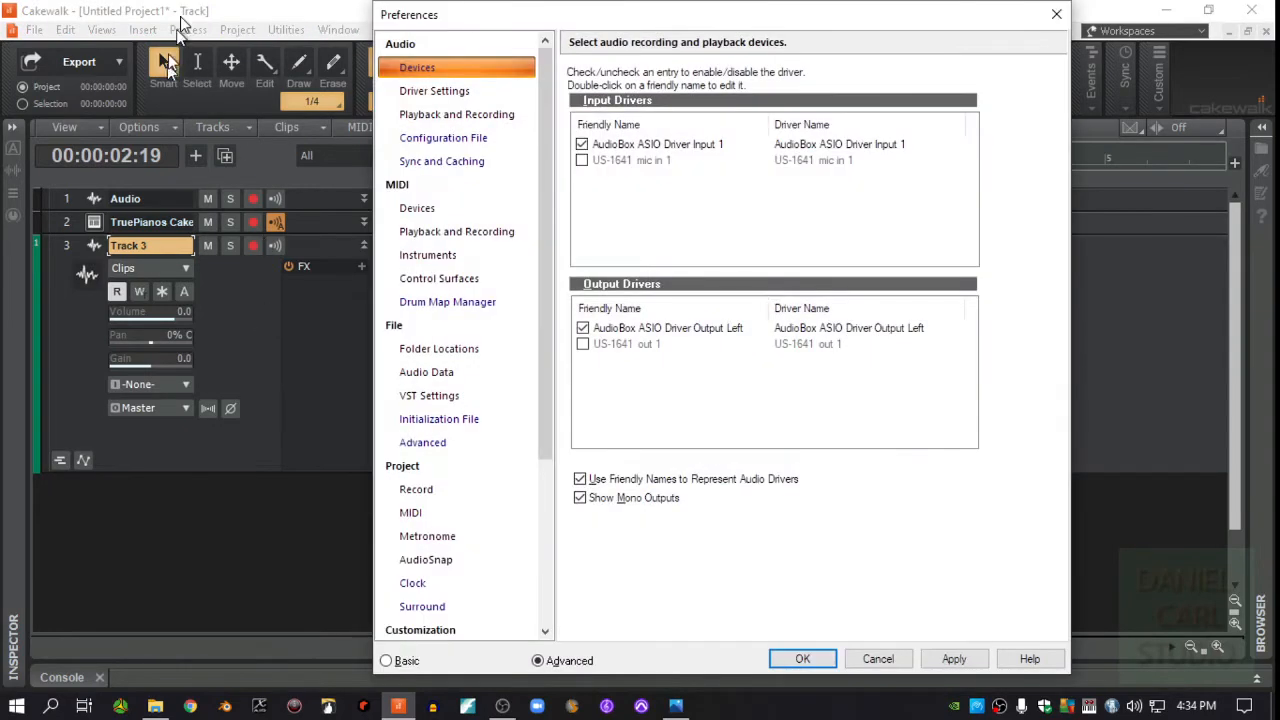
mouse_move(68, 32)
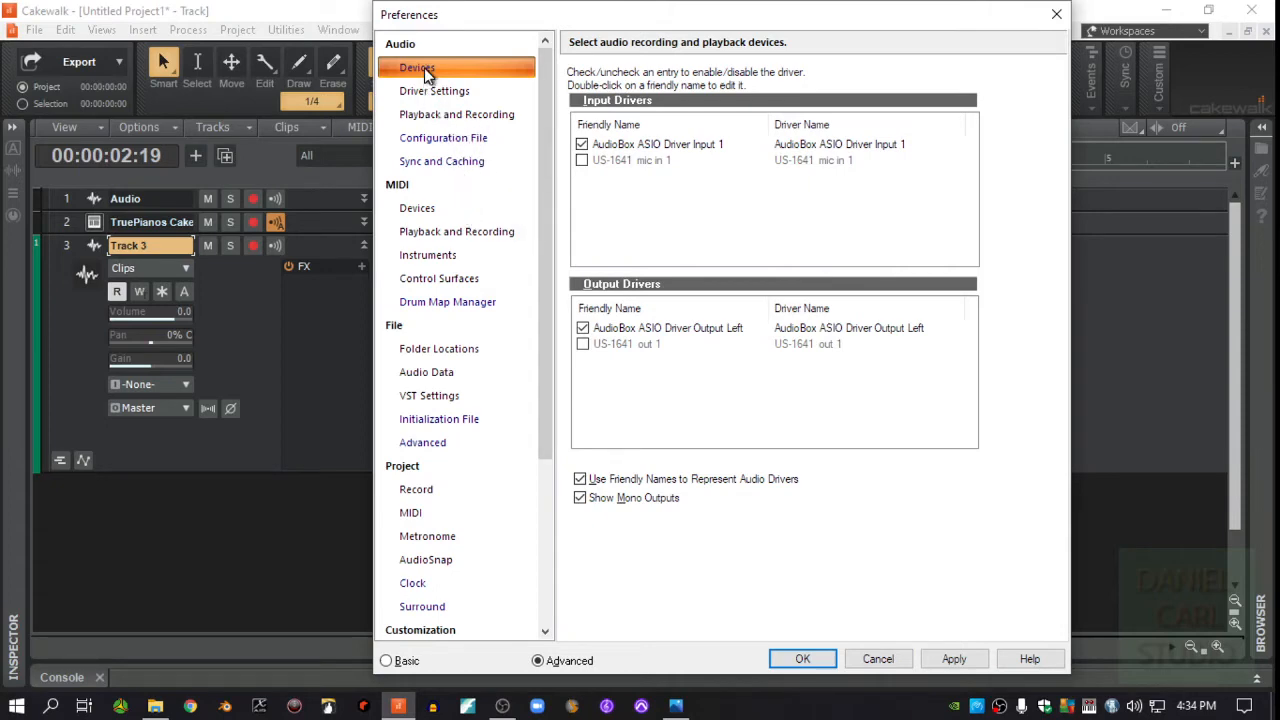
mouse_move(604, 148)
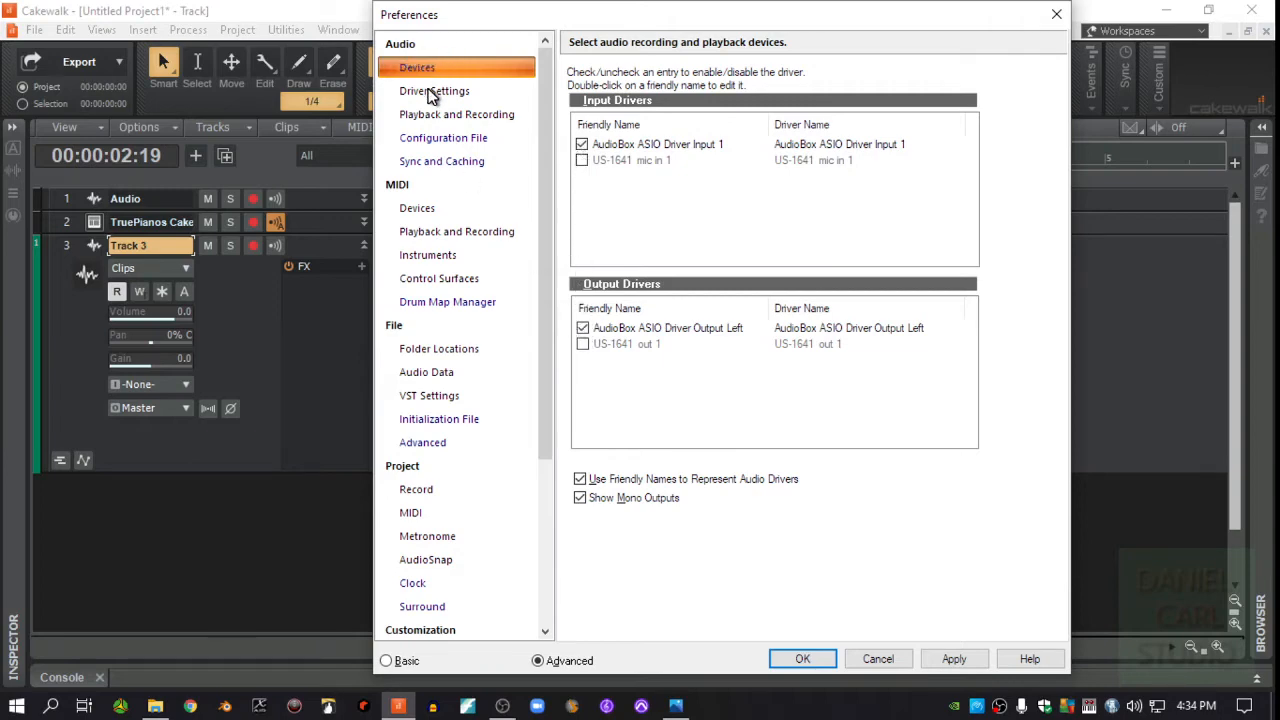
- Keep AudioBox ASIO Driver Output Left as playback timing master in Driver Settings
left_click(434, 92)
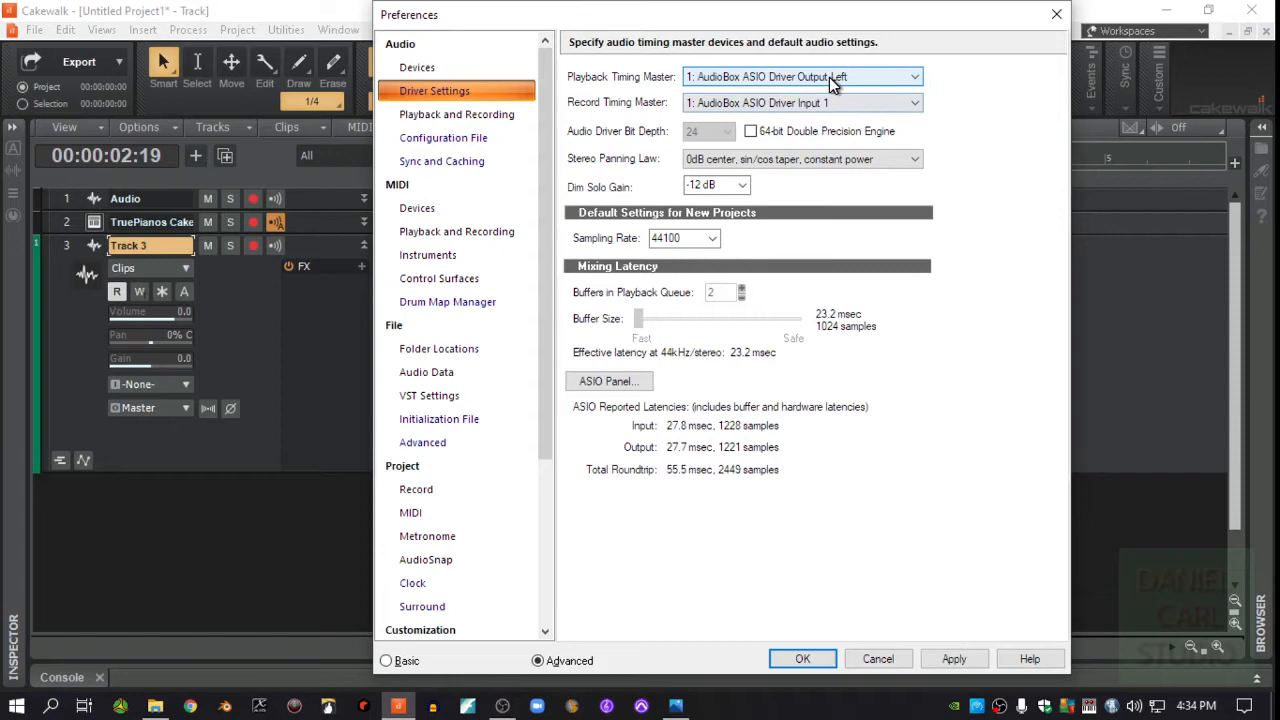
mouse_move(780, 90)
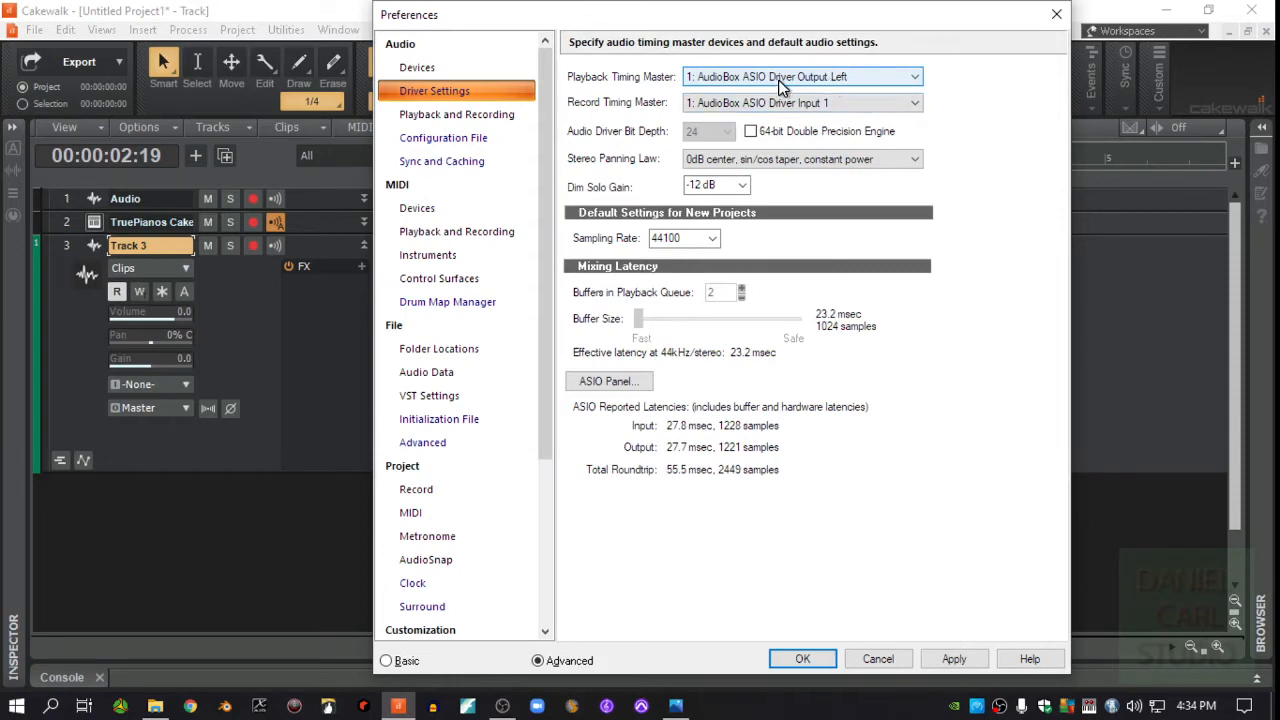
left_click(912, 76)
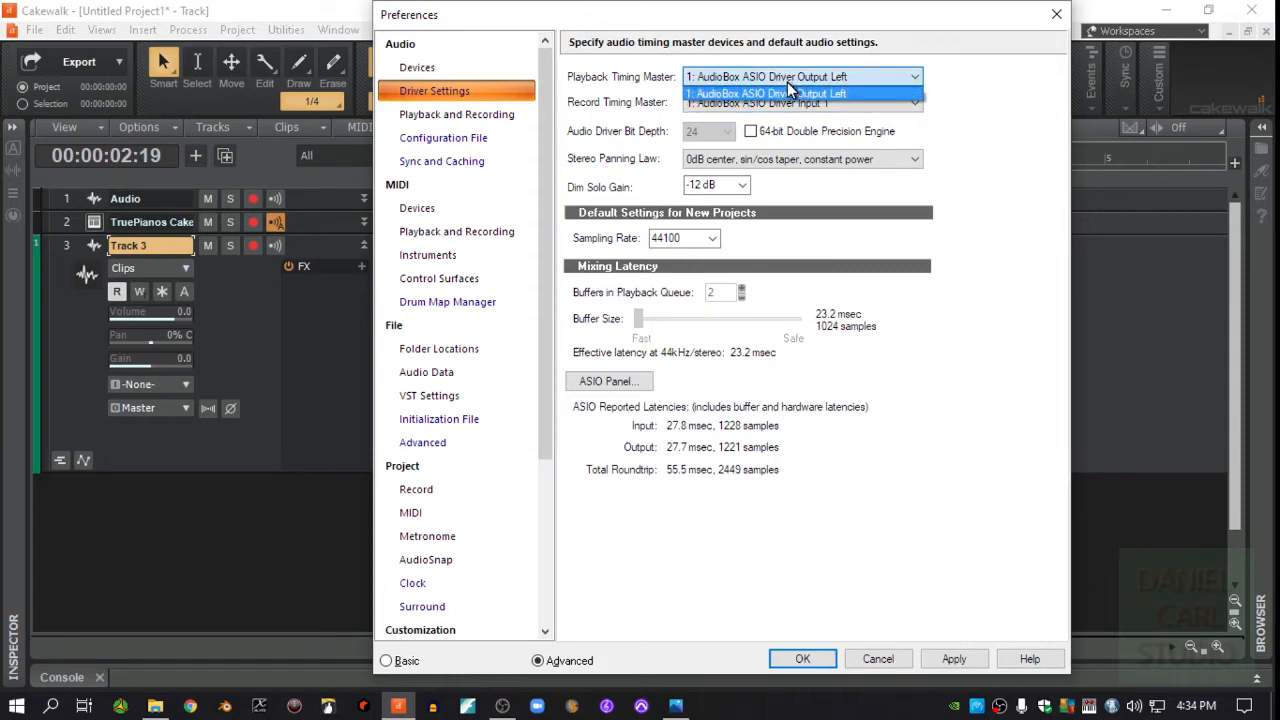
left_click(764, 94)
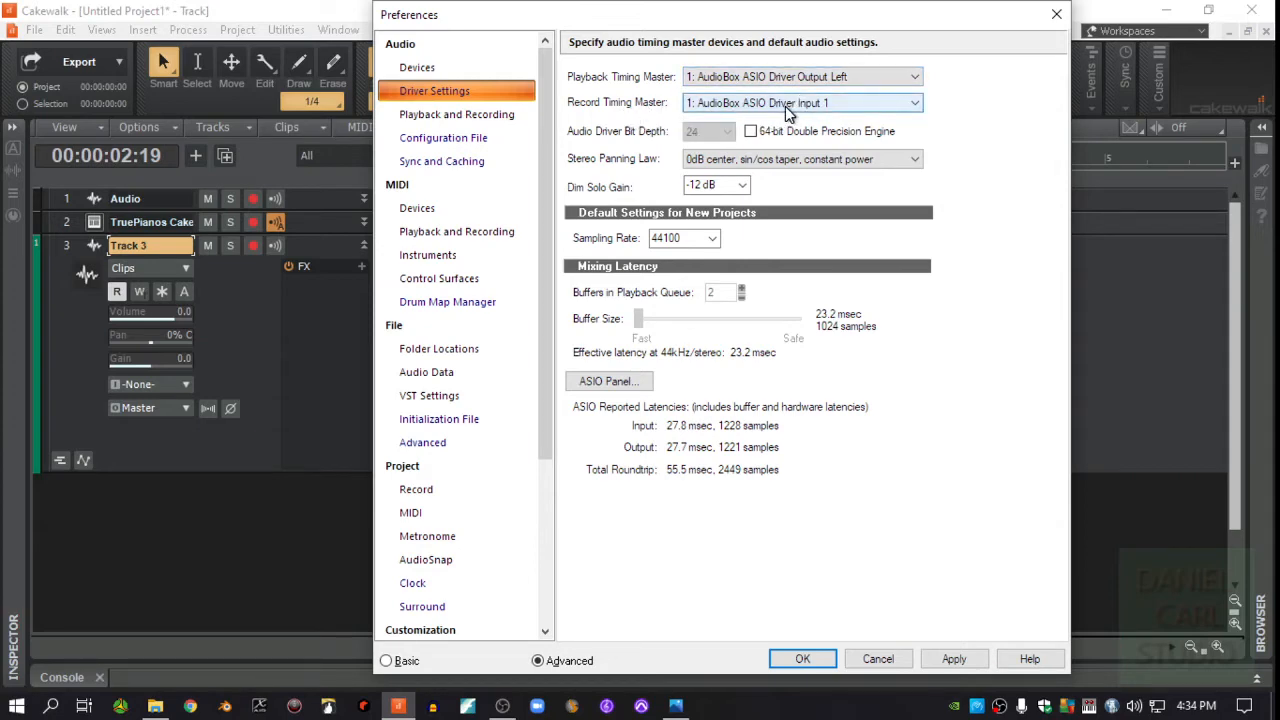
mouse_move(792, 250)
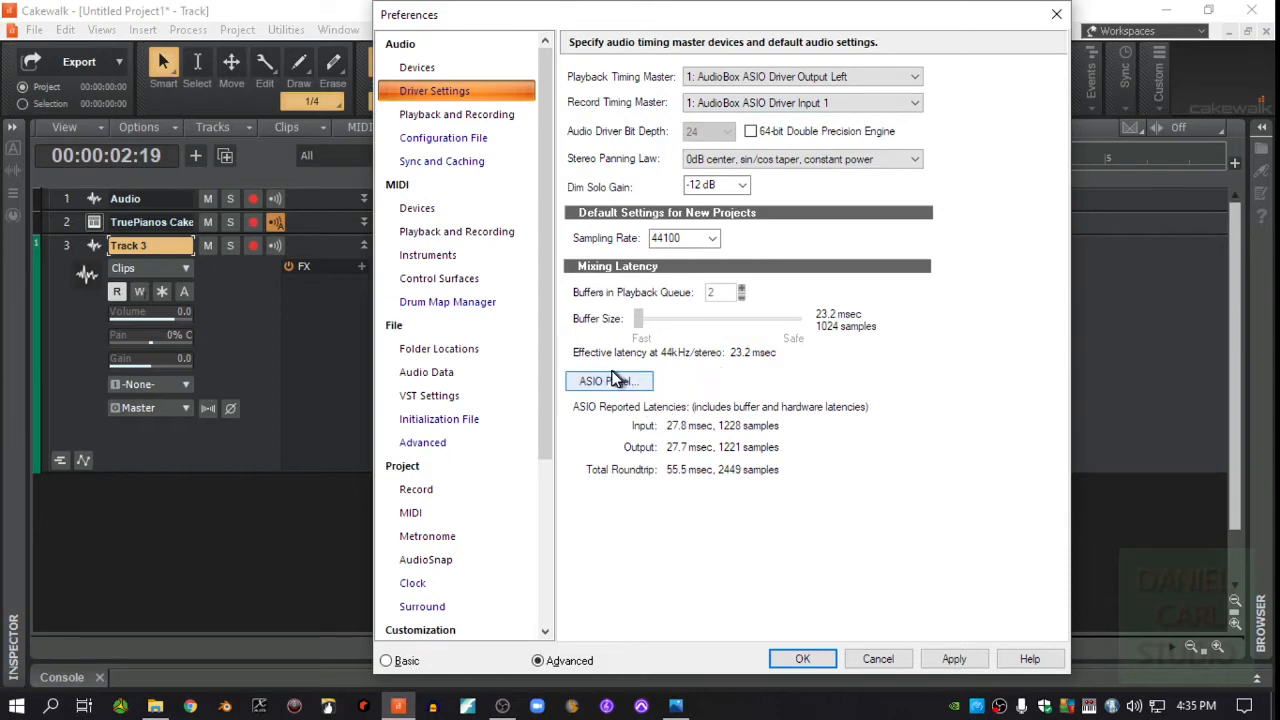
mouse_move(644, 388)
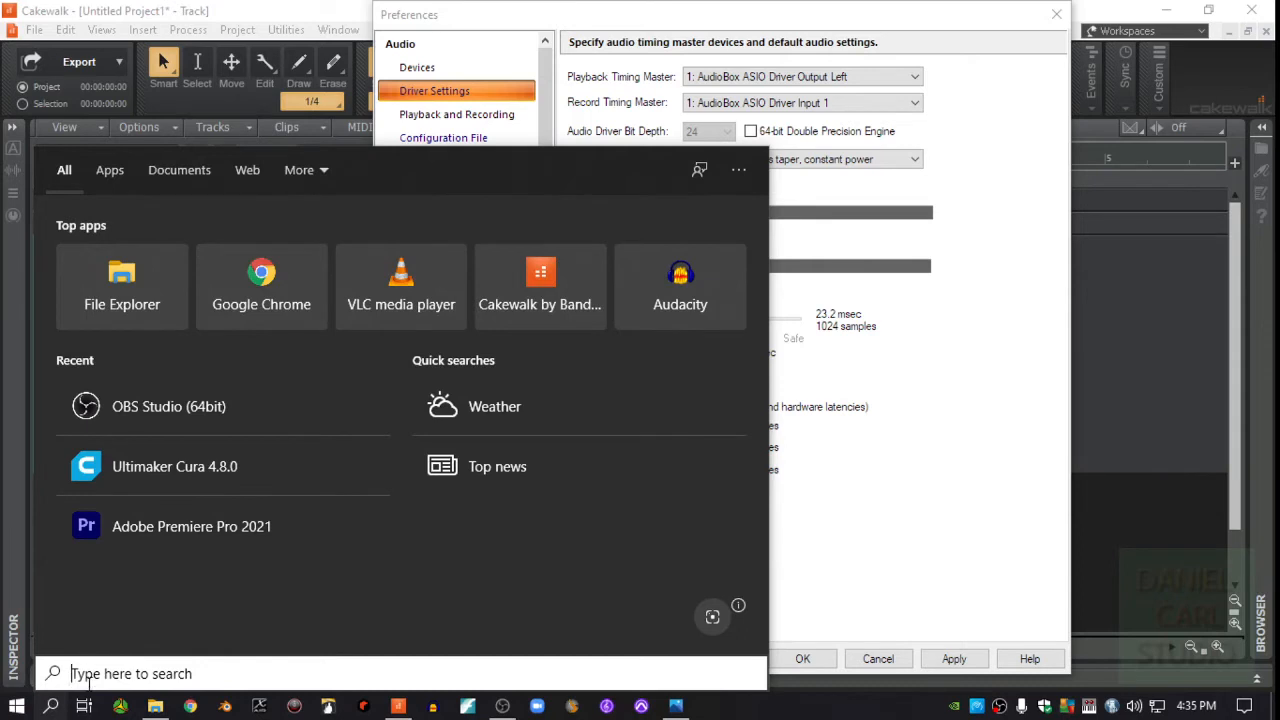
- Search the Start menu for 'audioBox' to launch the AudioBox USB control panel
type("a")
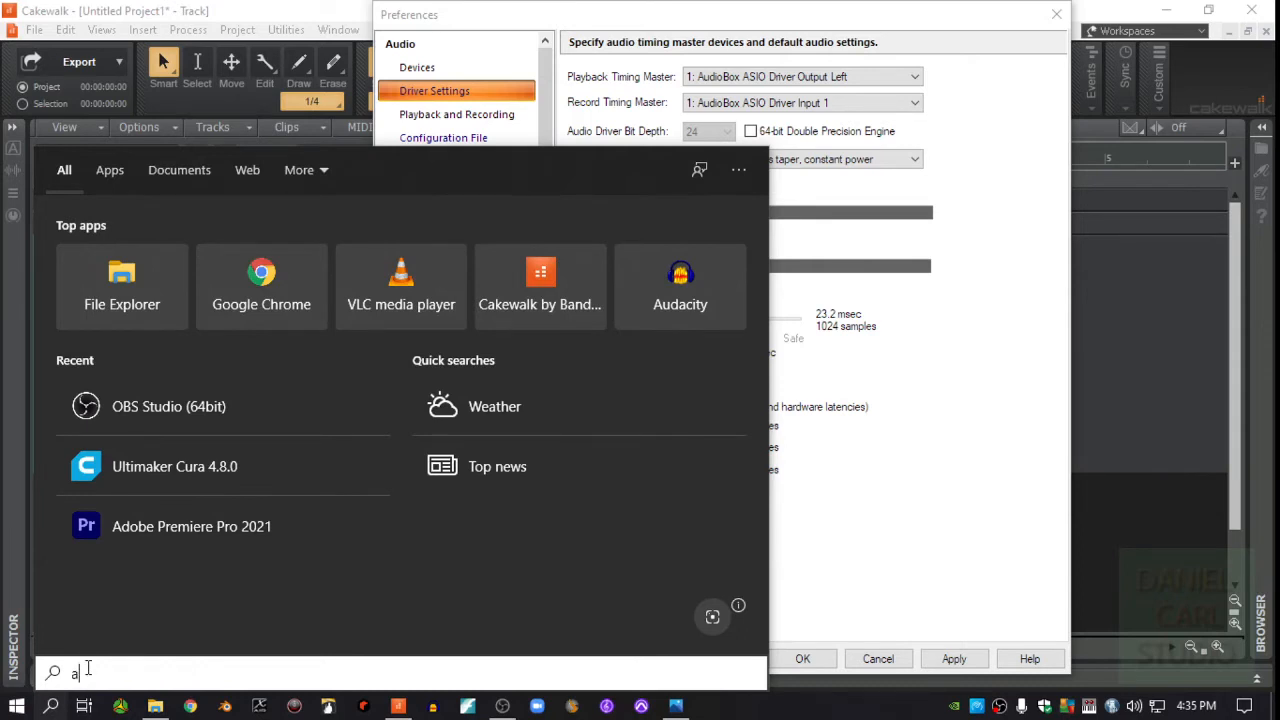
type("udioBox")
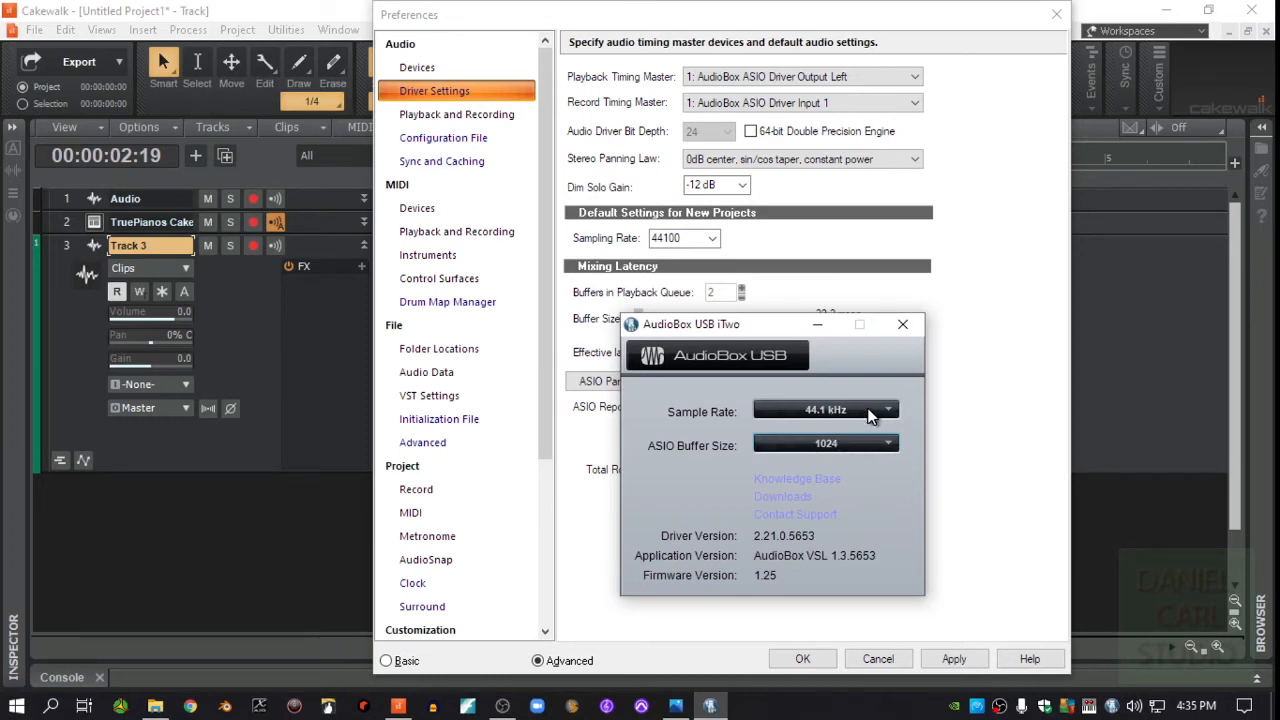
mouse_move(850, 412)
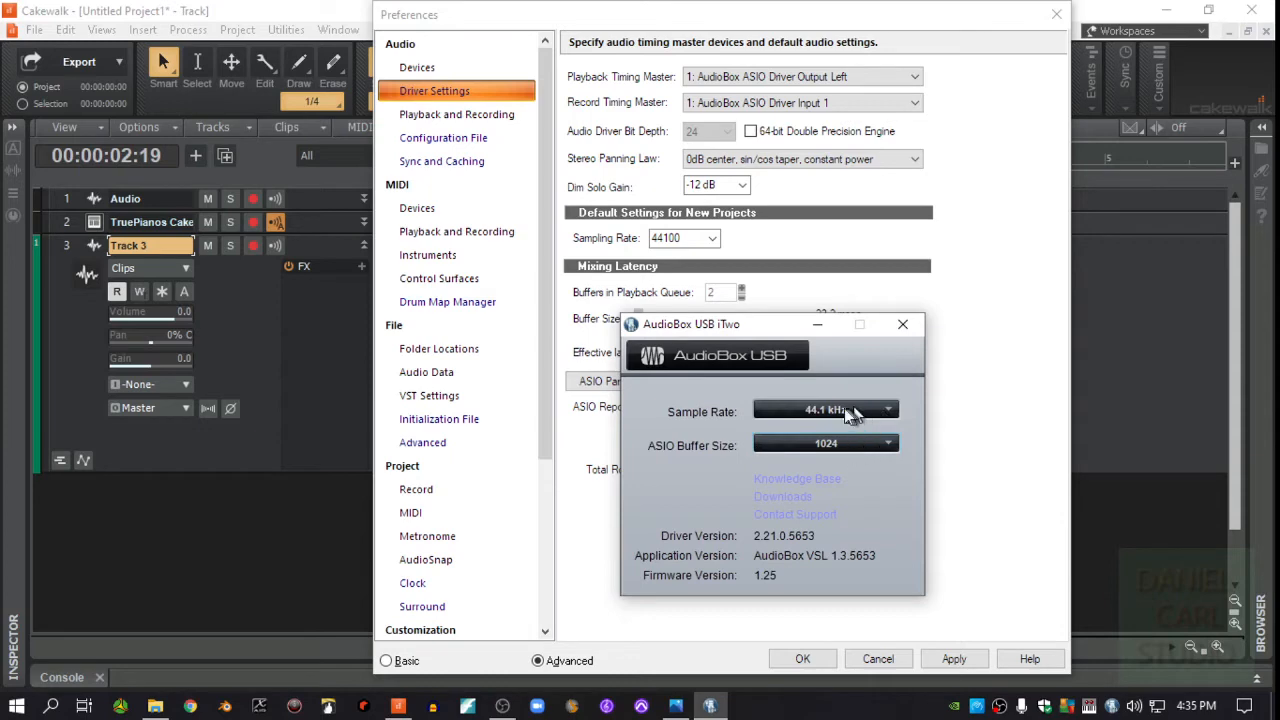
mouse_move(790, 410)
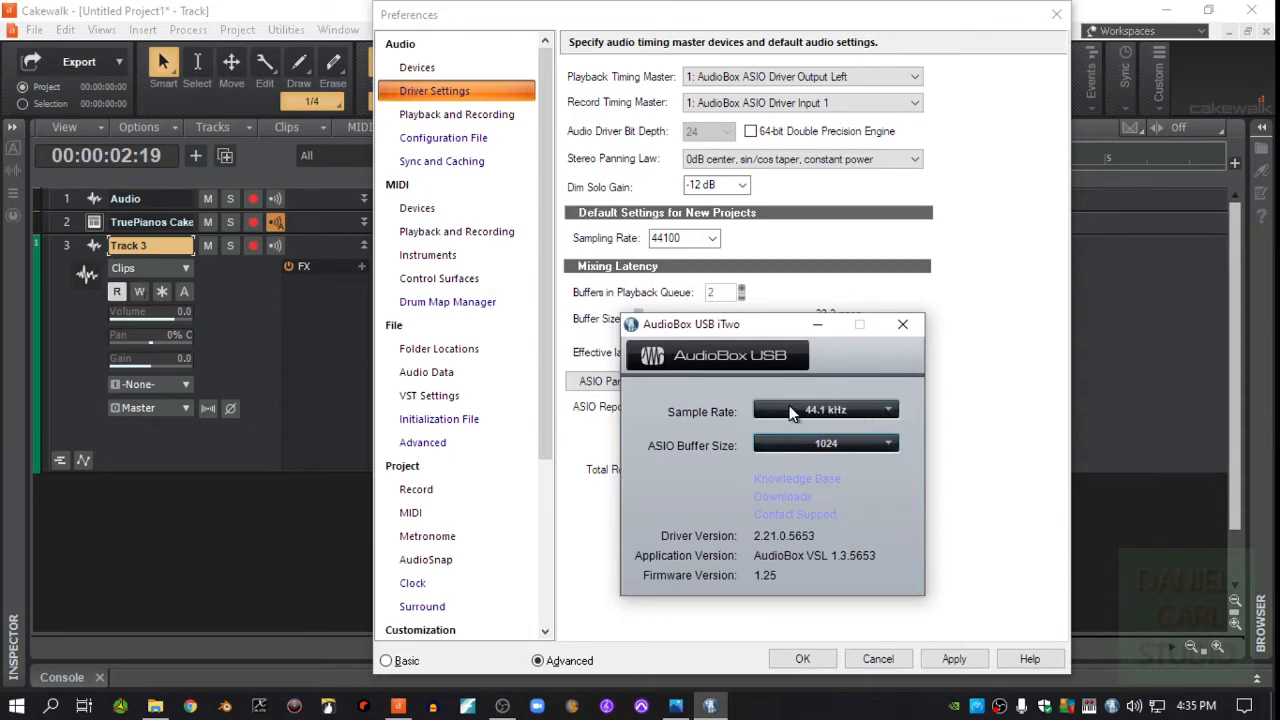
mouse_move(820, 418)
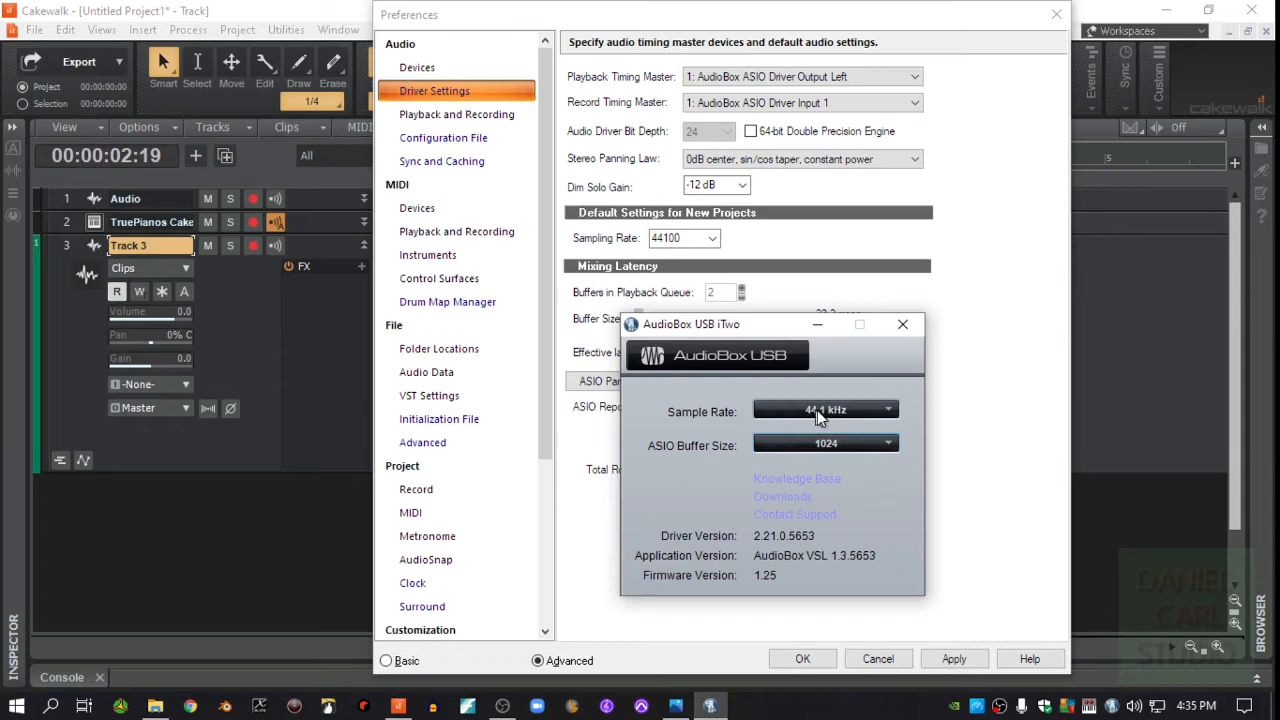
mouse_move(816, 428)
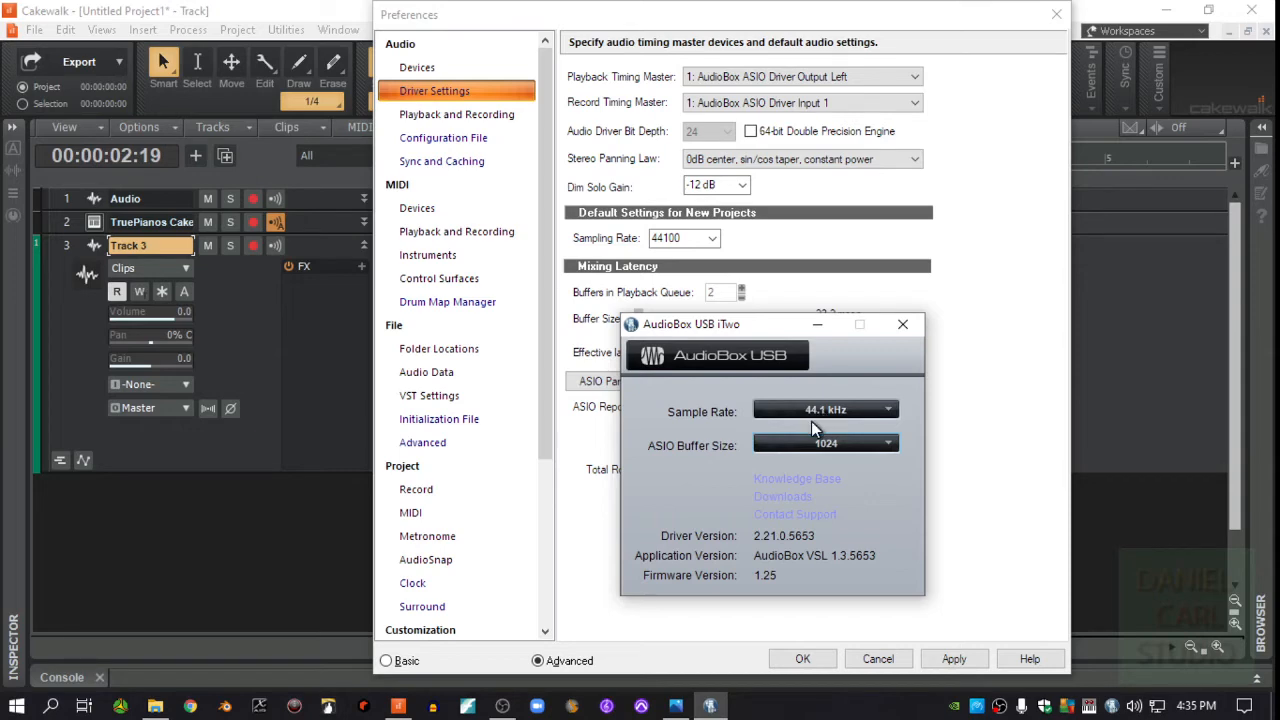
mouse_move(824, 444)
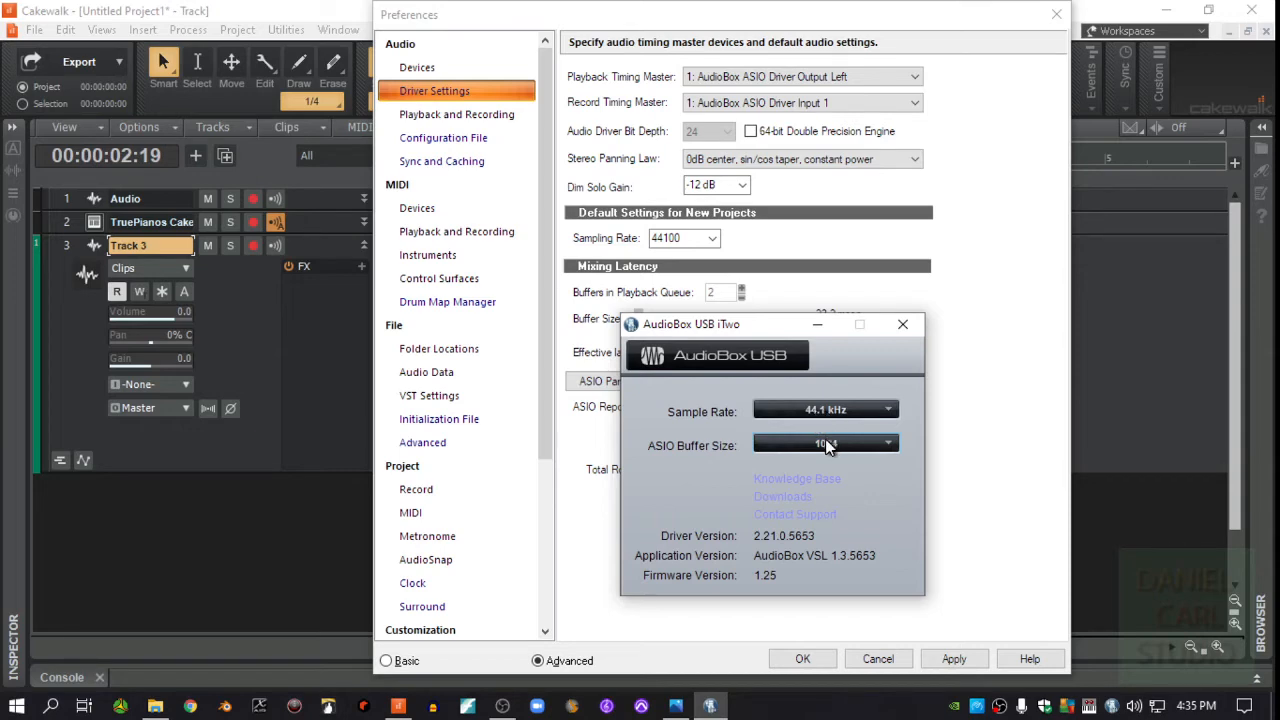
- Keep the AudioBox ASIO buffer size at 1024 with 44.1 kHz sample rate
left_click(824, 444)
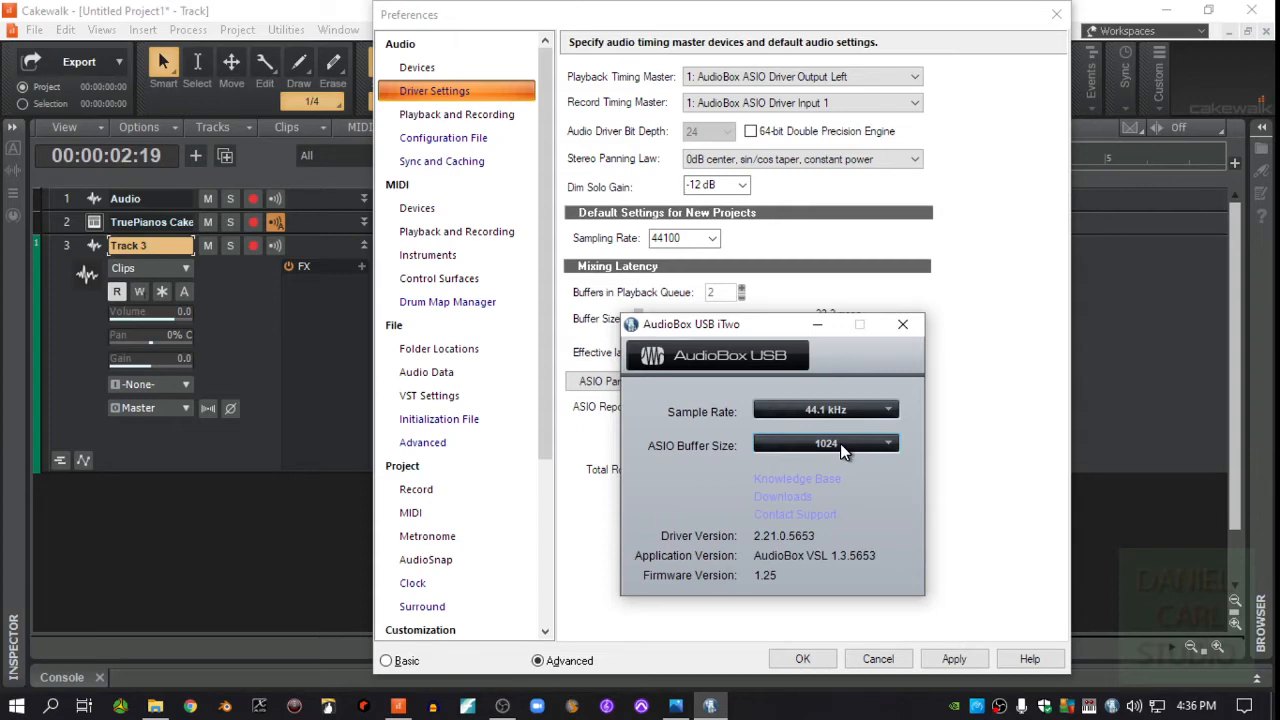
mouse_move(864, 456)
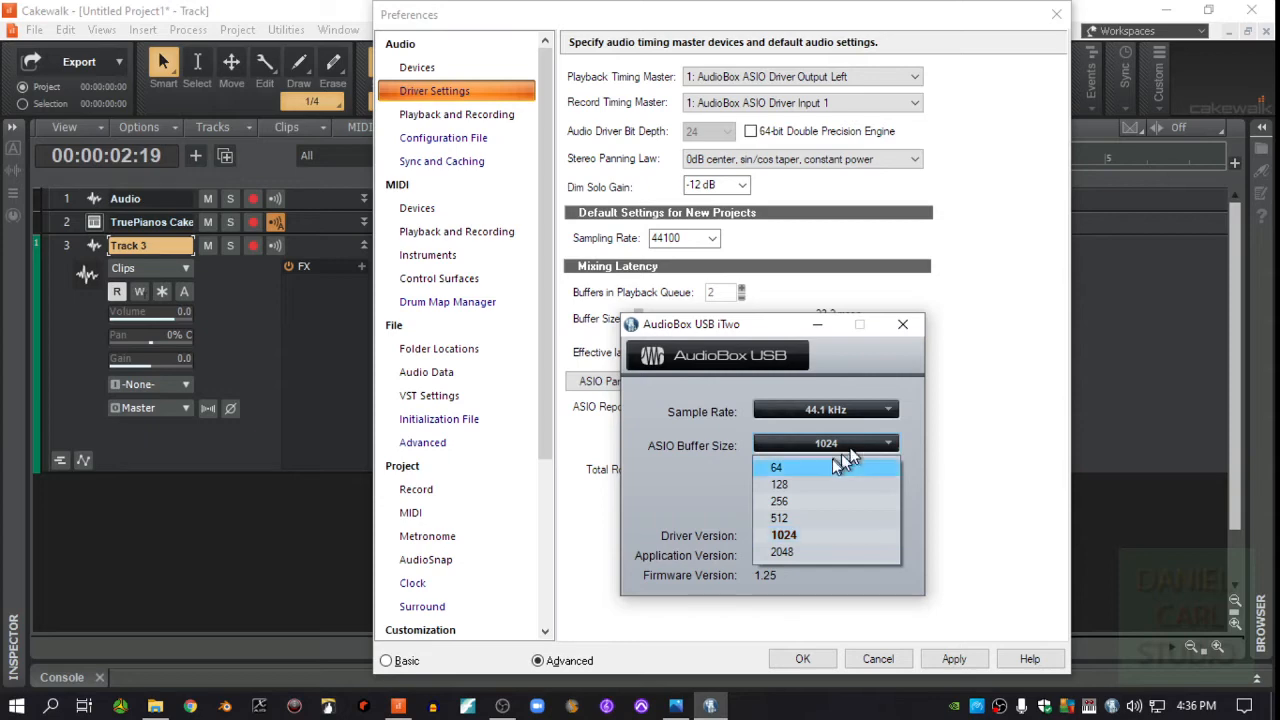
mouse_move(784, 536)
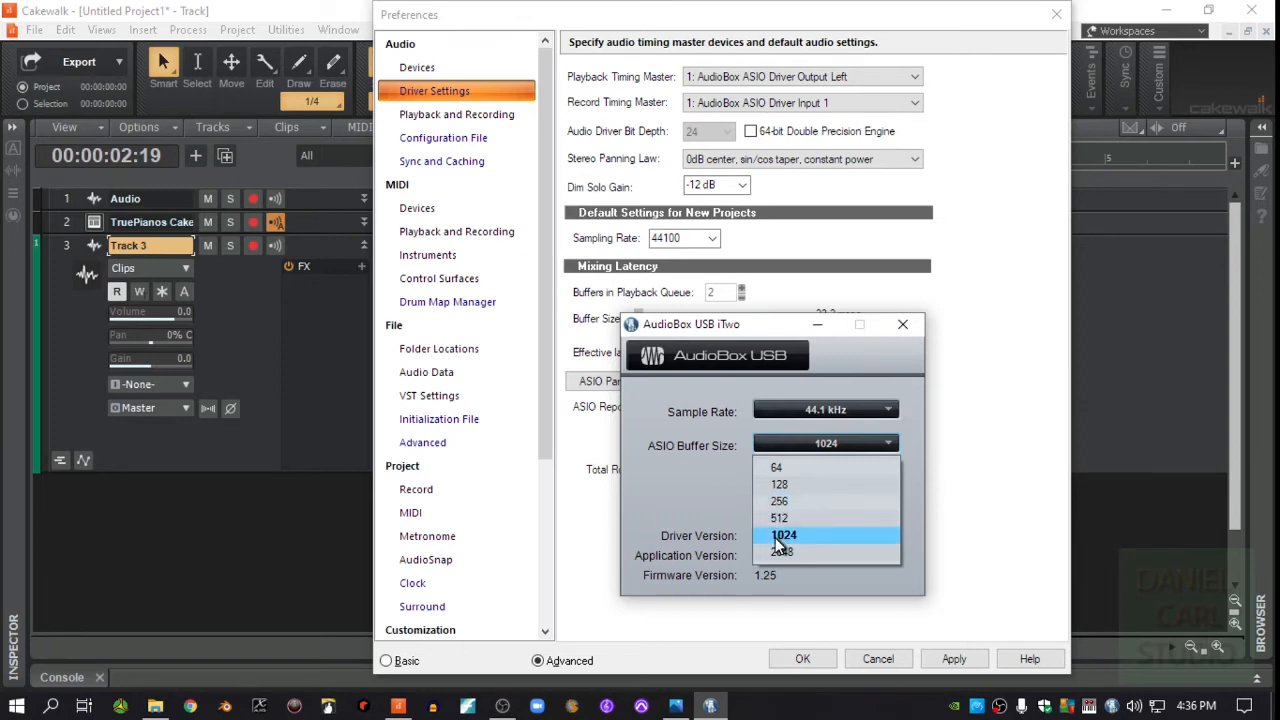
mouse_move(780, 486)
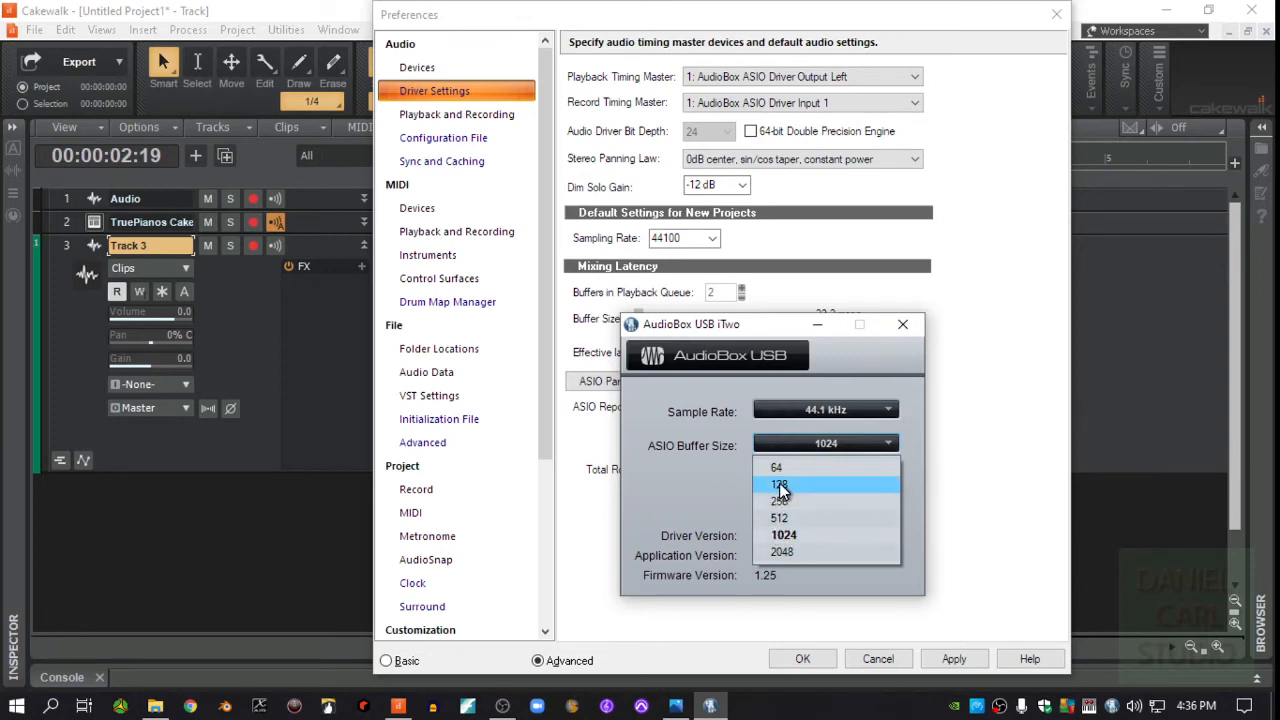
mouse_move(784, 490)
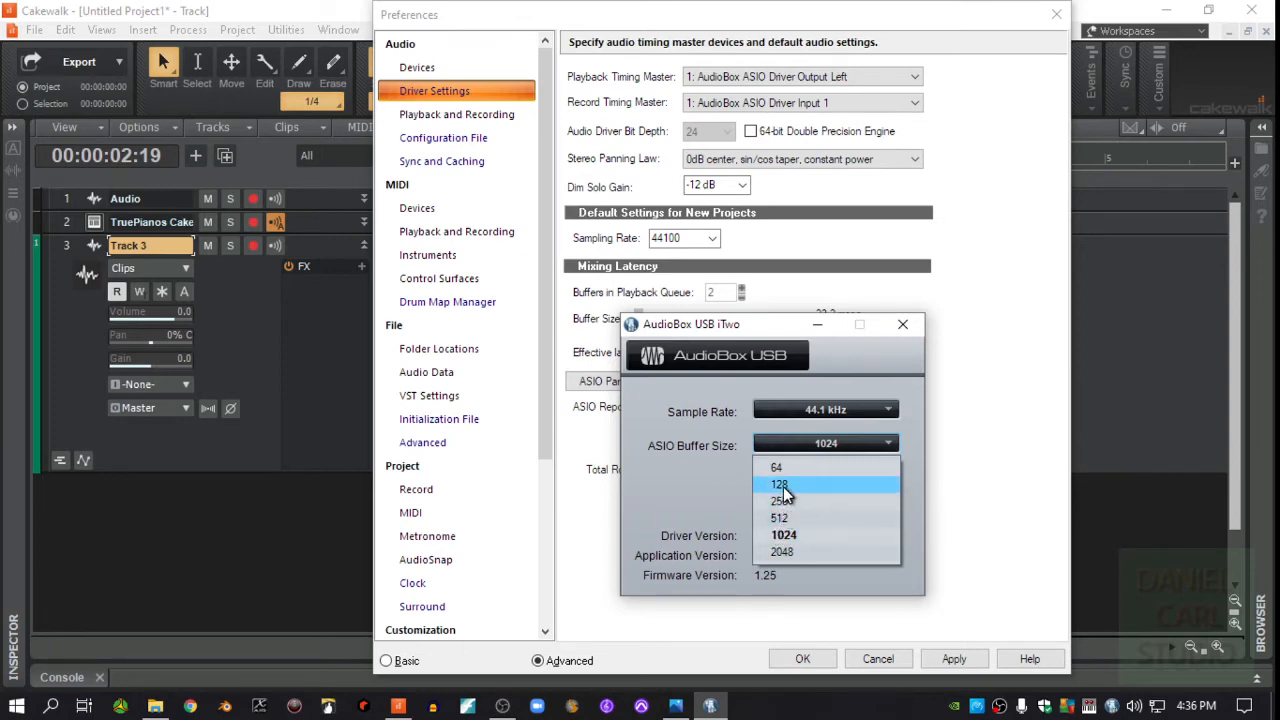
mouse_move(784, 520)
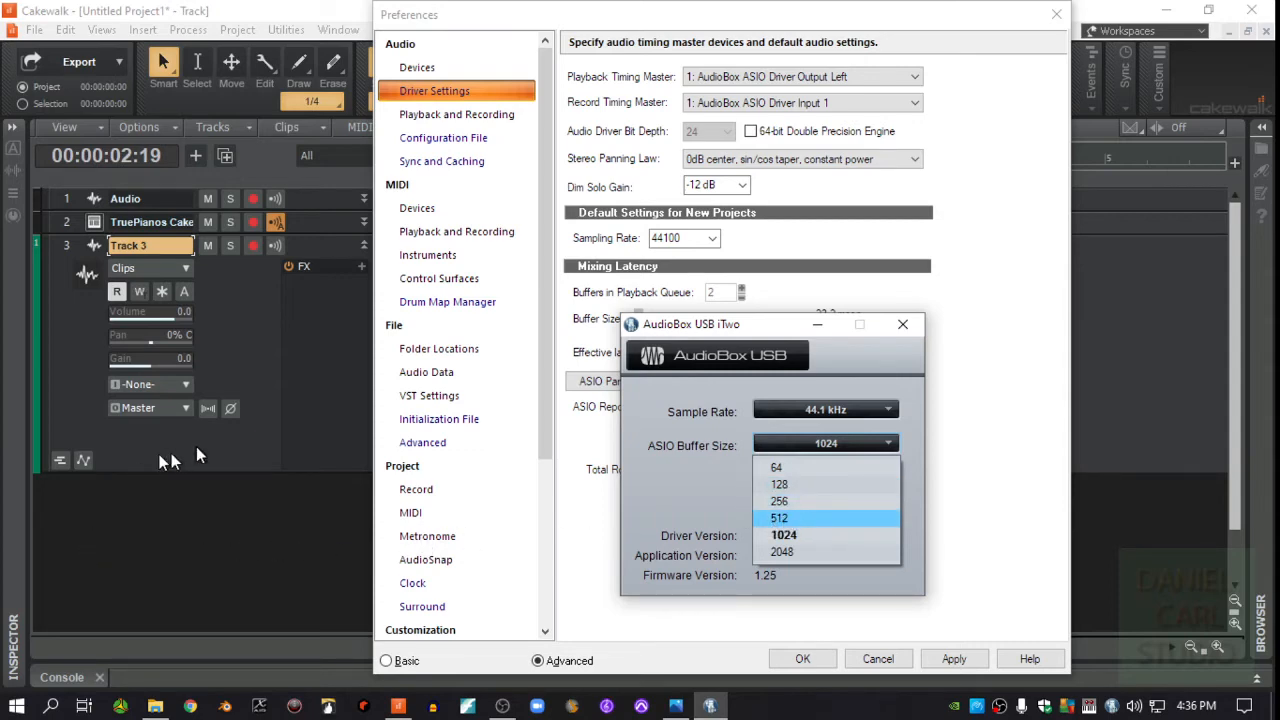
mouse_move(218, 584)
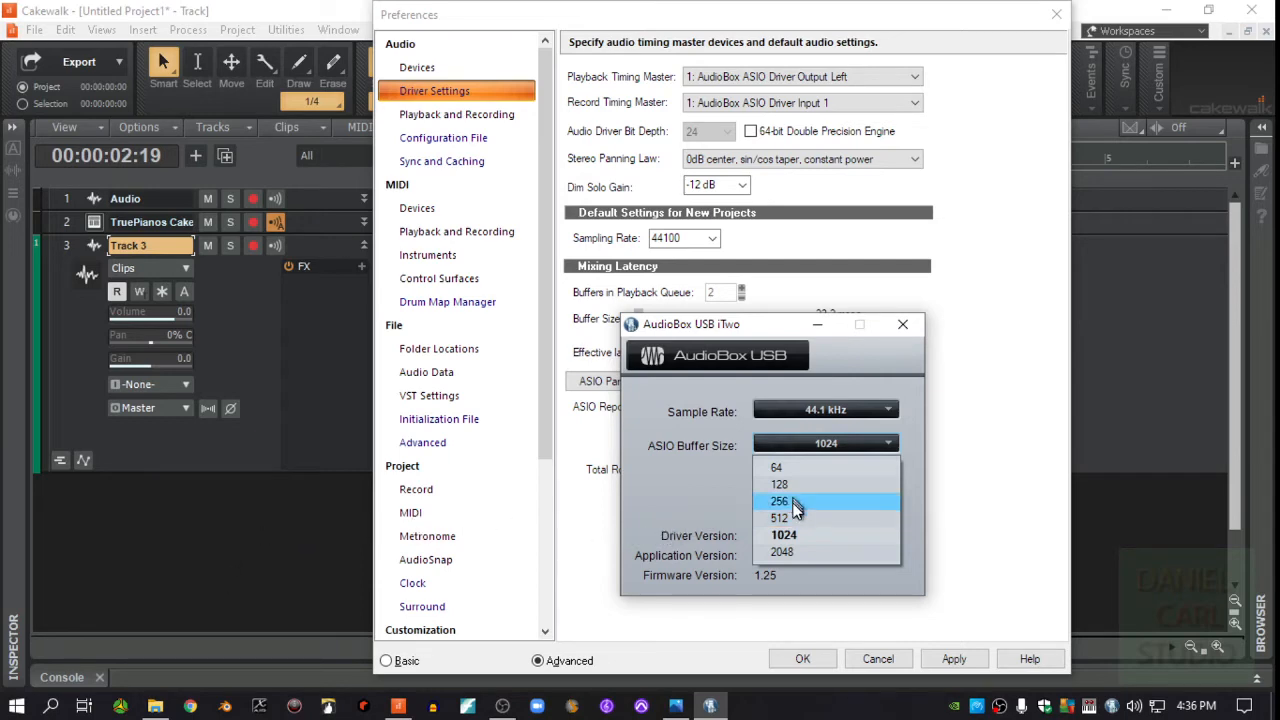
mouse_move(792, 486)
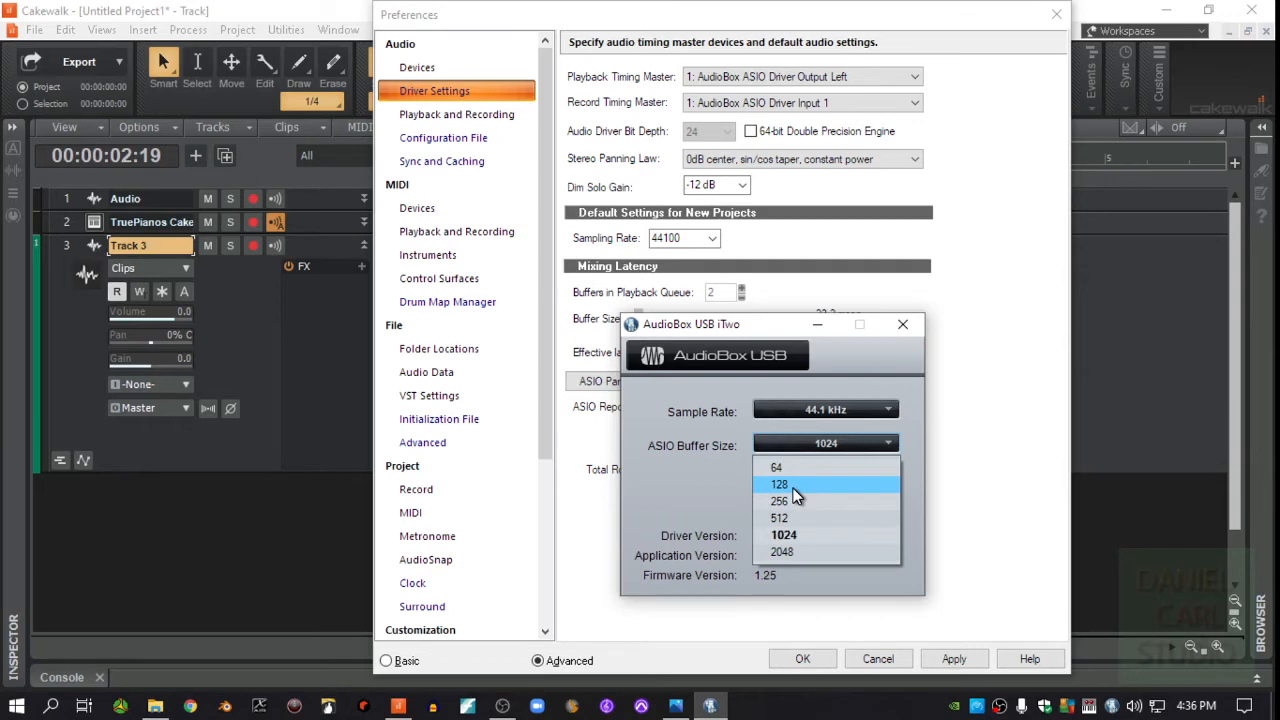
mouse_move(790, 536)
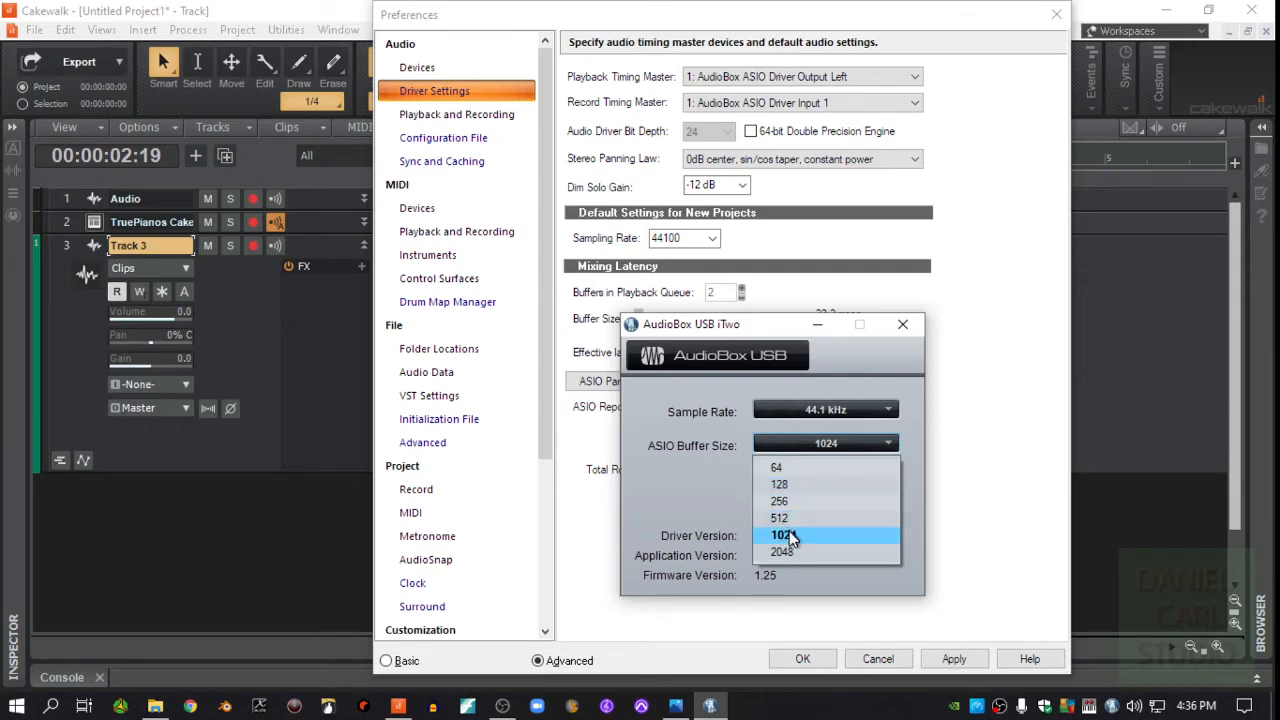
mouse_move(810, 544)
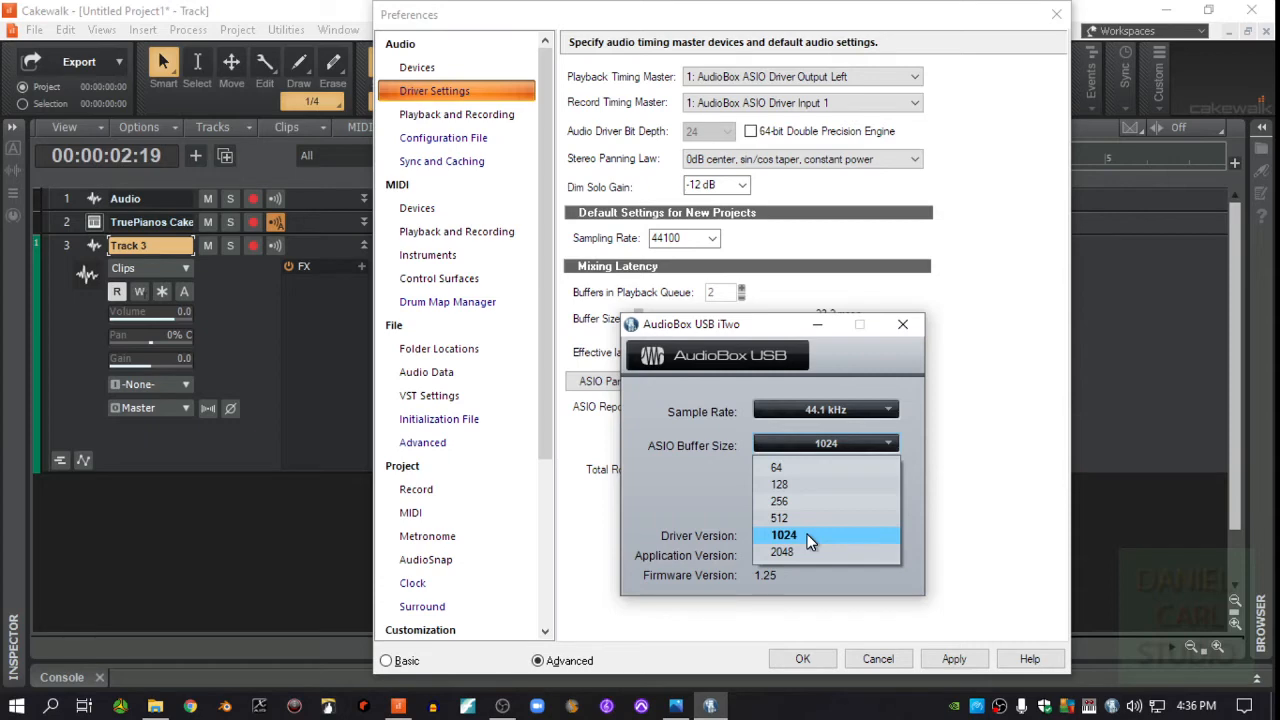
mouse_move(828, 540)
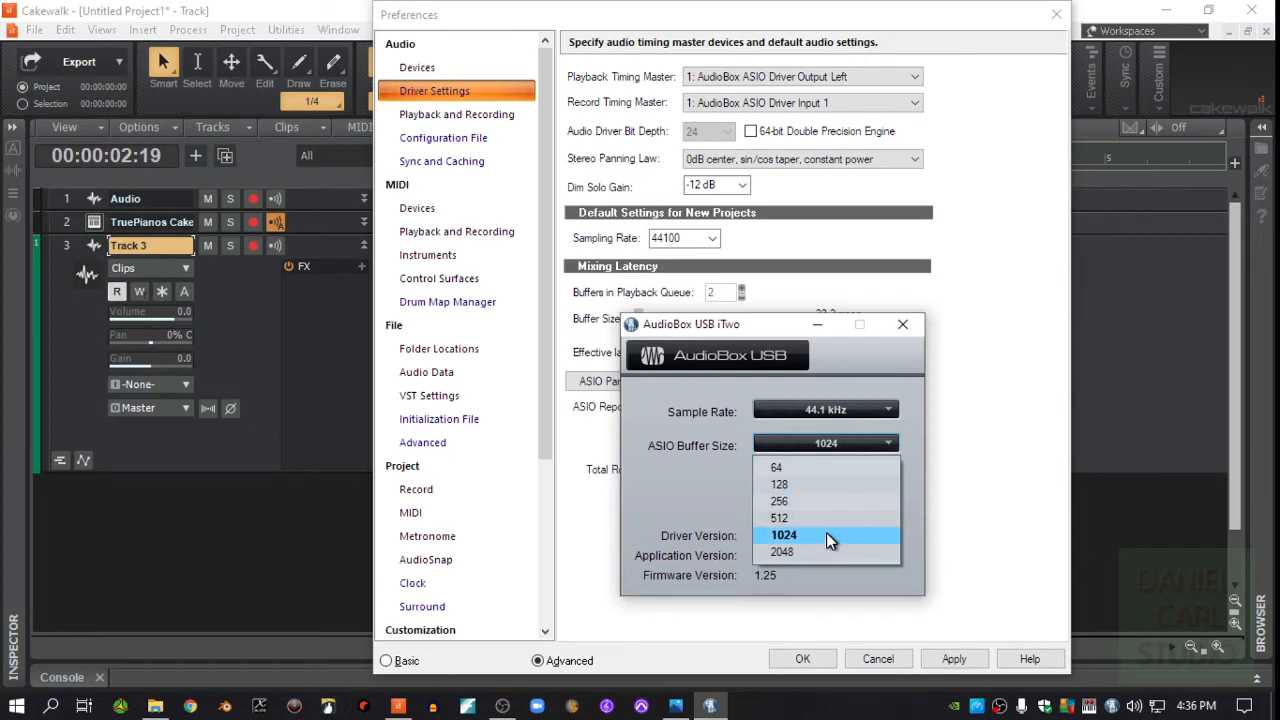
left_click(784, 536)
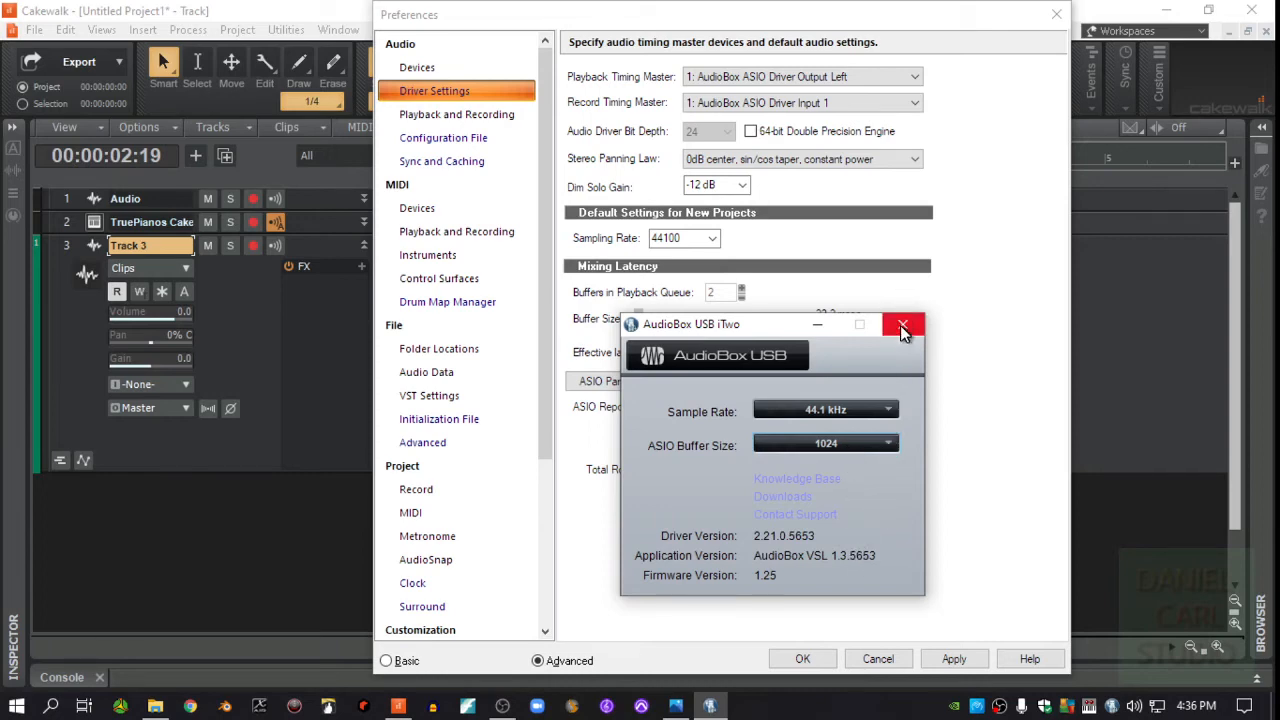
mouse_move(904, 328)
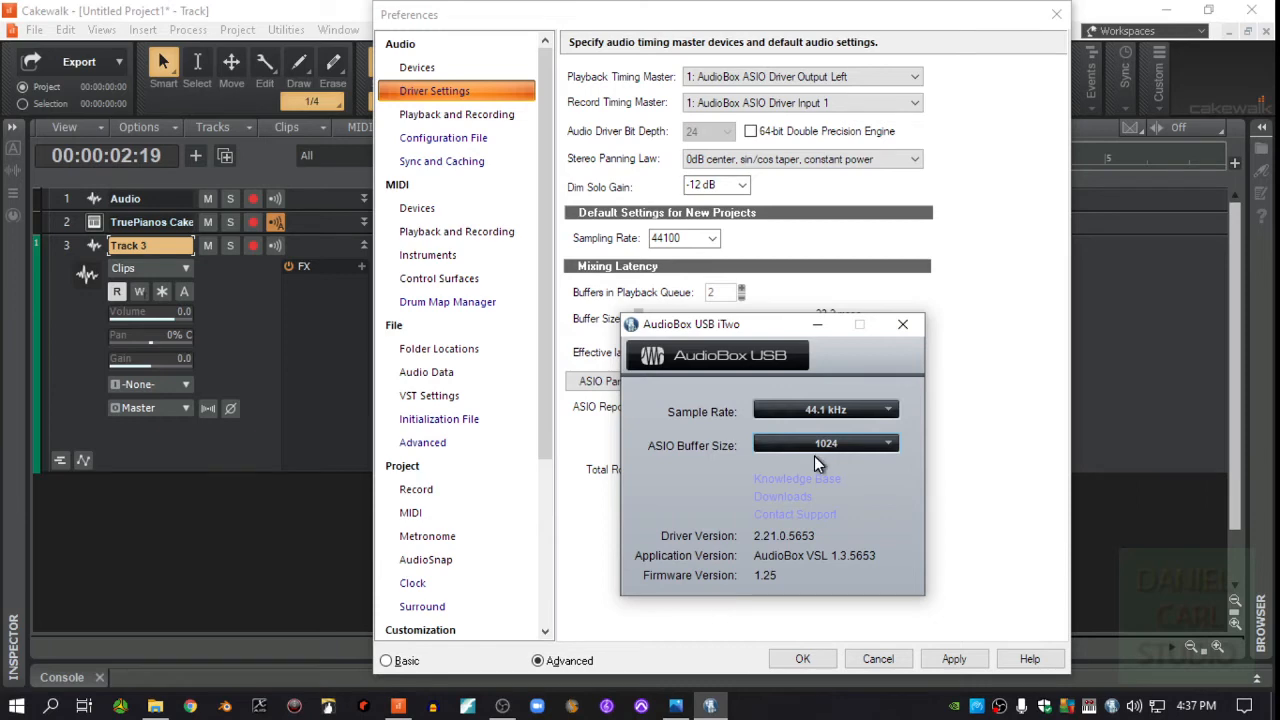
mouse_move(904, 358)
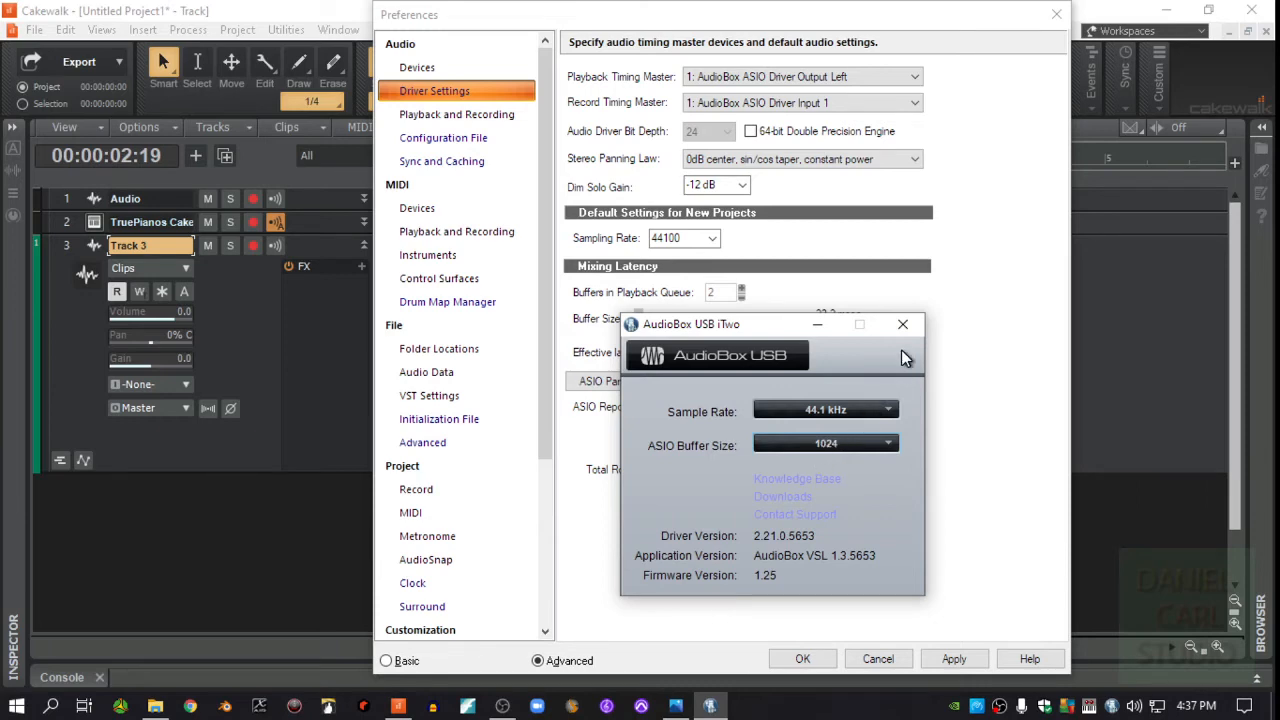
mouse_move(824, 460)
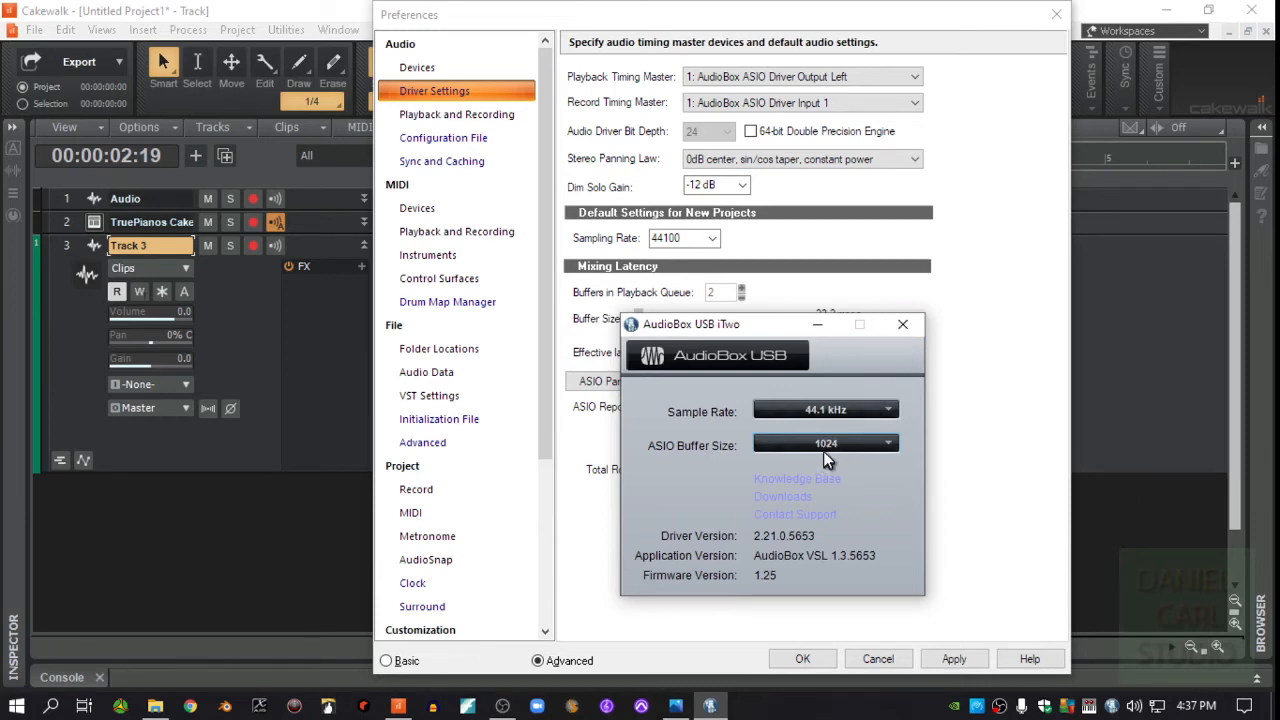
mouse_move(904, 324)
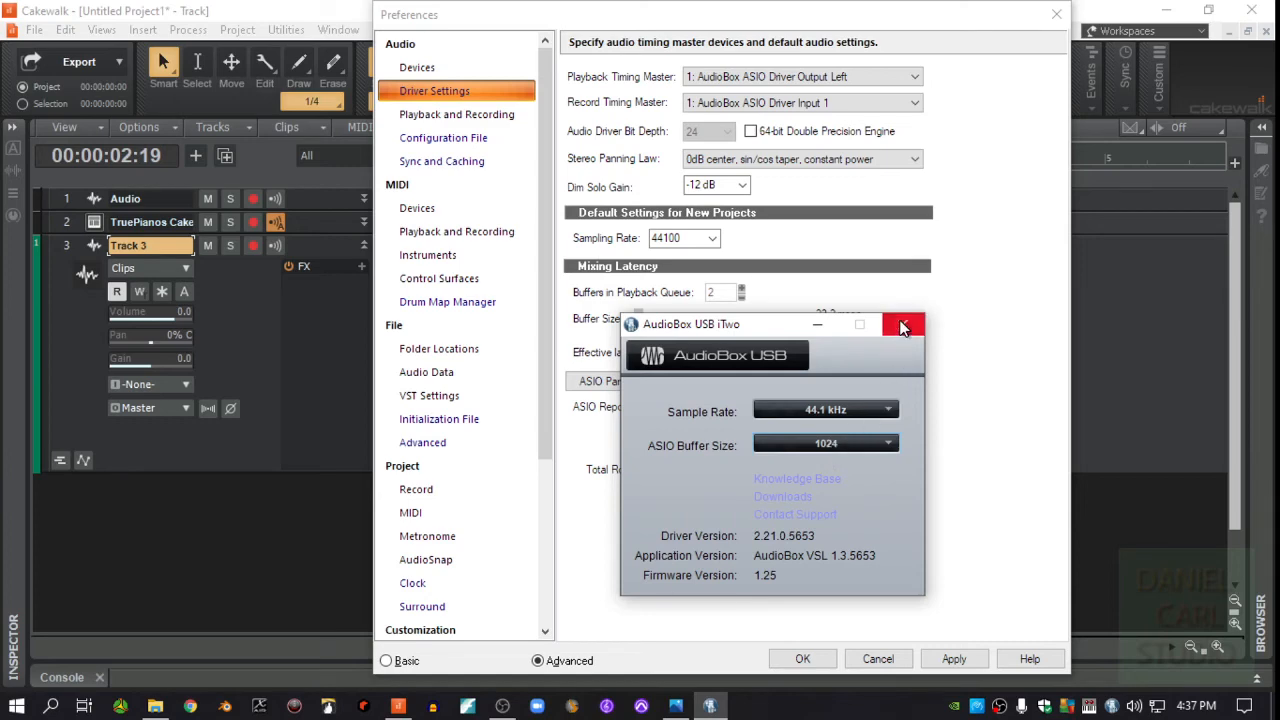
mouse_move(904, 324)
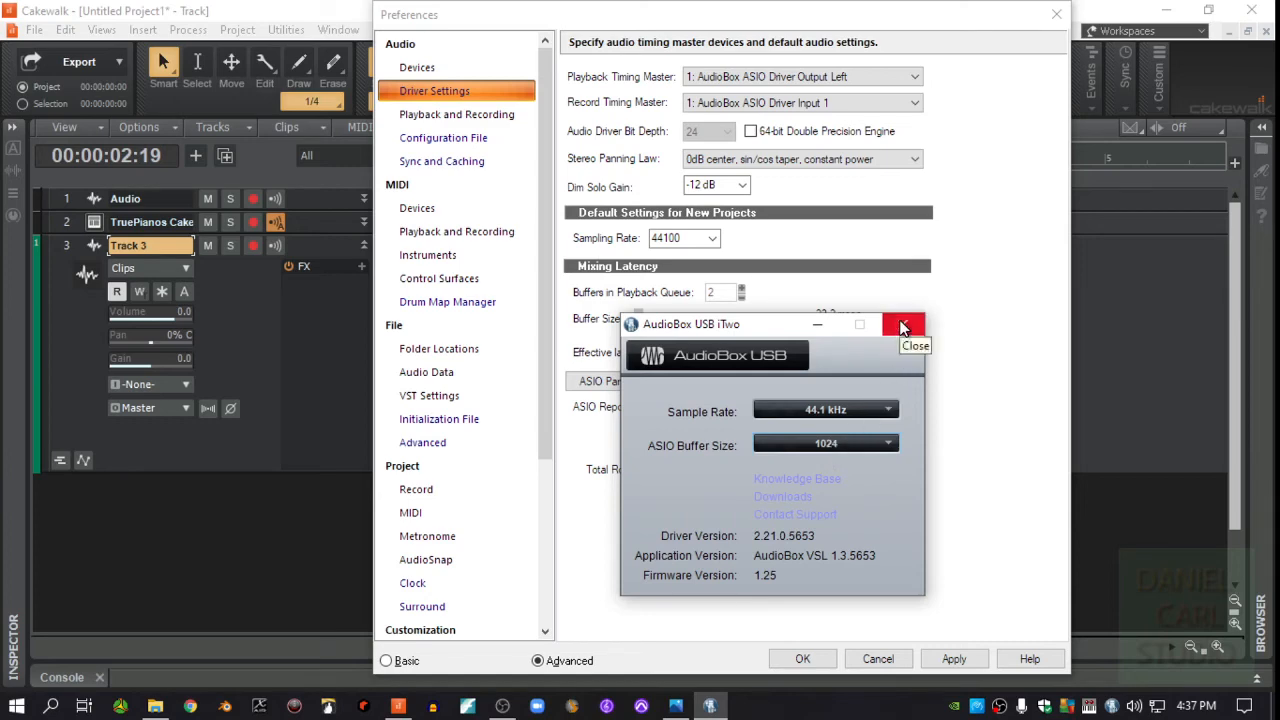
- Close the AudioBox USB utility window, returning to Cakewalk's driver settings
left_click(904, 324)
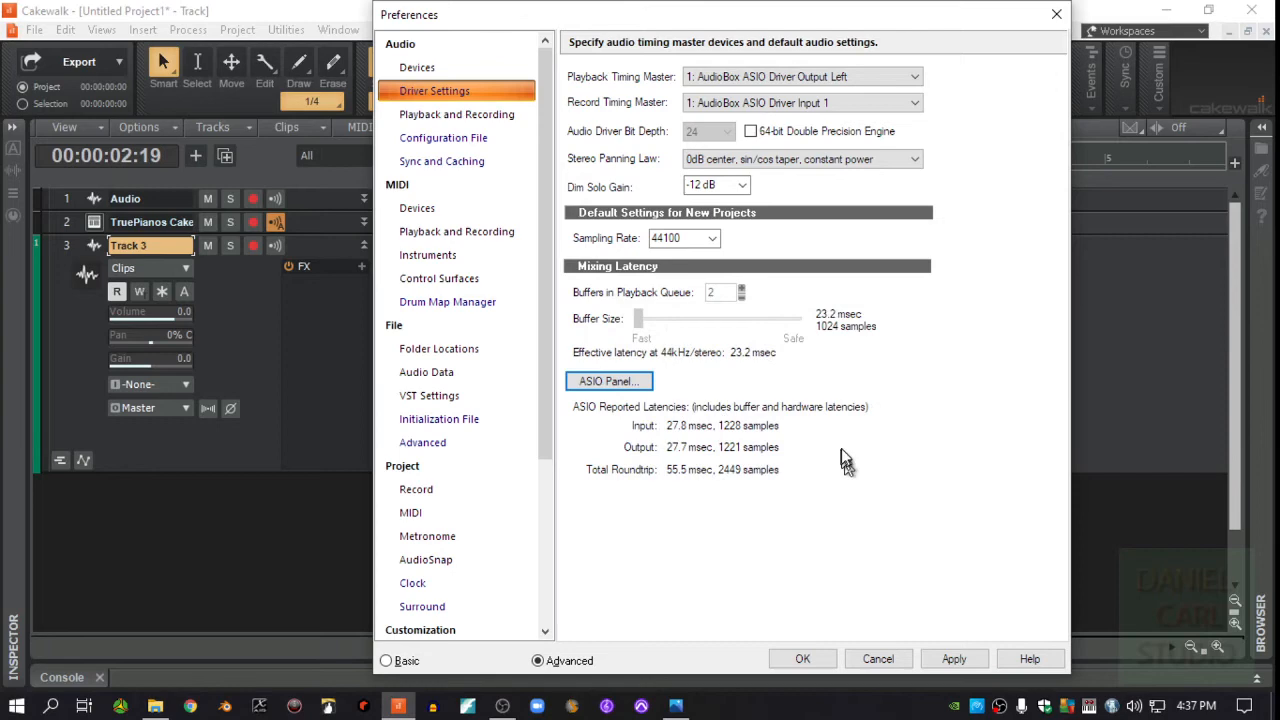
mouse_move(736, 422)
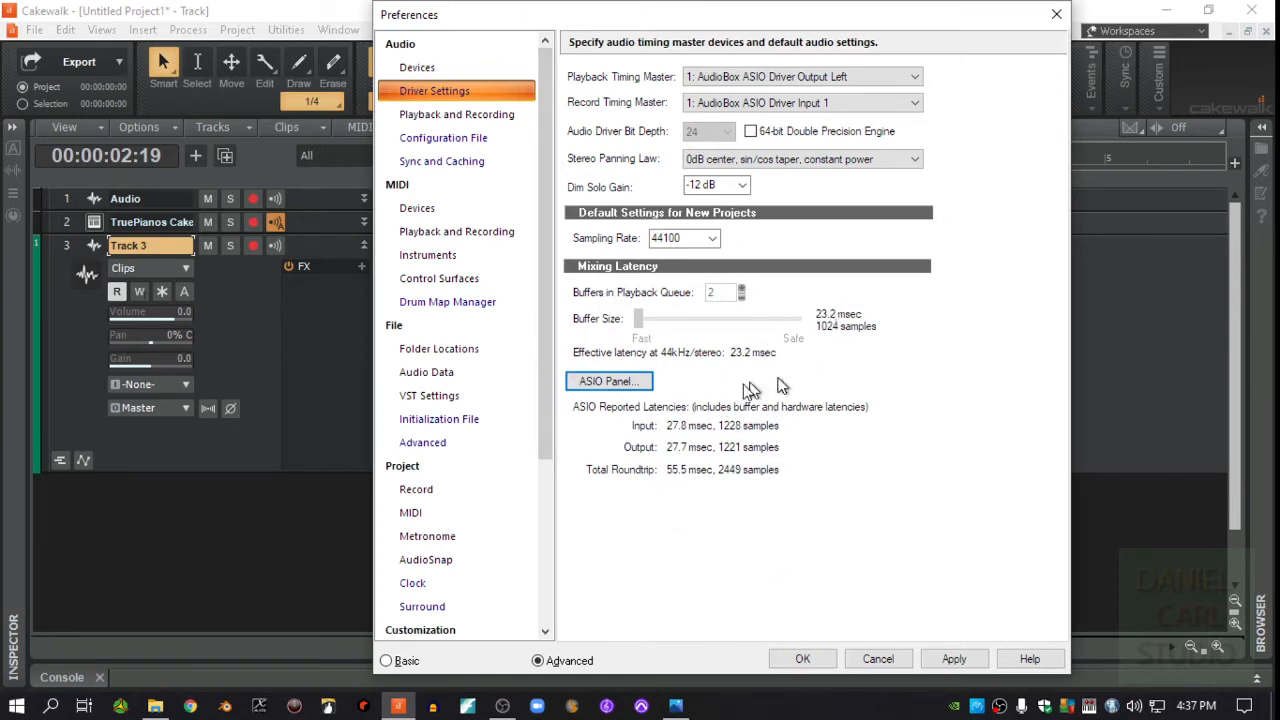
mouse_move(410, 200)
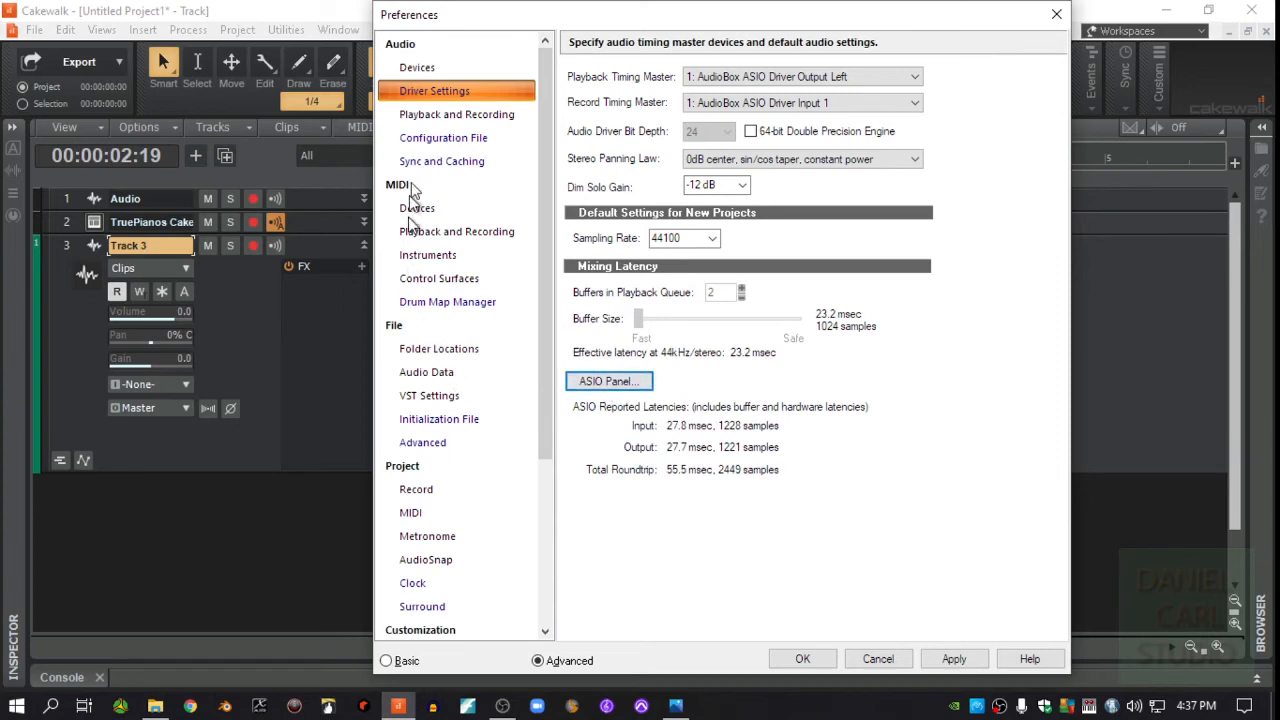
- Switch the driver mode to MME (32-Bit) in Playback and Recording preferences
left_click(456, 114)
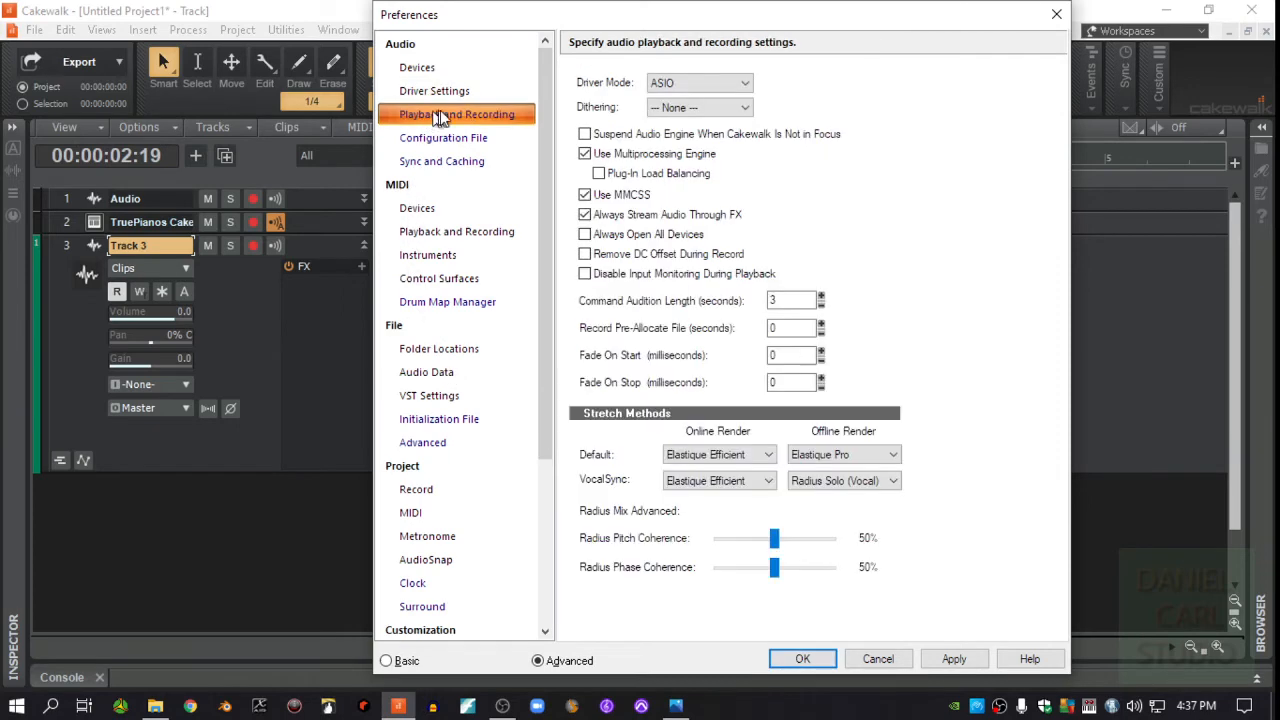
left_click(744, 82)
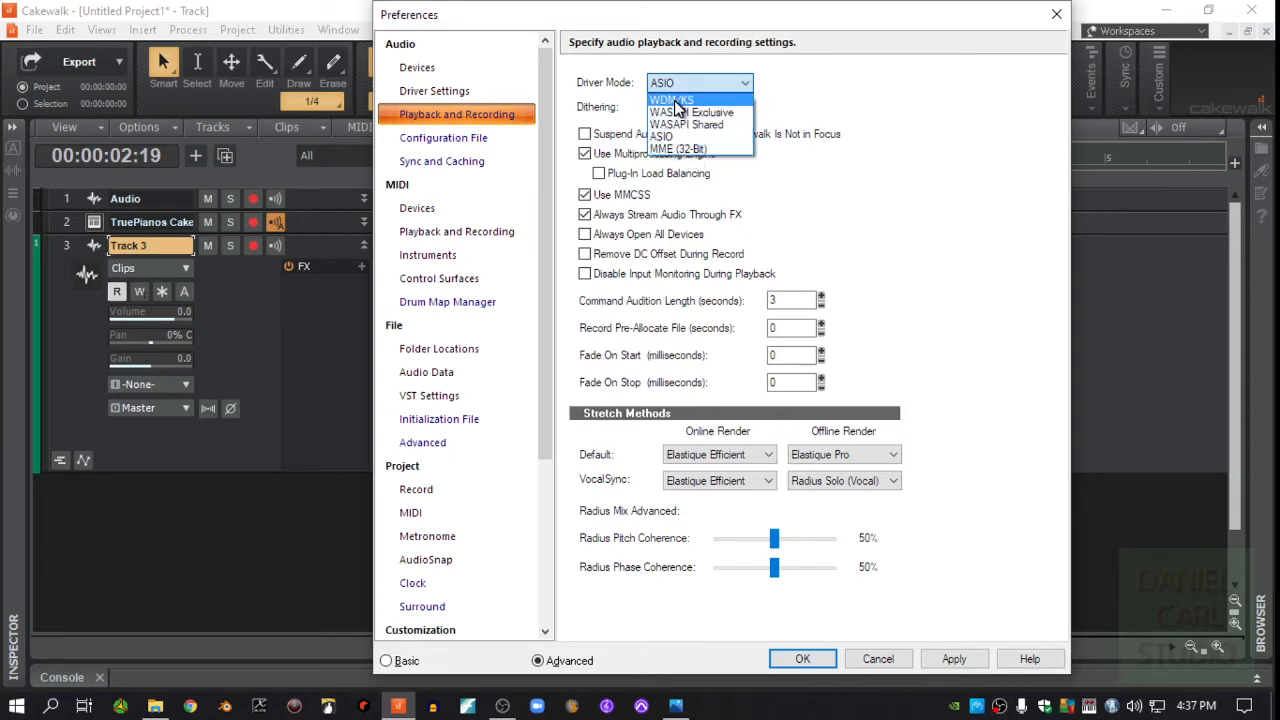
mouse_move(678, 148)
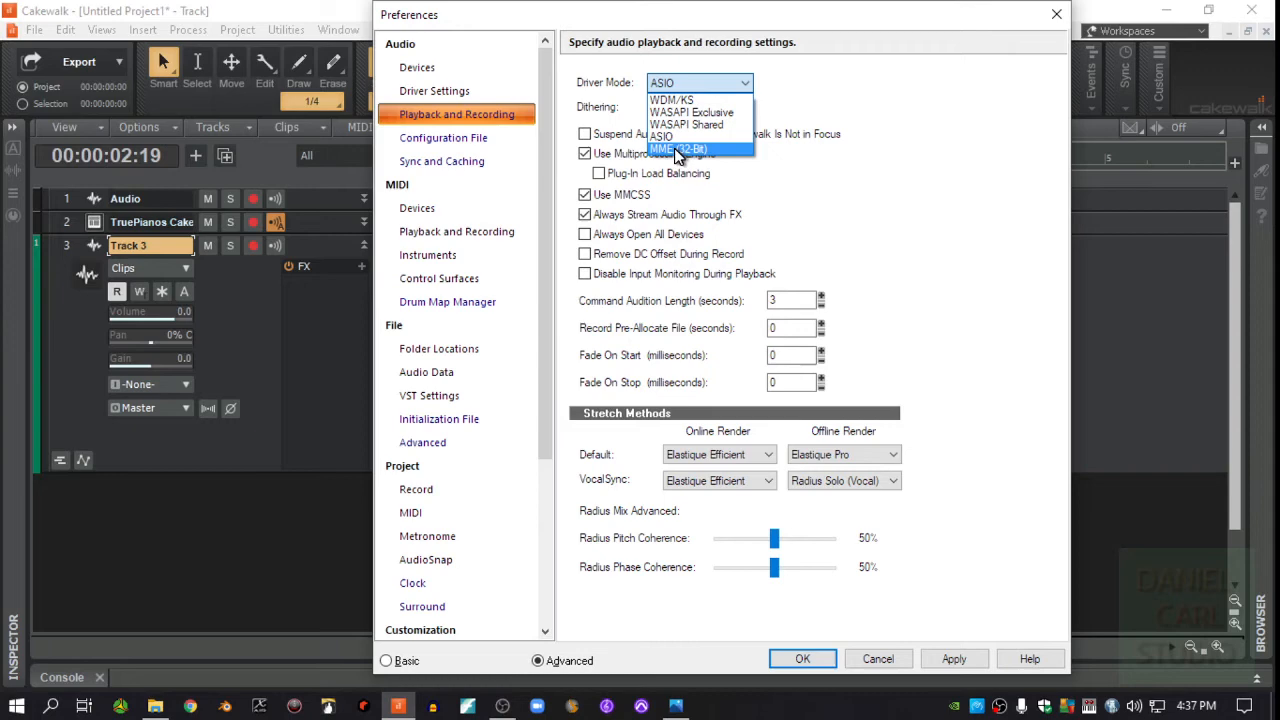
mouse_move(700, 156)
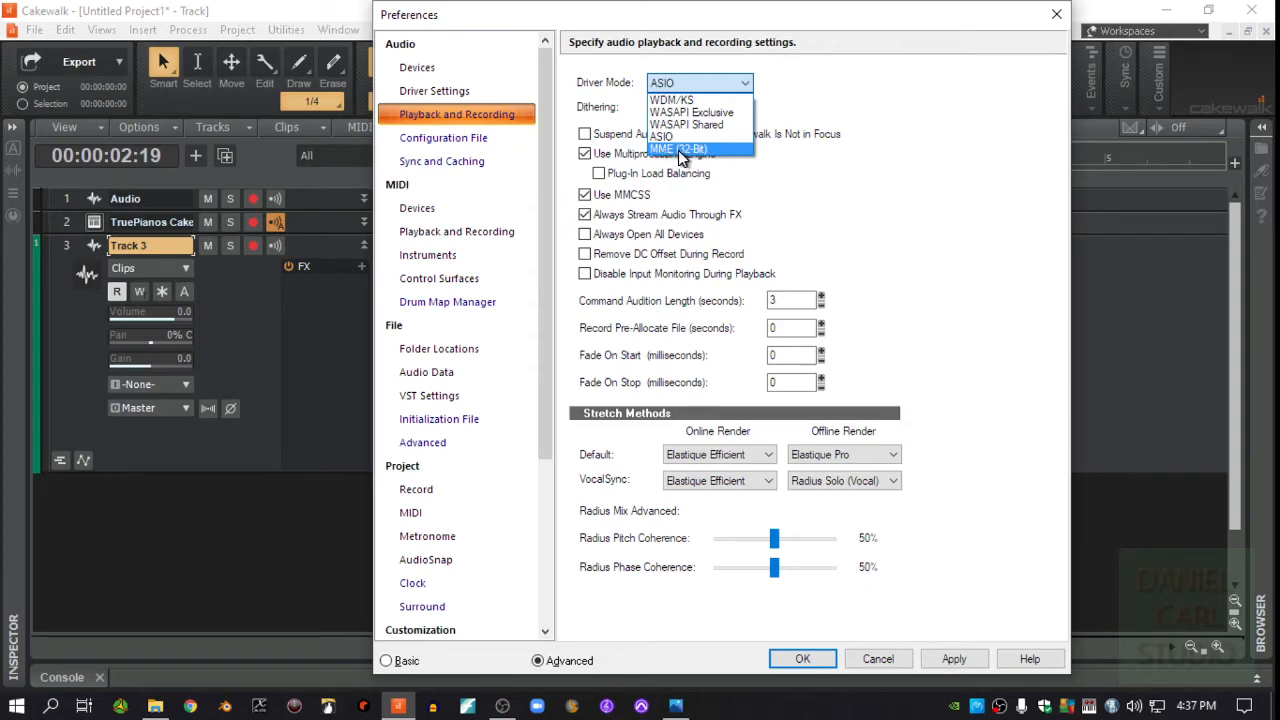
left_click(802, 658)
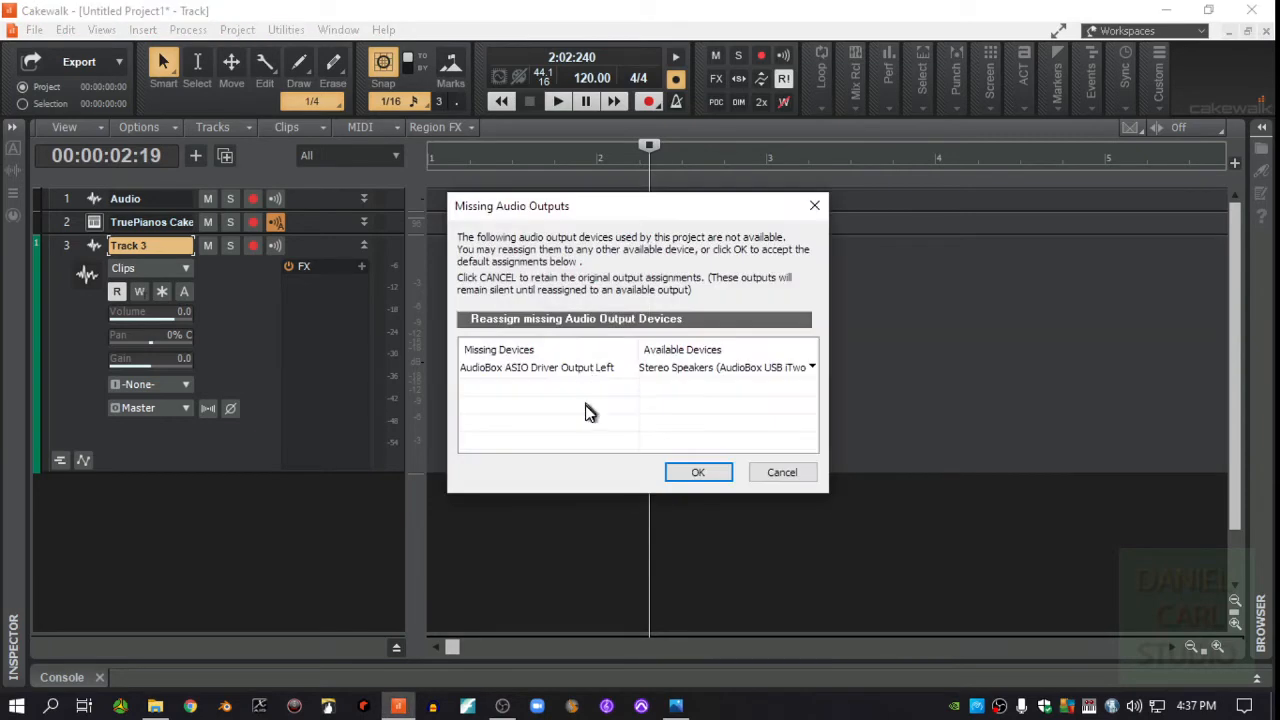
- Accept the default reassignment to AudioBox USB speakers for the missing output
left_click(698, 472)
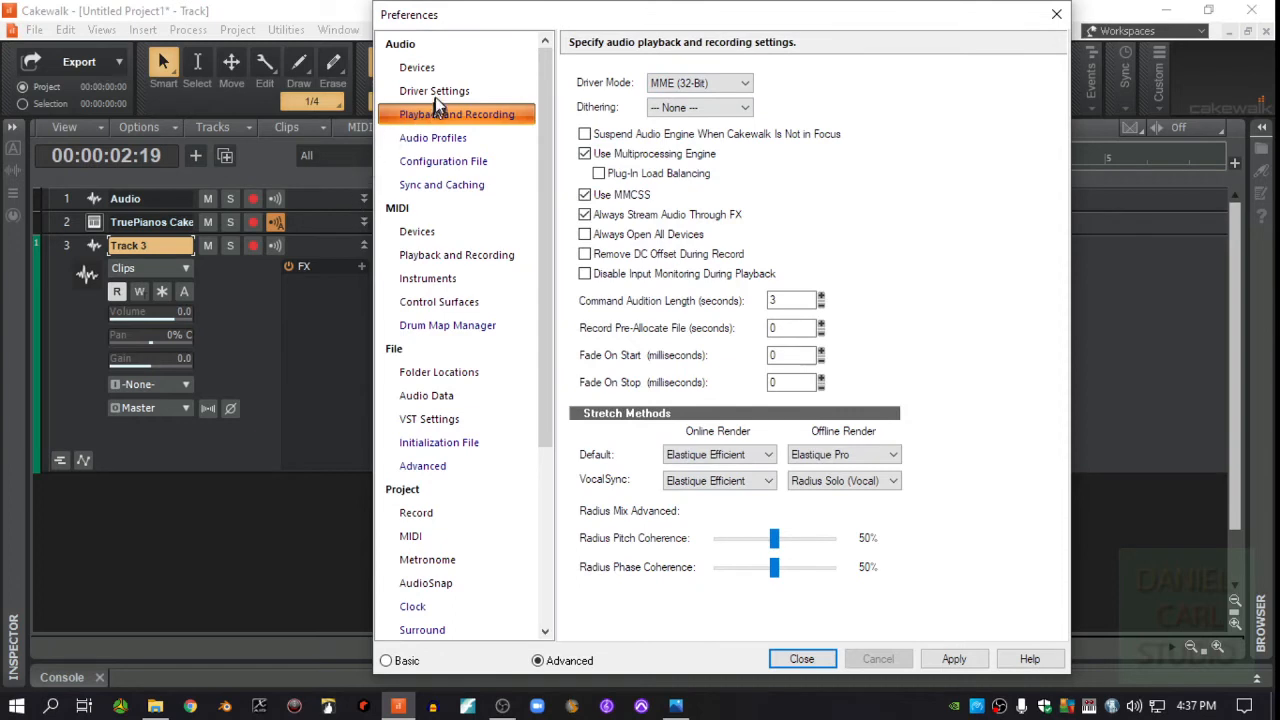
- Review the MME driver settings: AudioBox USB timing masters, 882-sample buffer, 60 msec latency
left_click(434, 92)
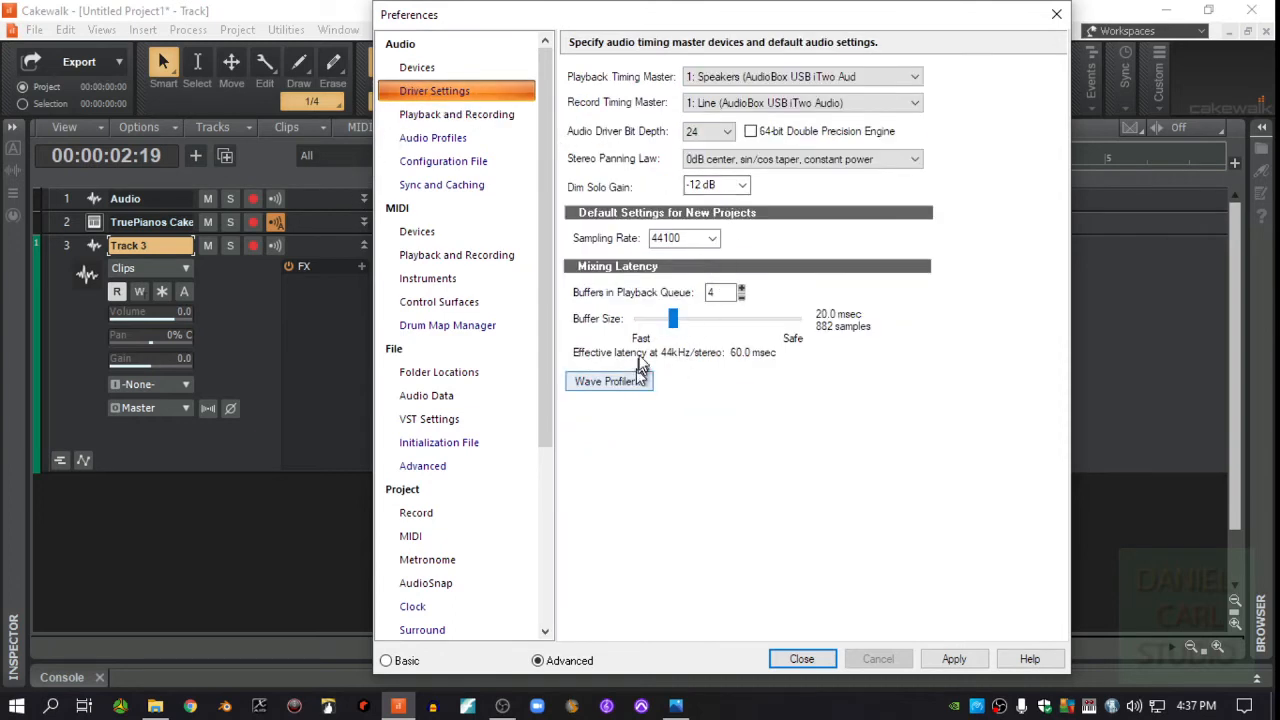
mouse_move(764, 328)
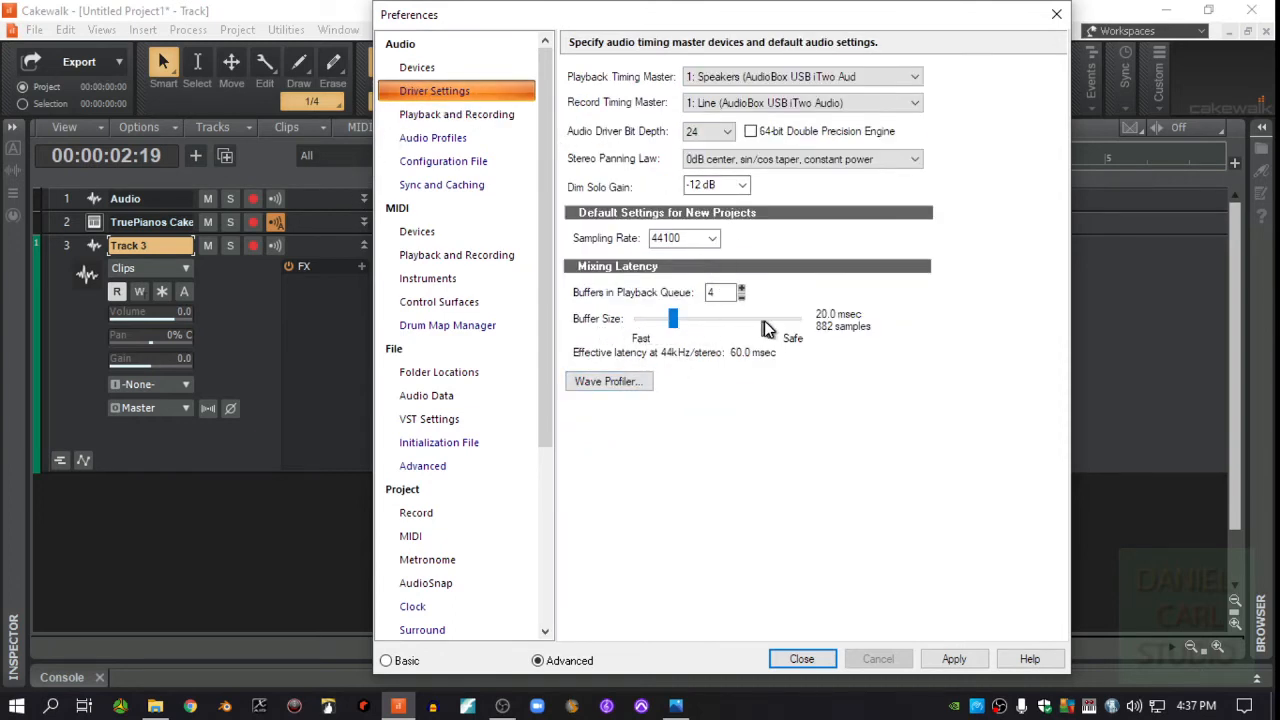
mouse_move(700, 480)
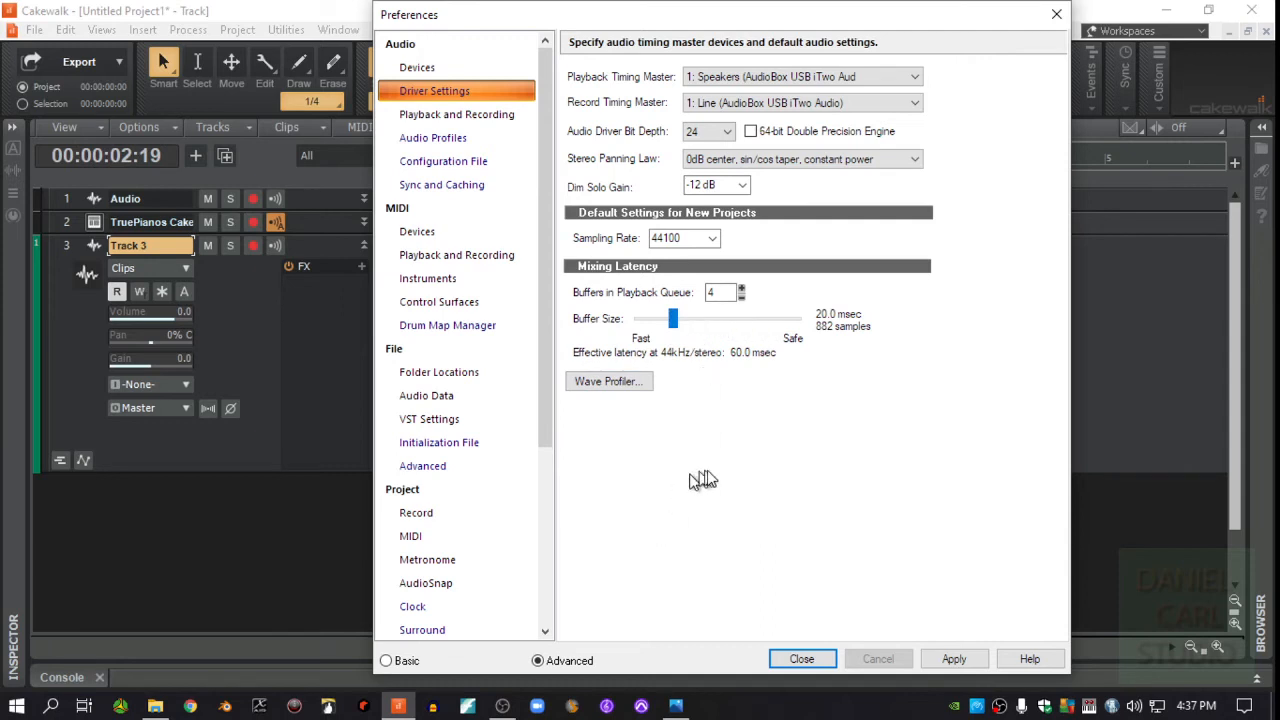
mouse_move(724, 476)
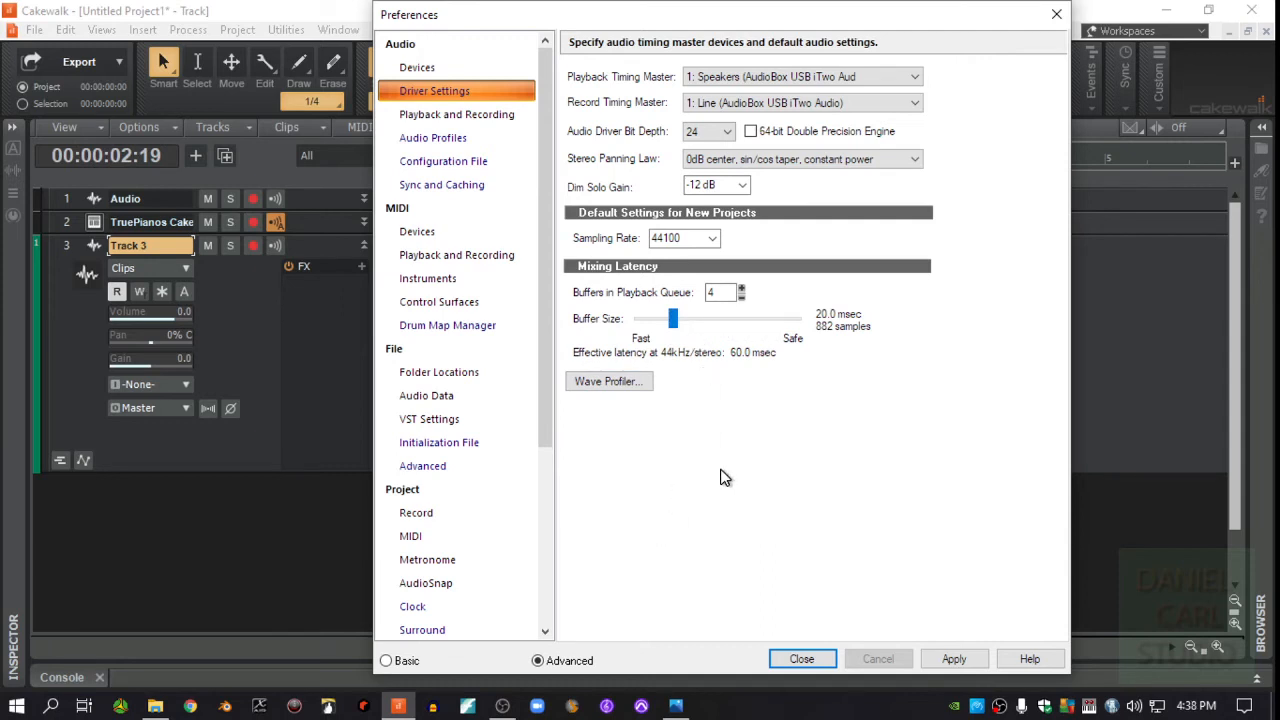
mouse_move(624, 430)
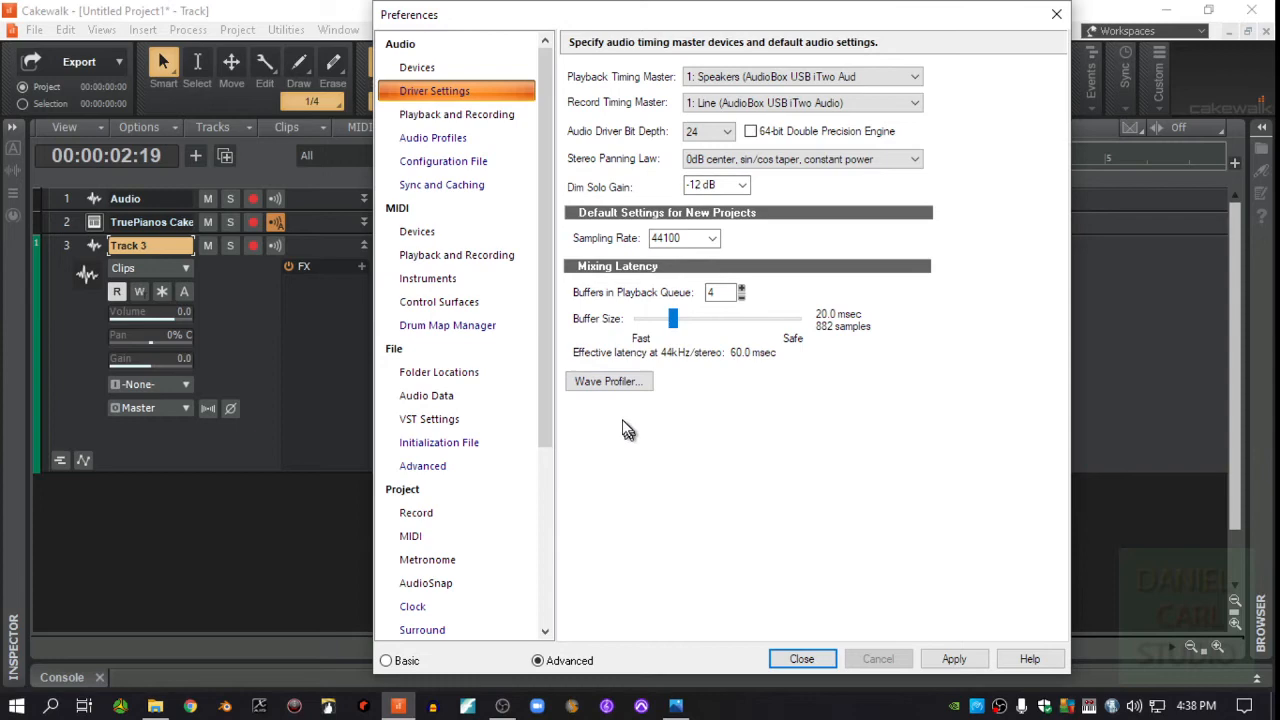
mouse_move(796, 328)
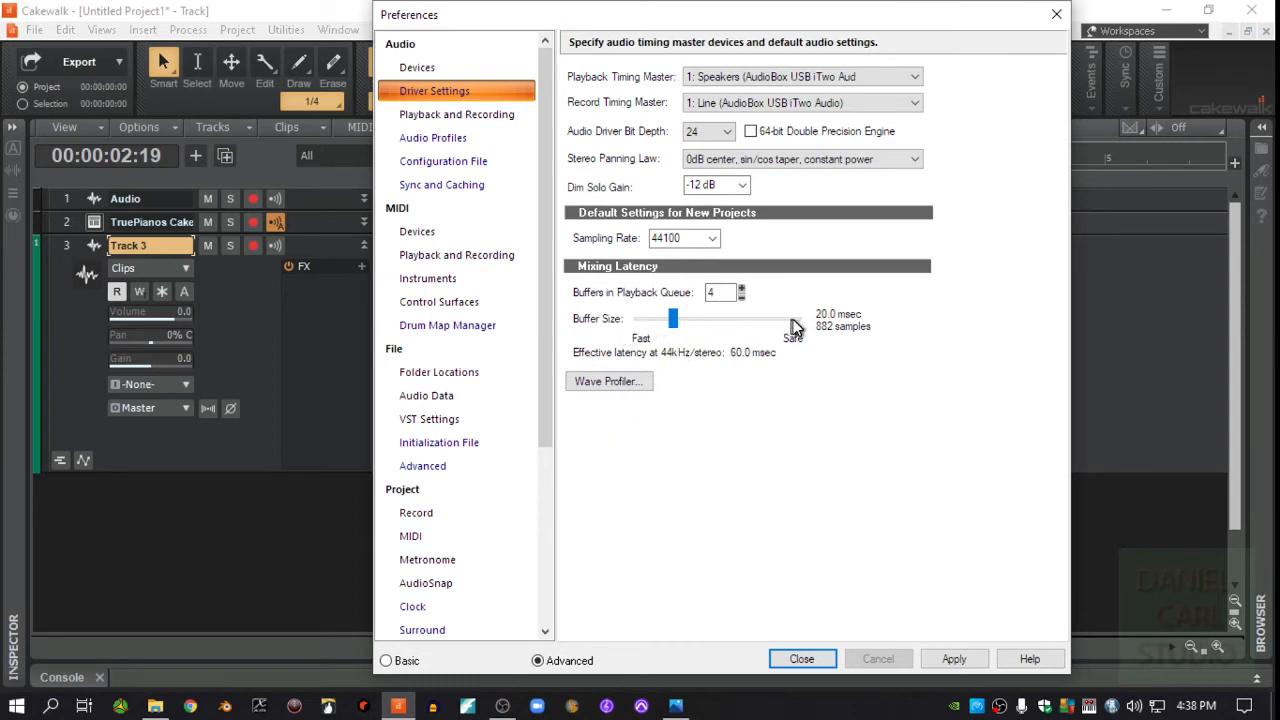
mouse_move(648, 340)
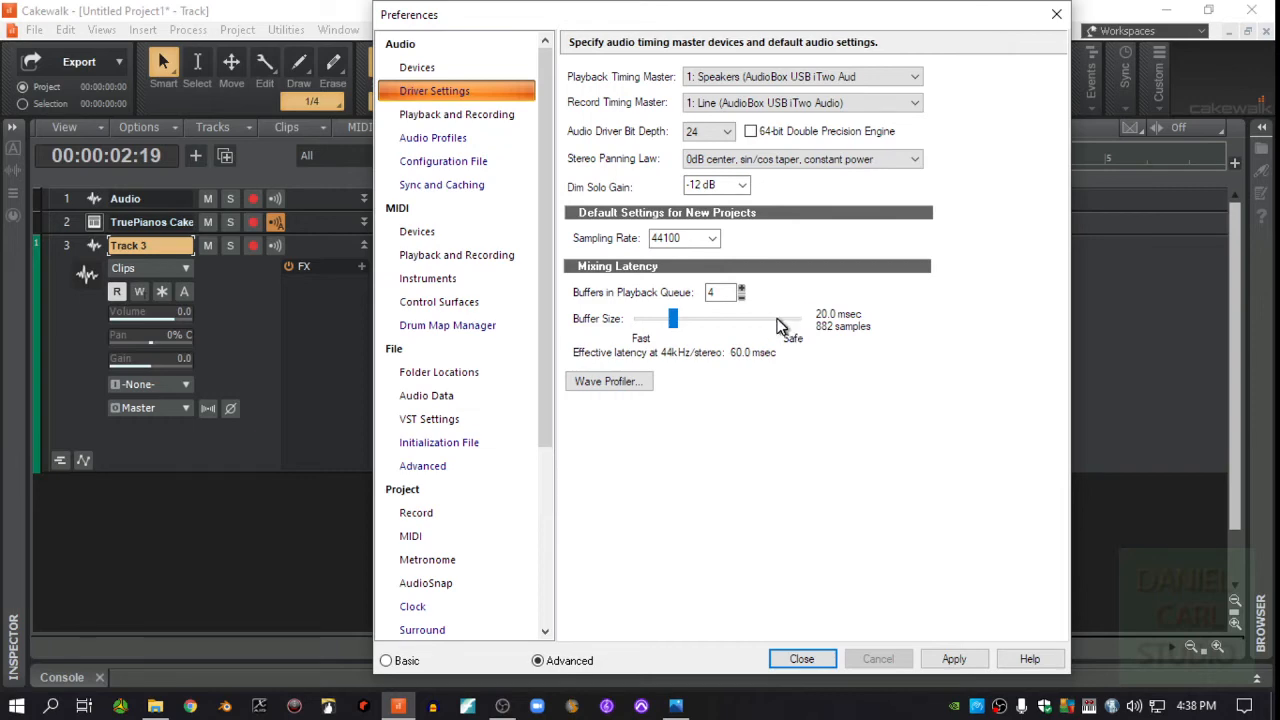
mouse_move(776, 584)
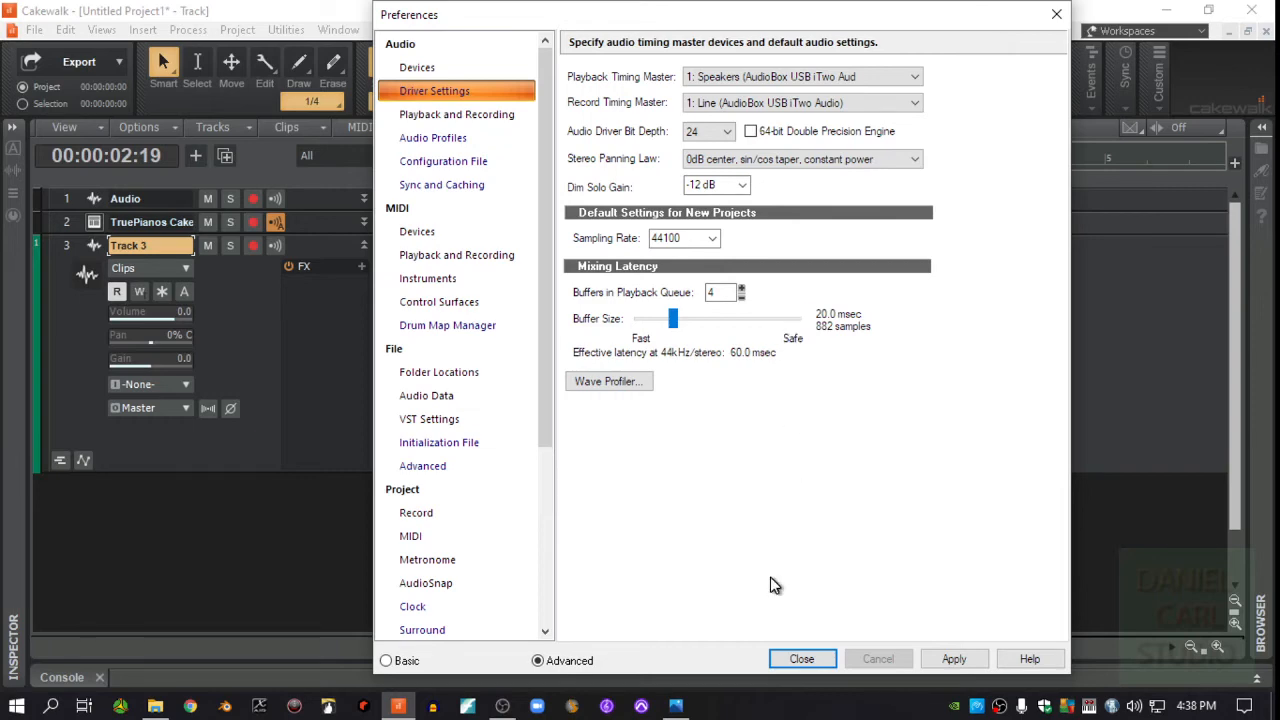
mouse_move(780, 584)
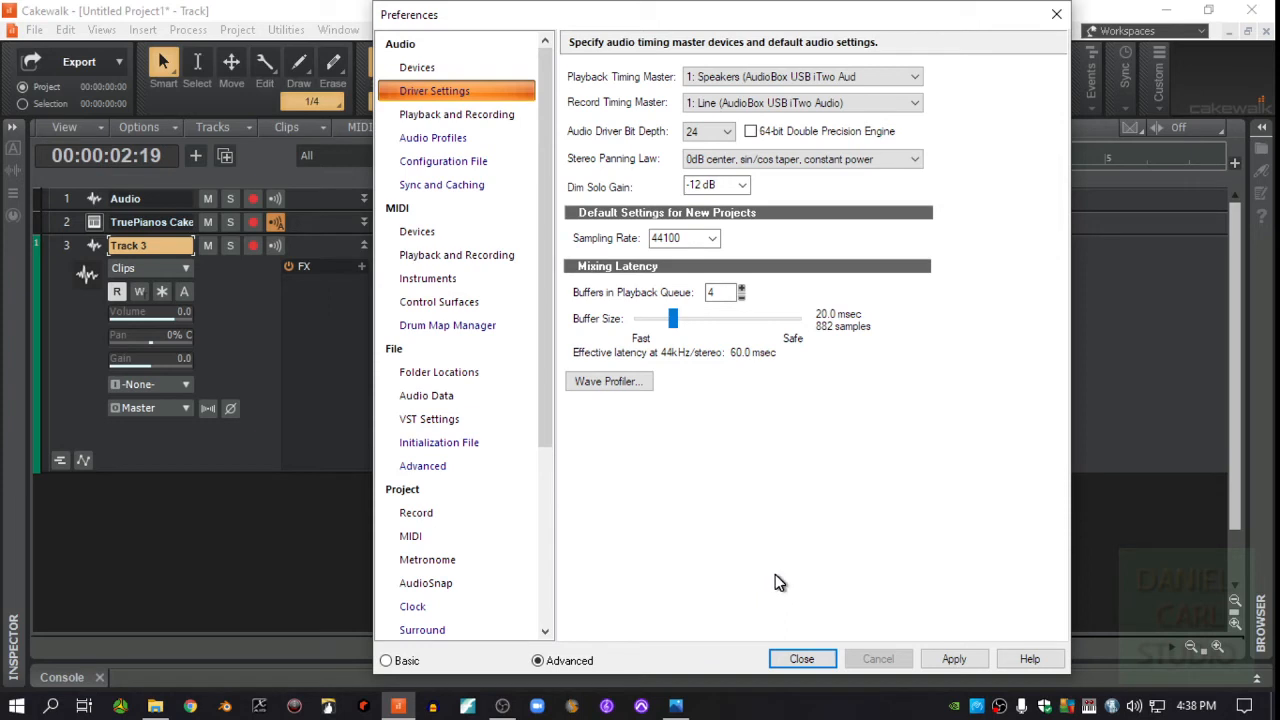
mouse_move(784, 328)
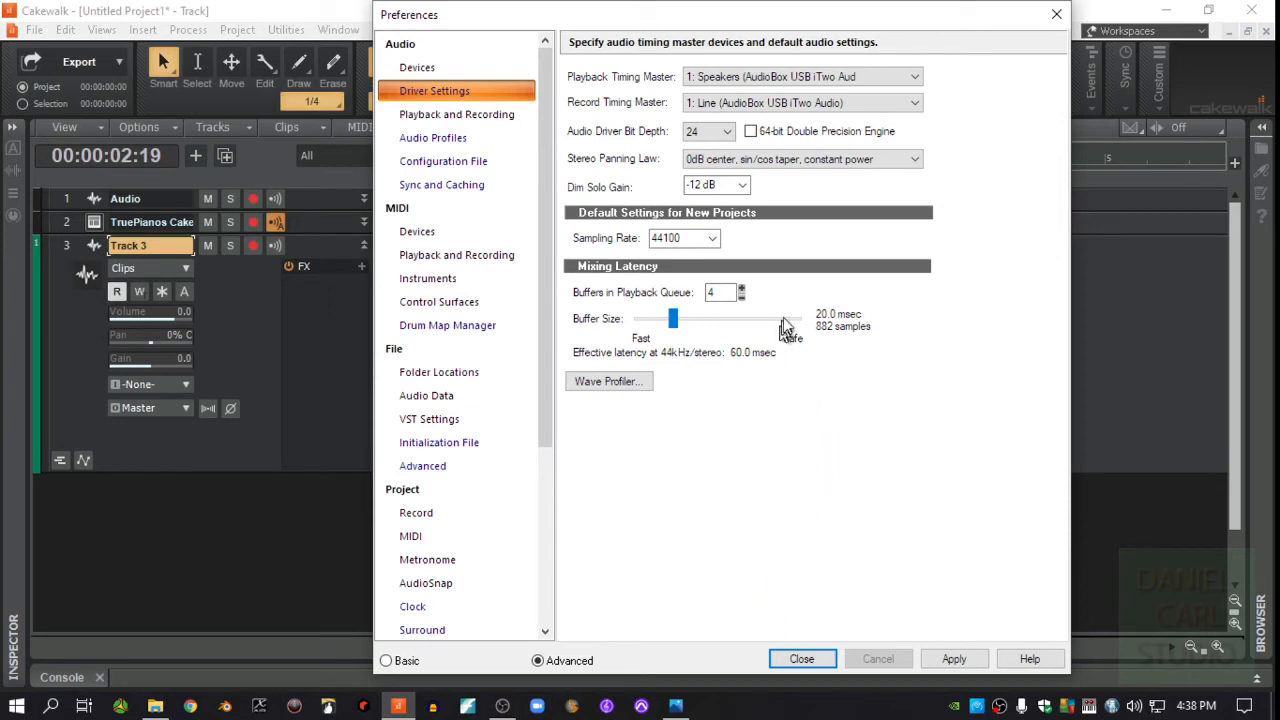
mouse_move(770, 470)
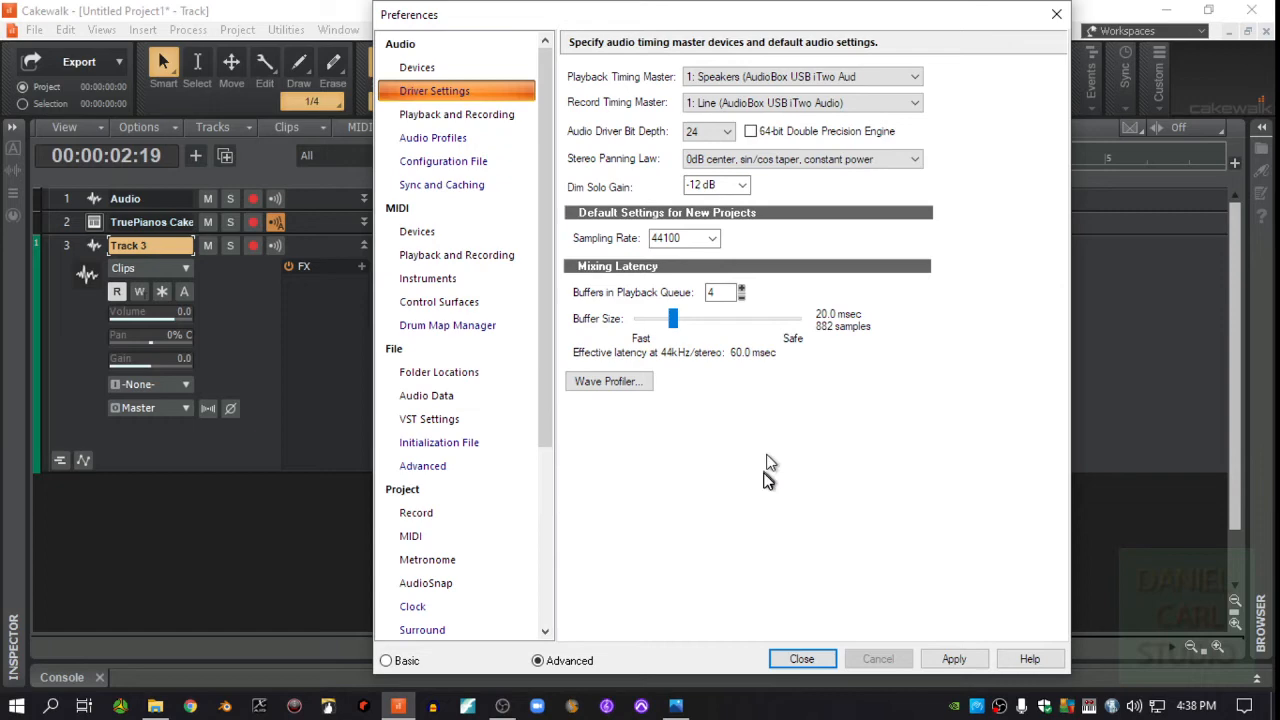
mouse_move(760, 50)
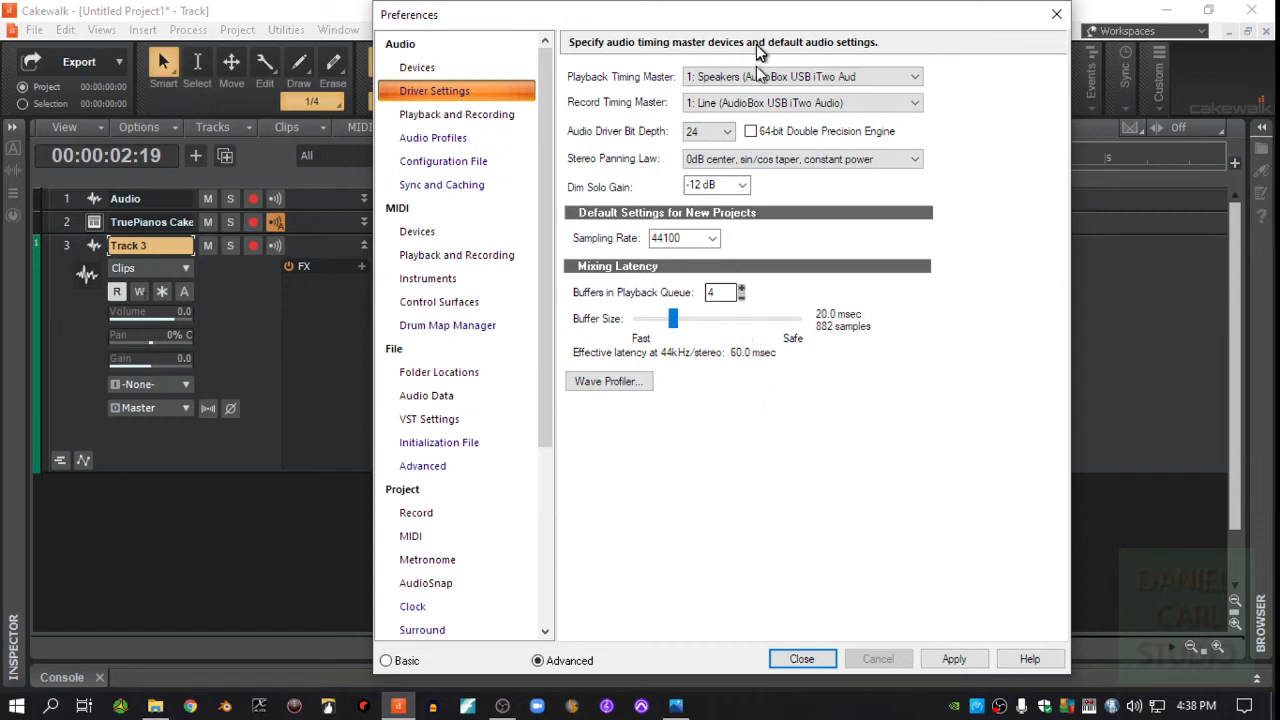
left_click(912, 76)
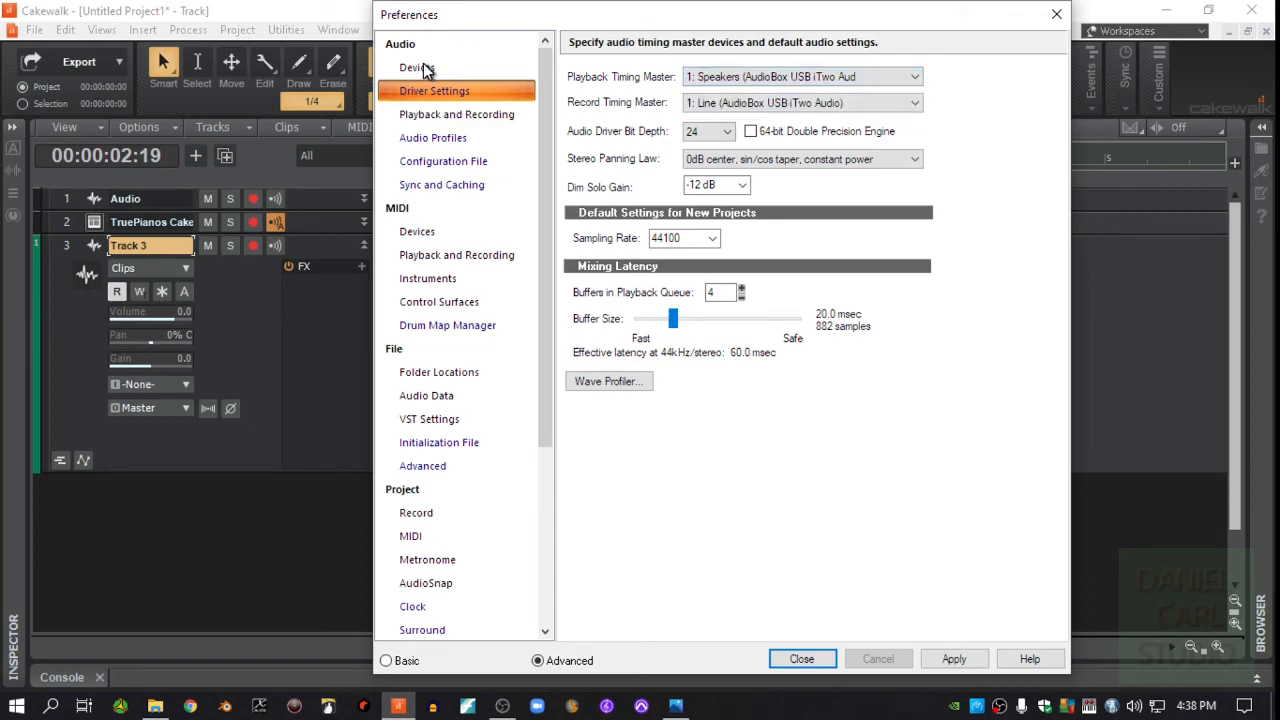
left_click(456, 114)
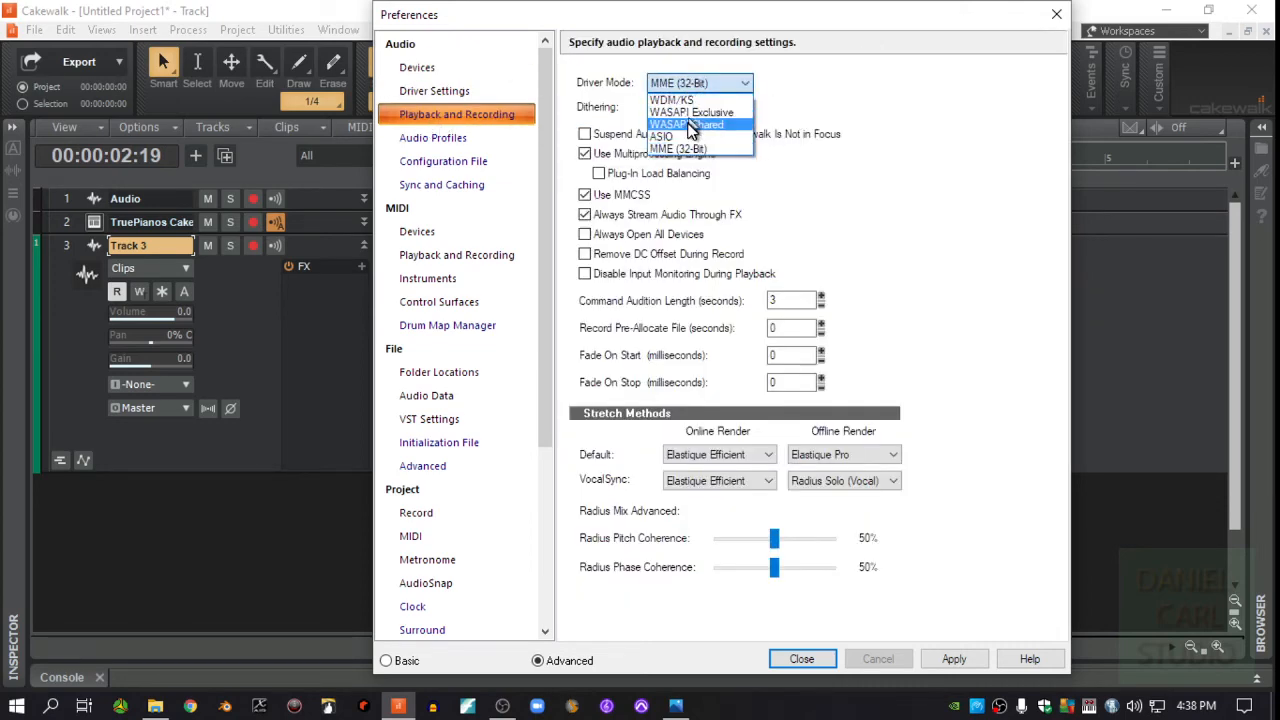
mouse_move(684, 136)
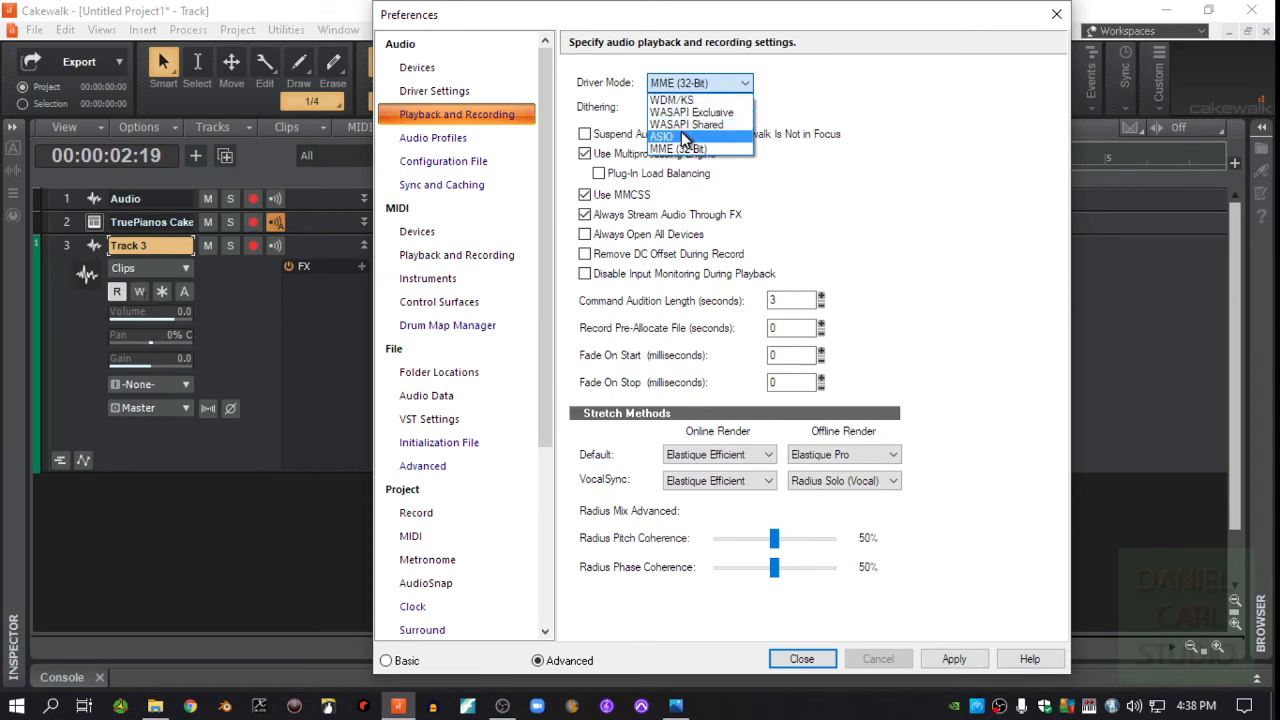
- Switch the driver mode back to ASIO and review the AudioBox ASIO timing masters
left_click(800, 658)
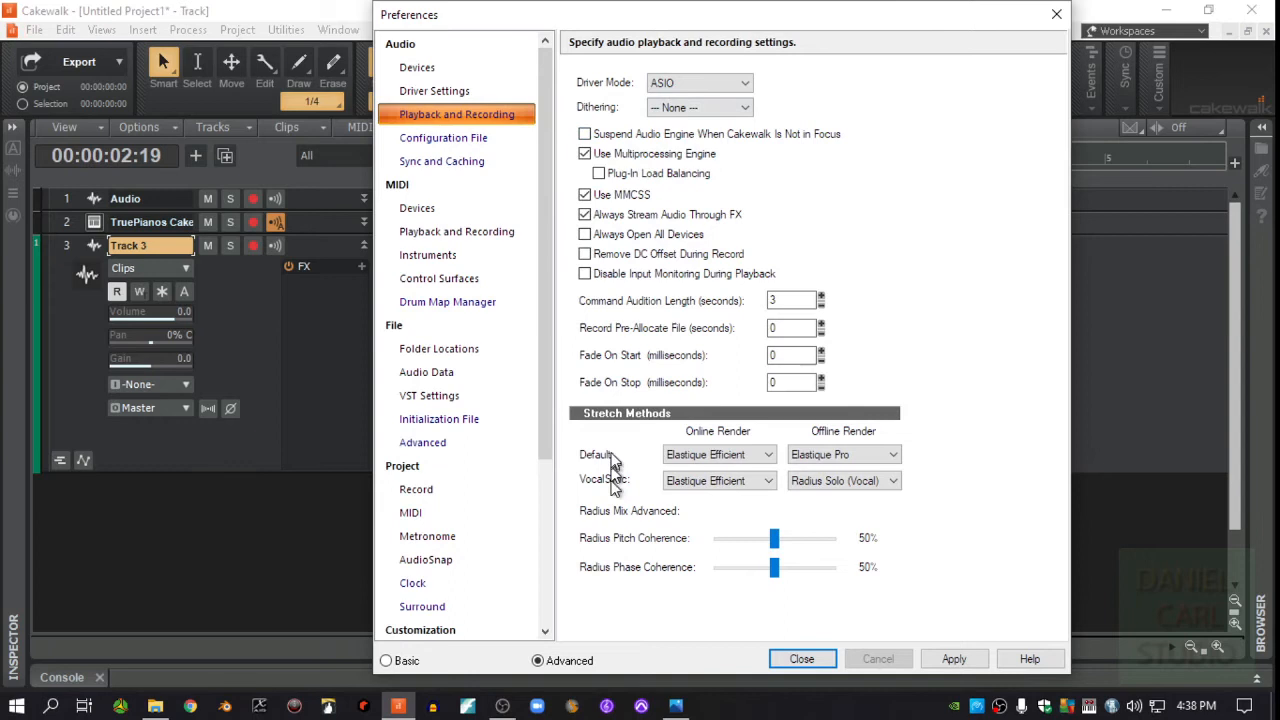
mouse_move(420, 130)
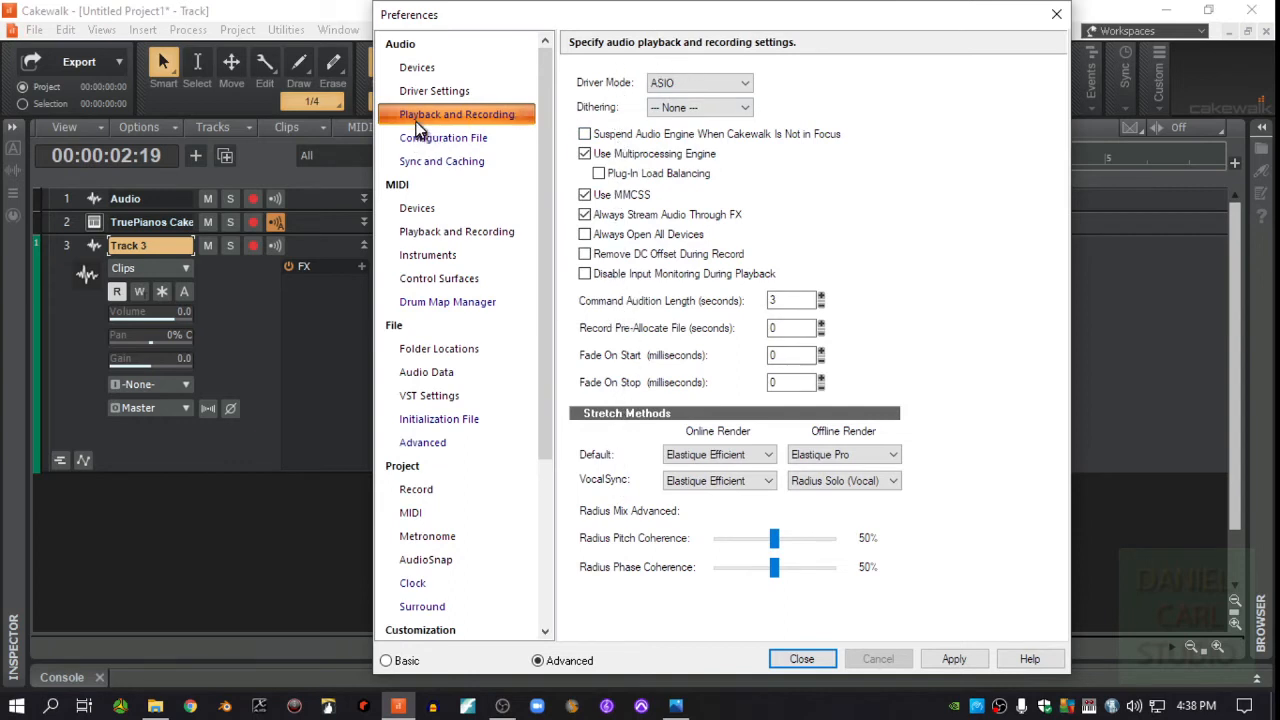
left_click(434, 92)
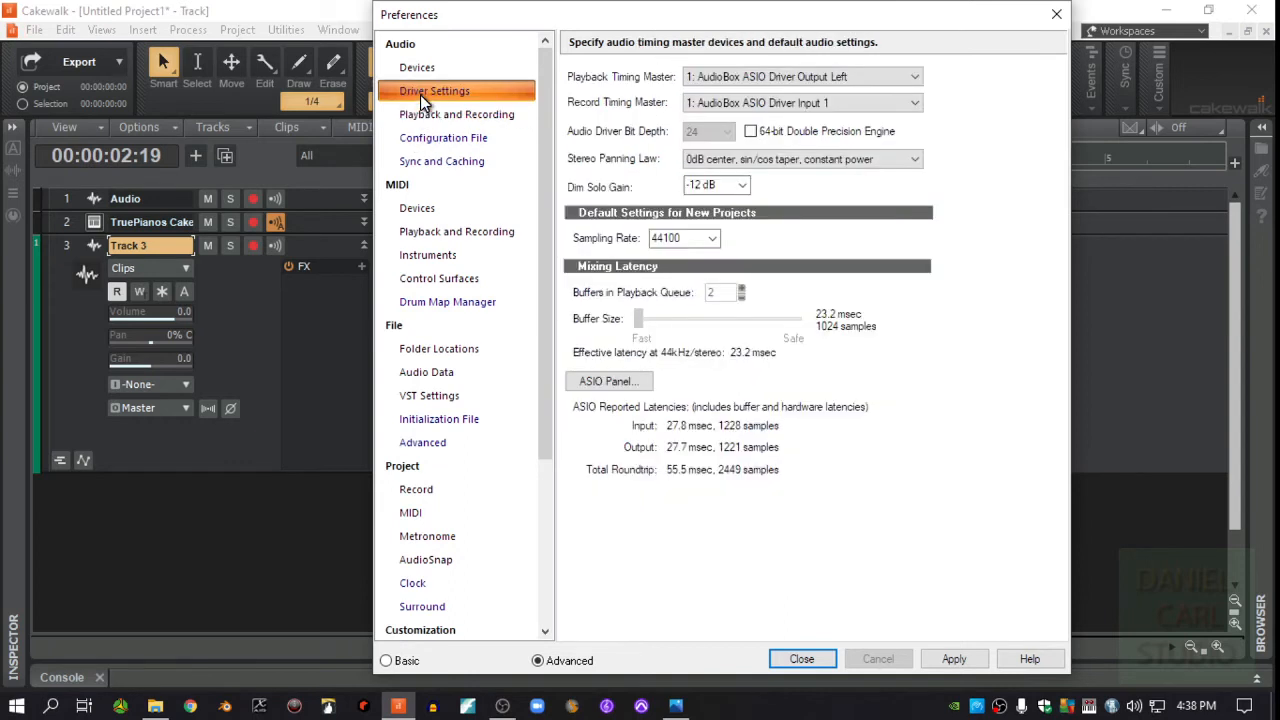
left_click(456, 114)
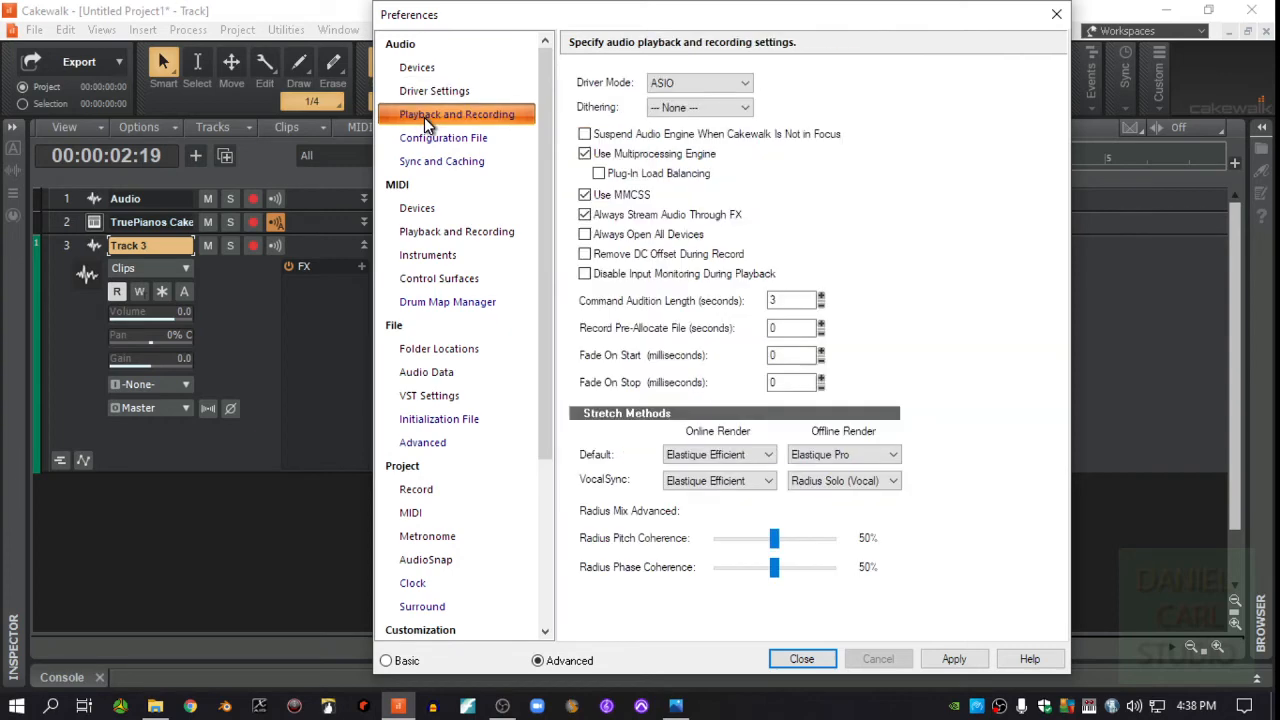
mouse_move(430, 118)
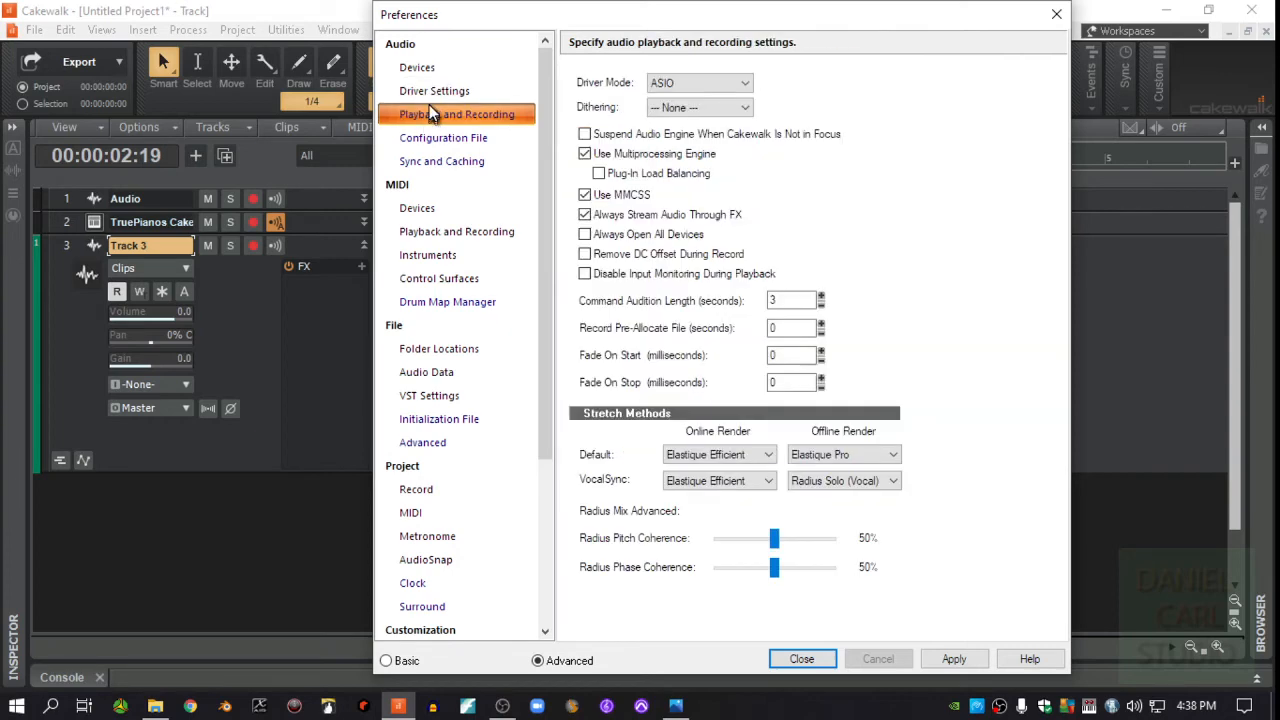
left_click(434, 90)
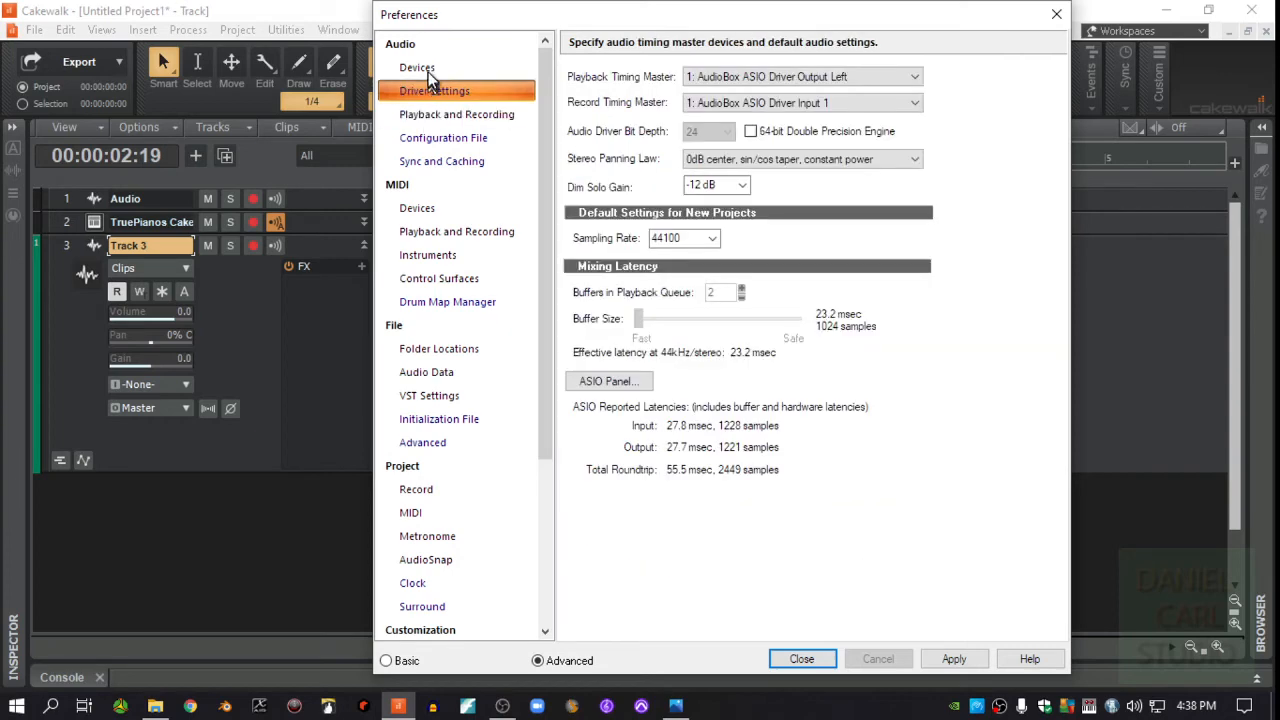
left_click(416, 68)
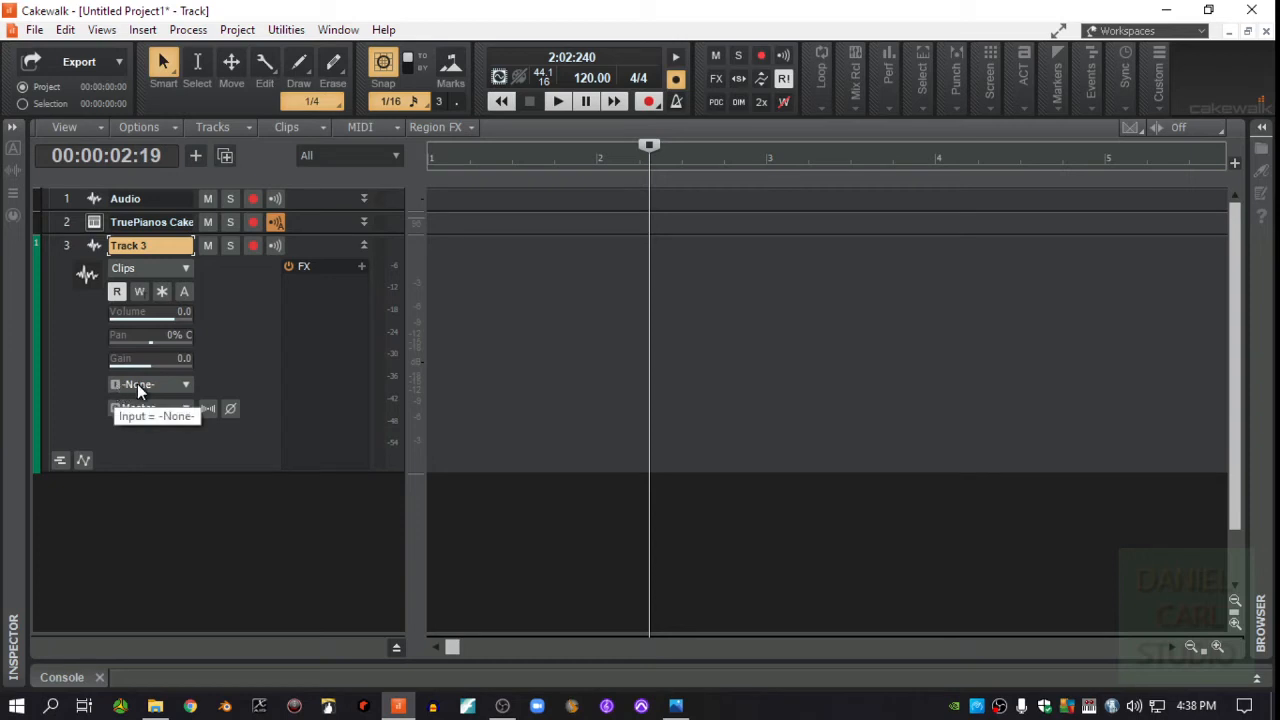
- Show Track 3's input choices: None, AudioBox ASIO Driver or TruePianos
left_click(184, 384)
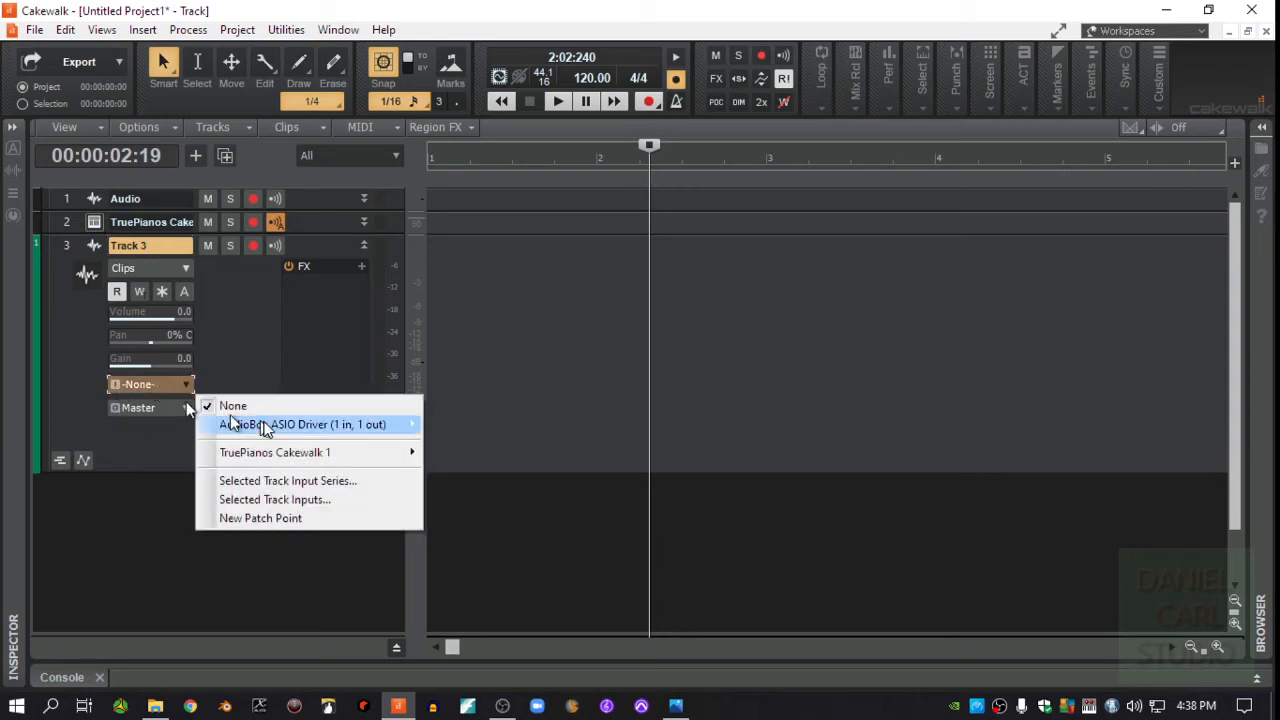
mouse_move(248, 452)
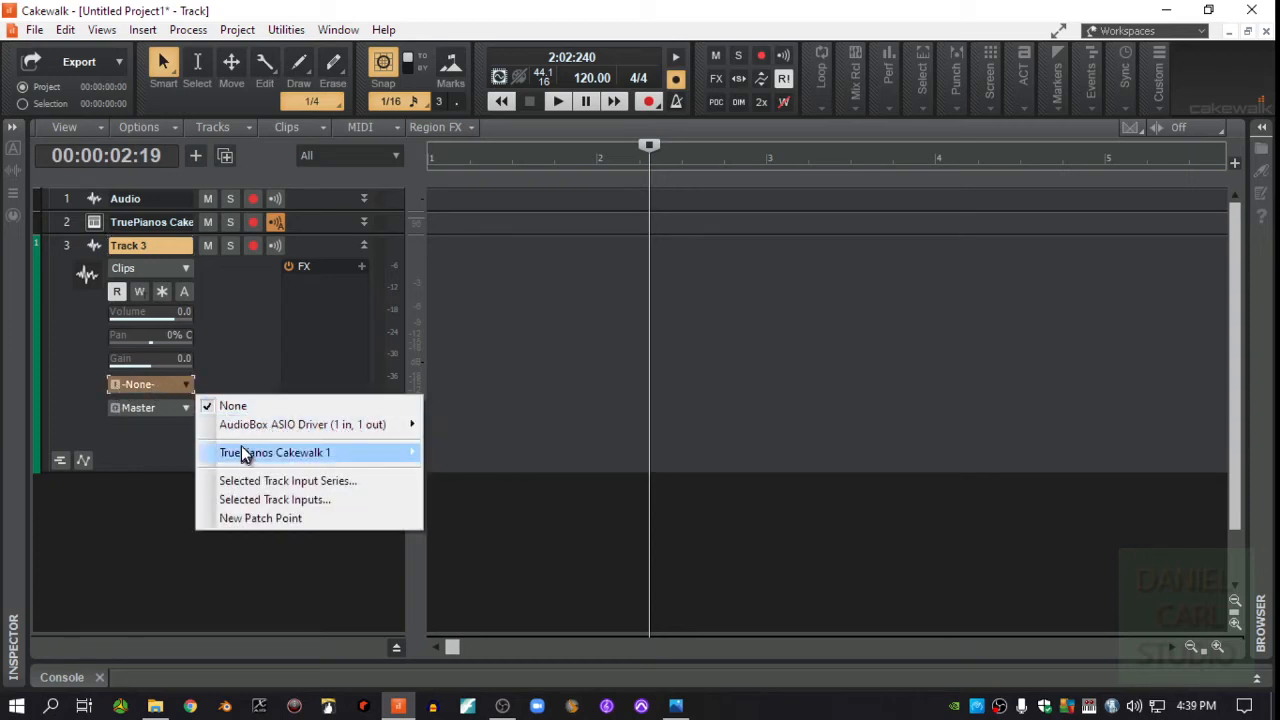
mouse_move(302, 424)
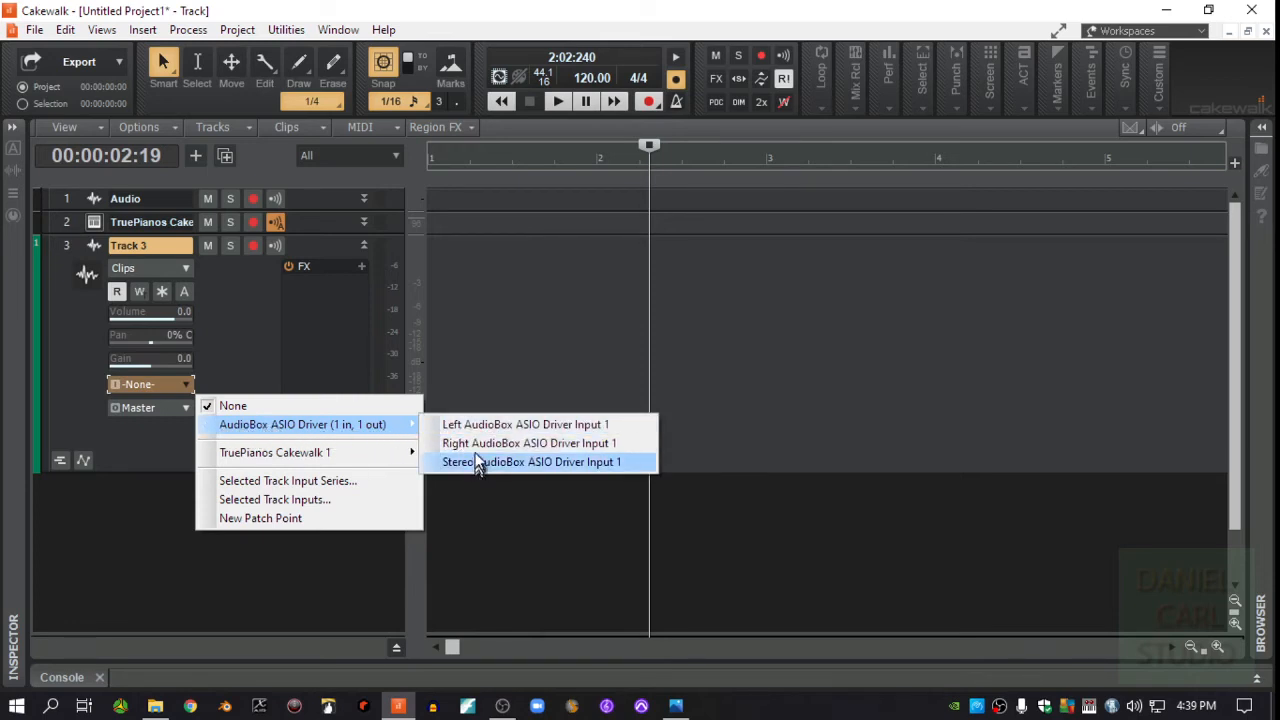
mouse_move(490, 492)
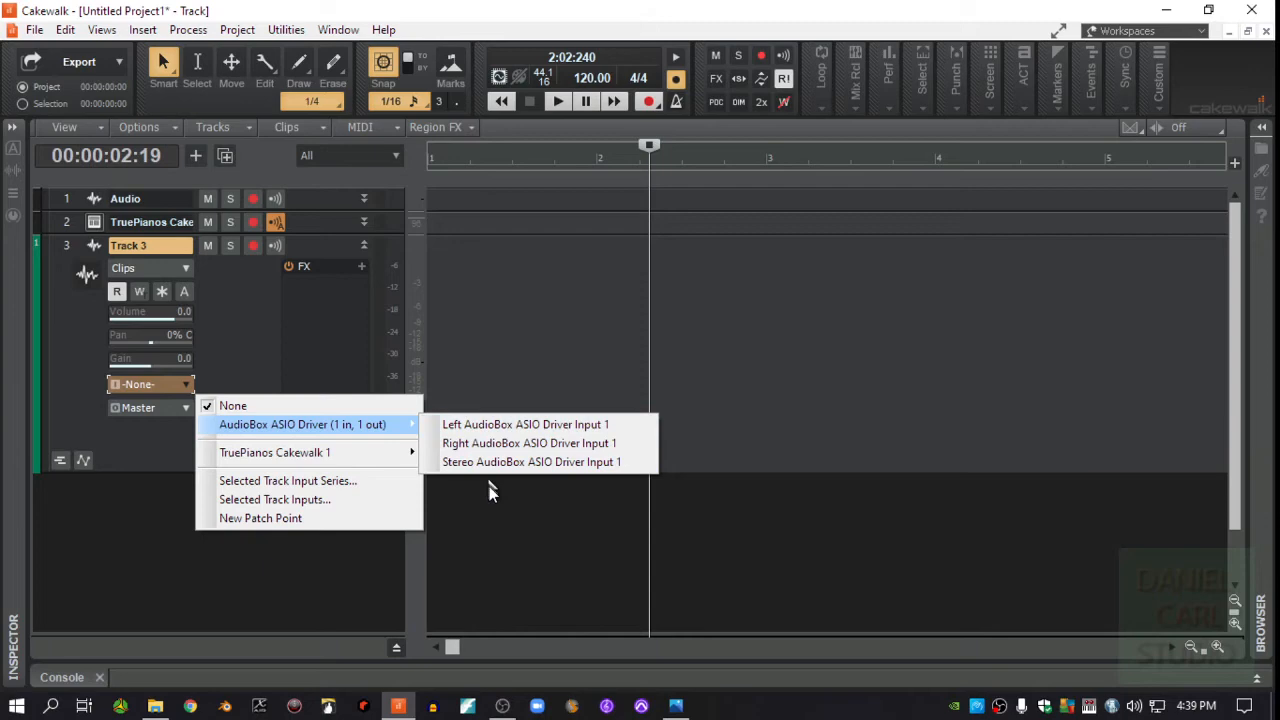
mouse_move(476, 460)
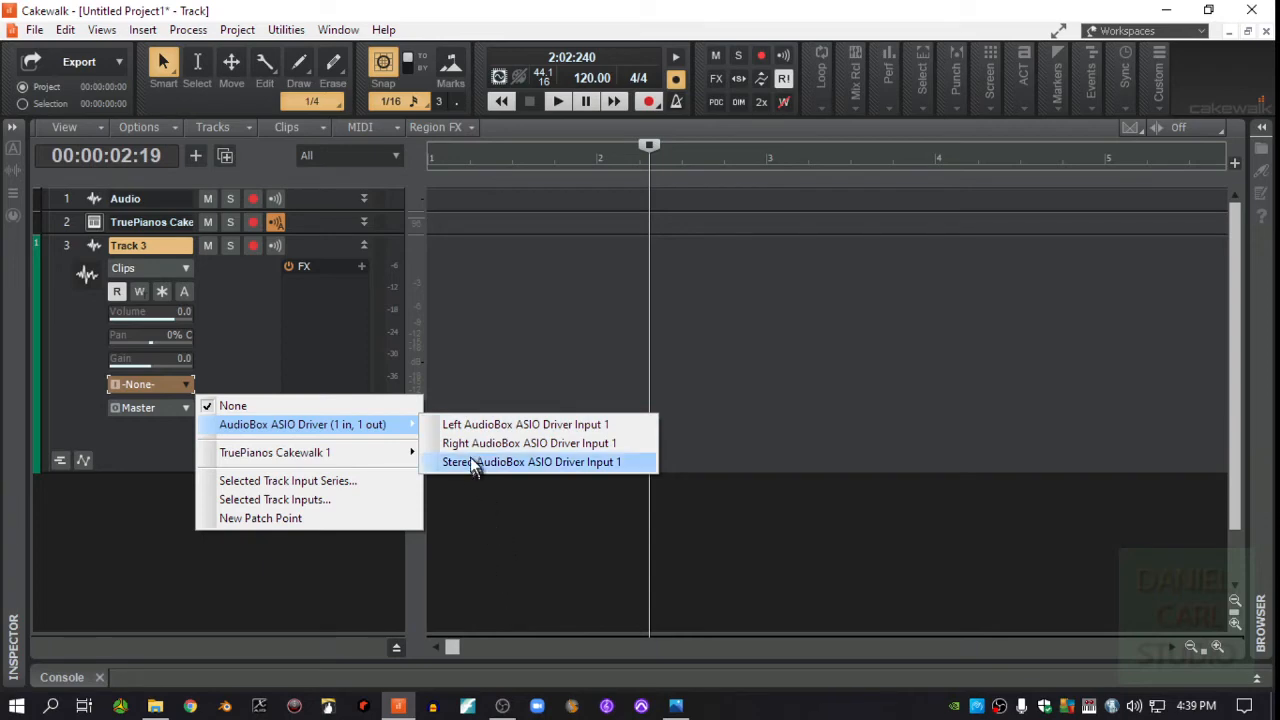
mouse_move(484, 610)
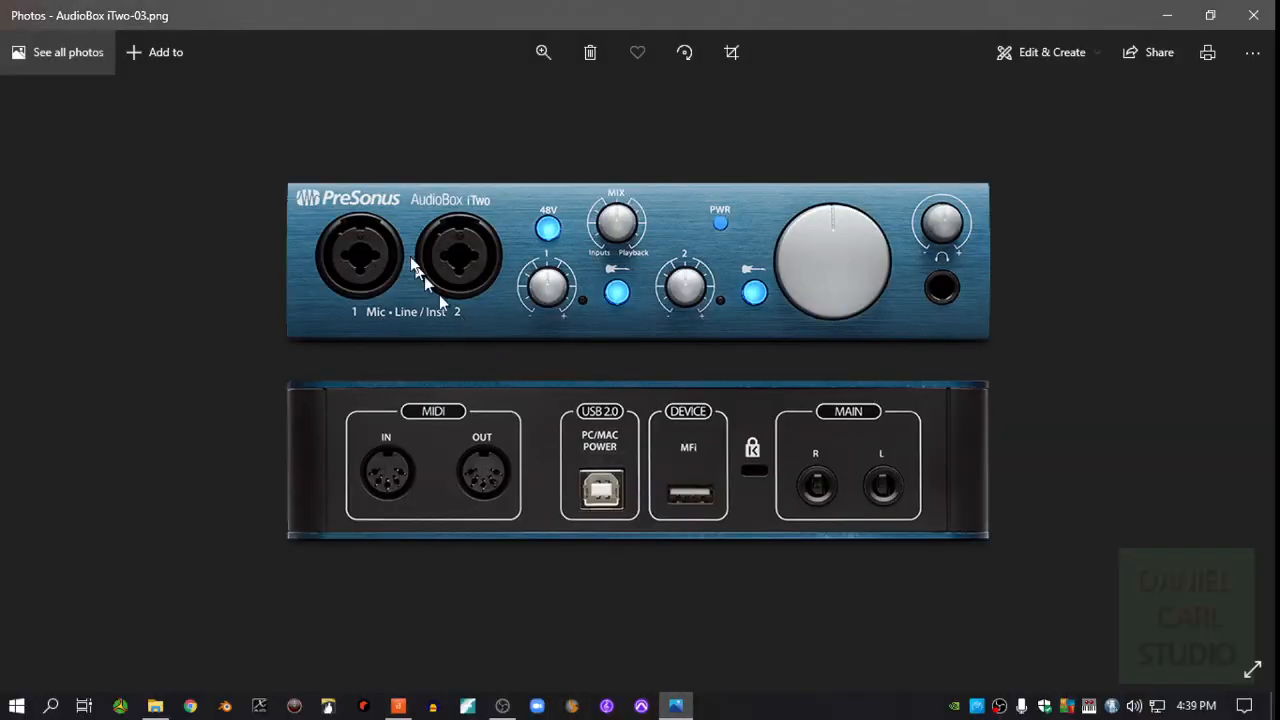
mouse_move(456, 284)
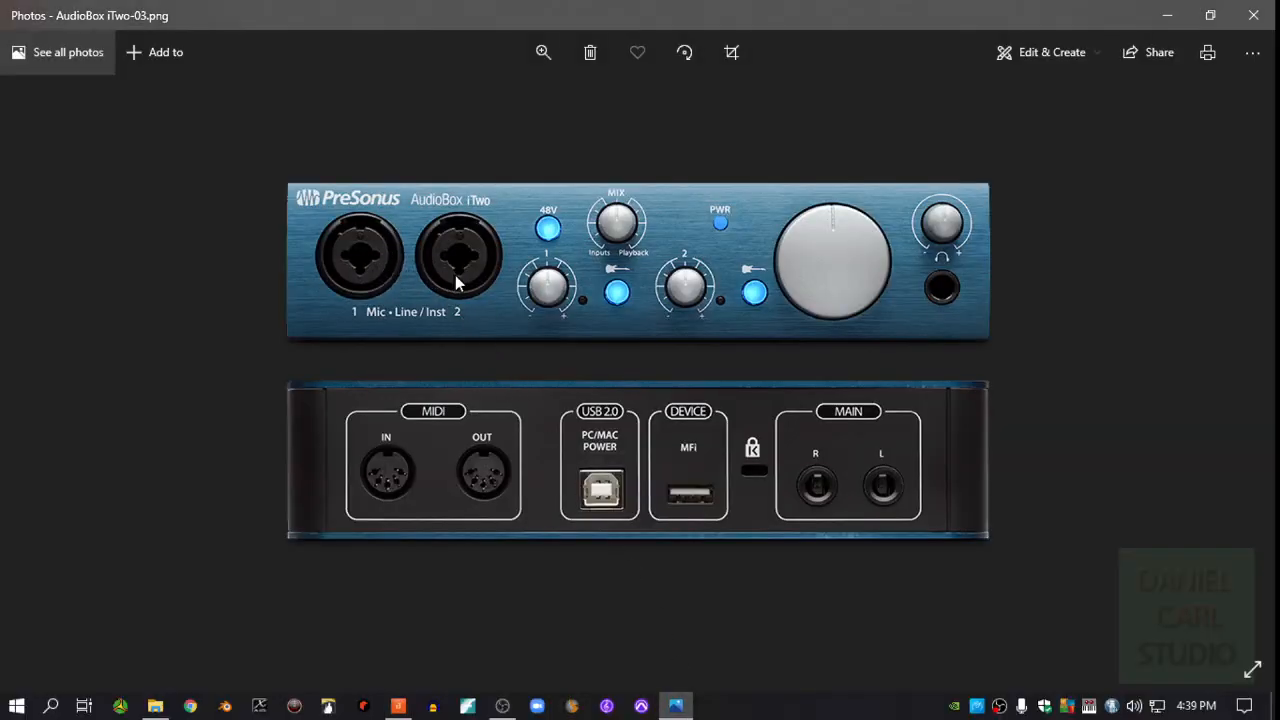
mouse_move(370, 276)
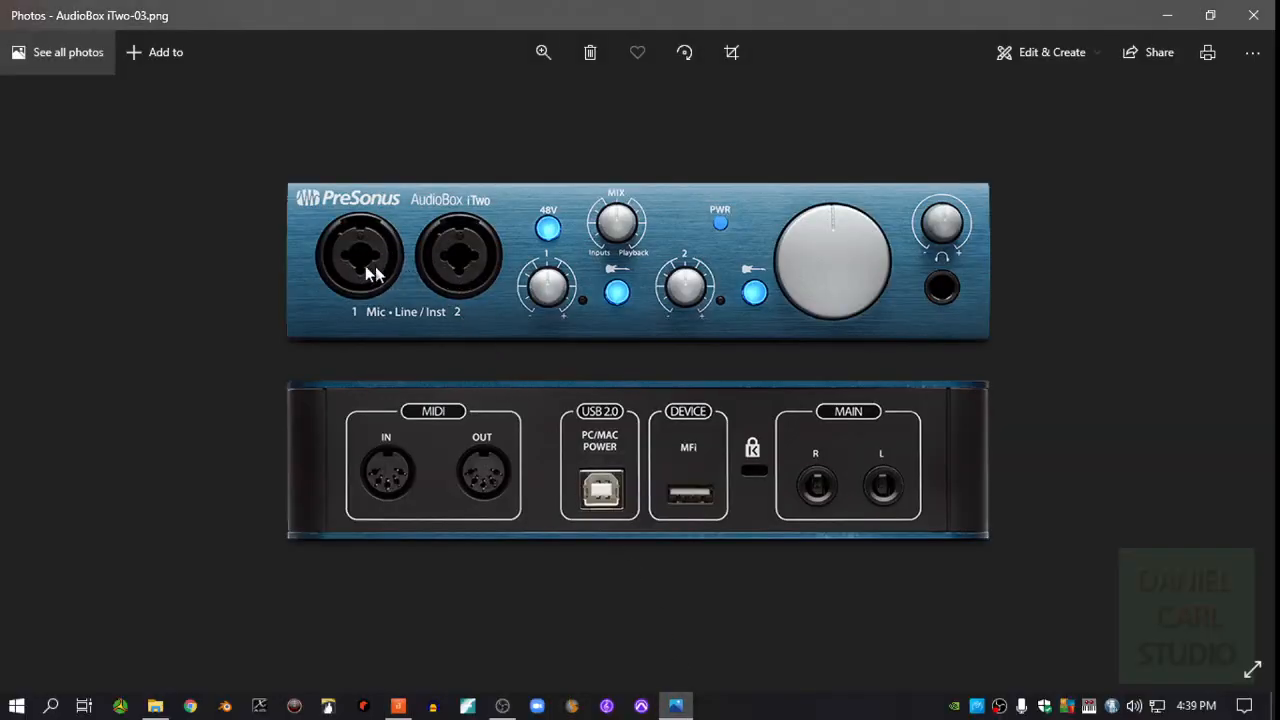
mouse_move(350, 270)
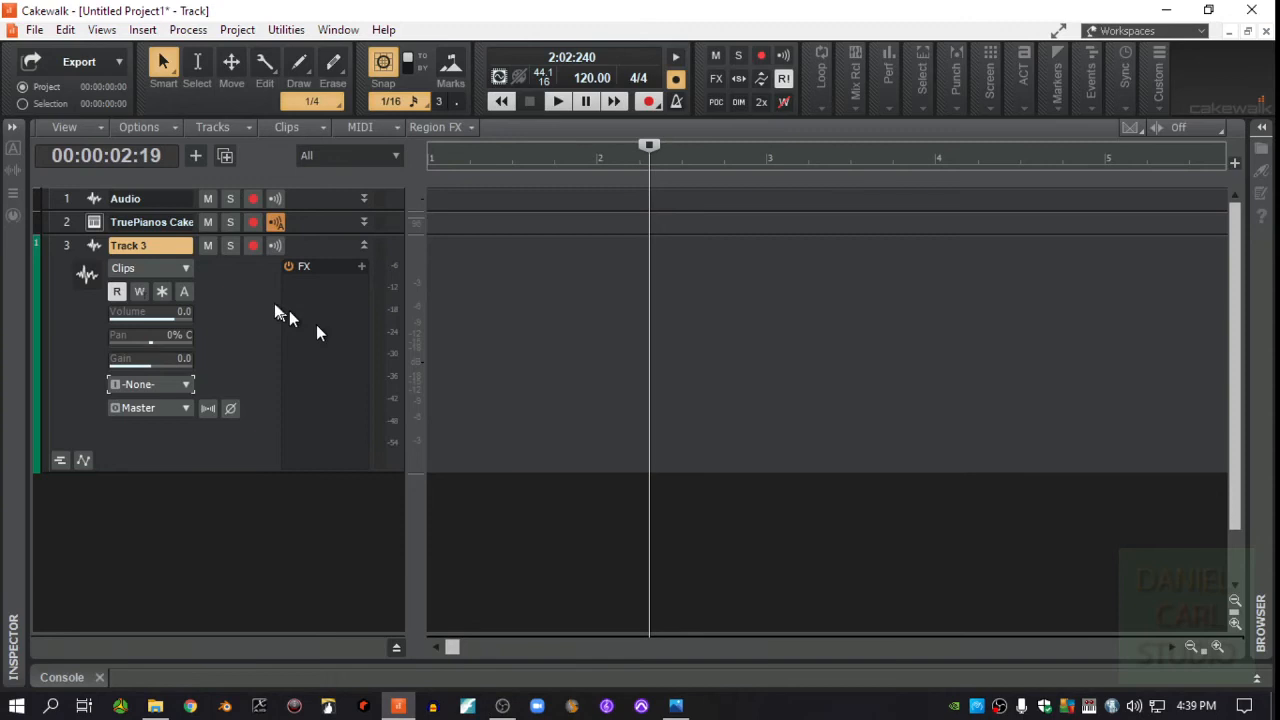
- Set Track 3's input to Left AudioBox ASIO Driver Input 1 and arm it for recording
left_click(150, 384)
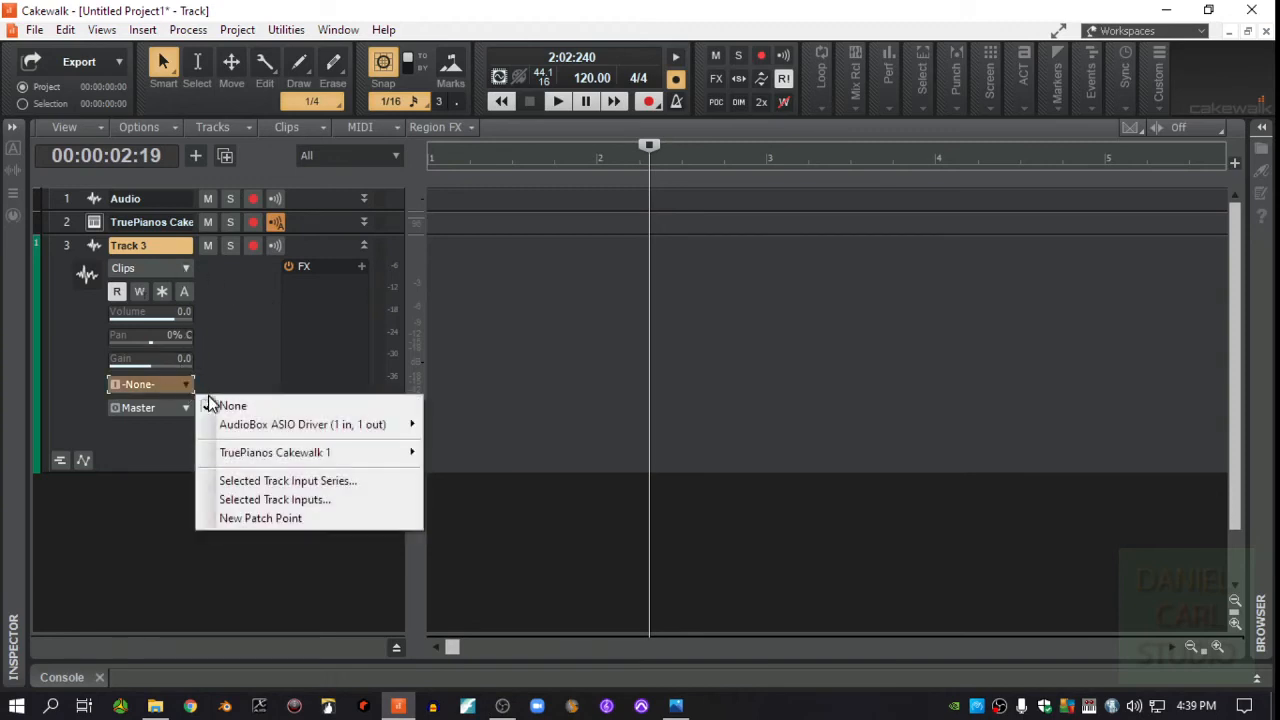
mouse_move(302, 424)
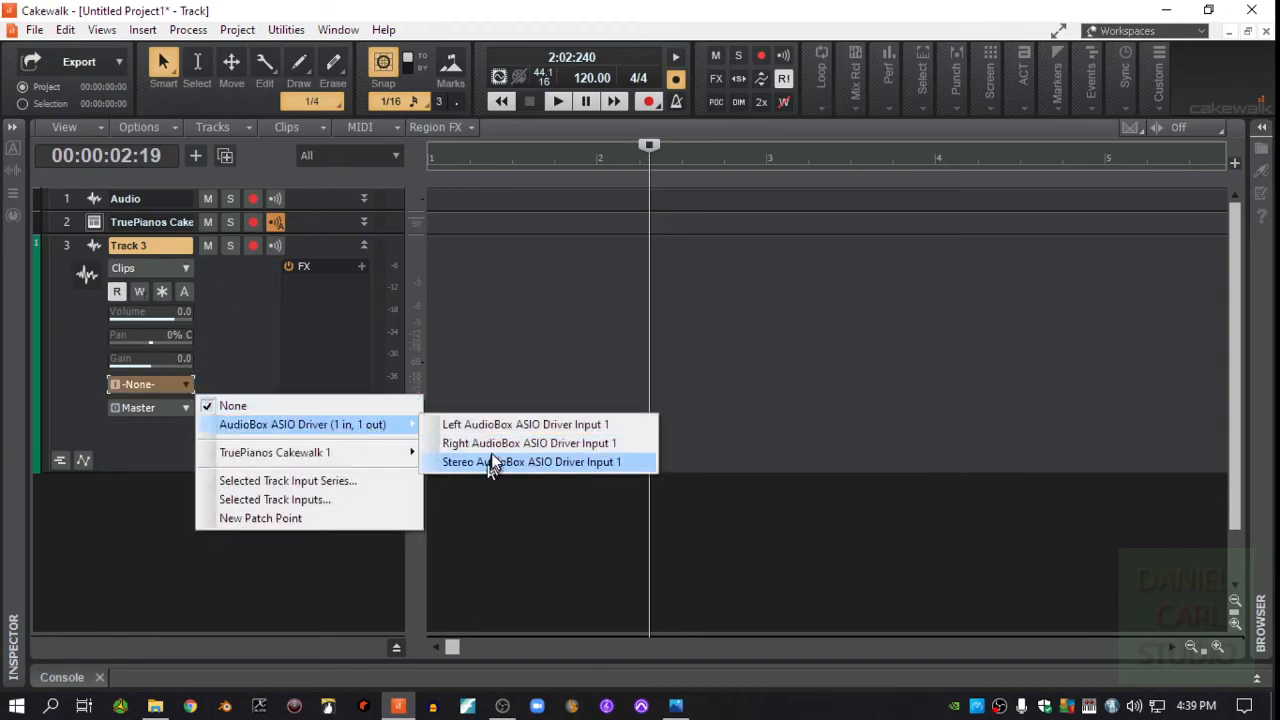
mouse_move(496, 424)
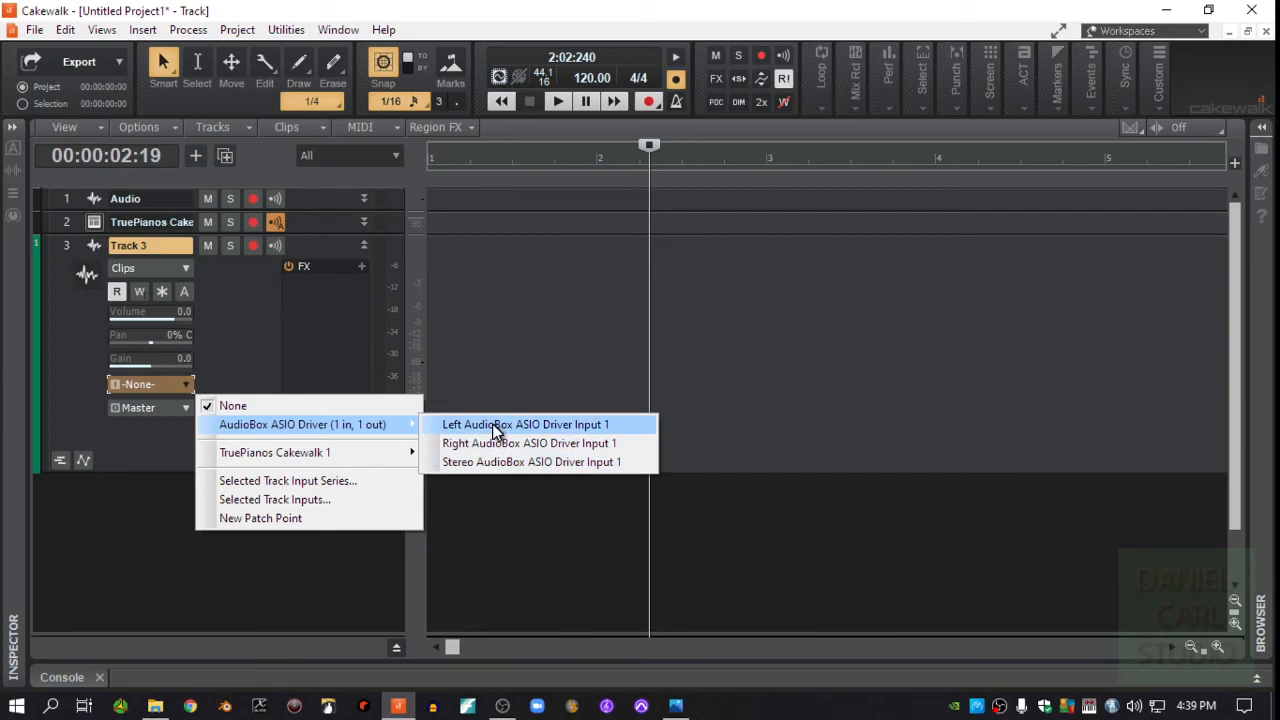
left_click(524, 424)
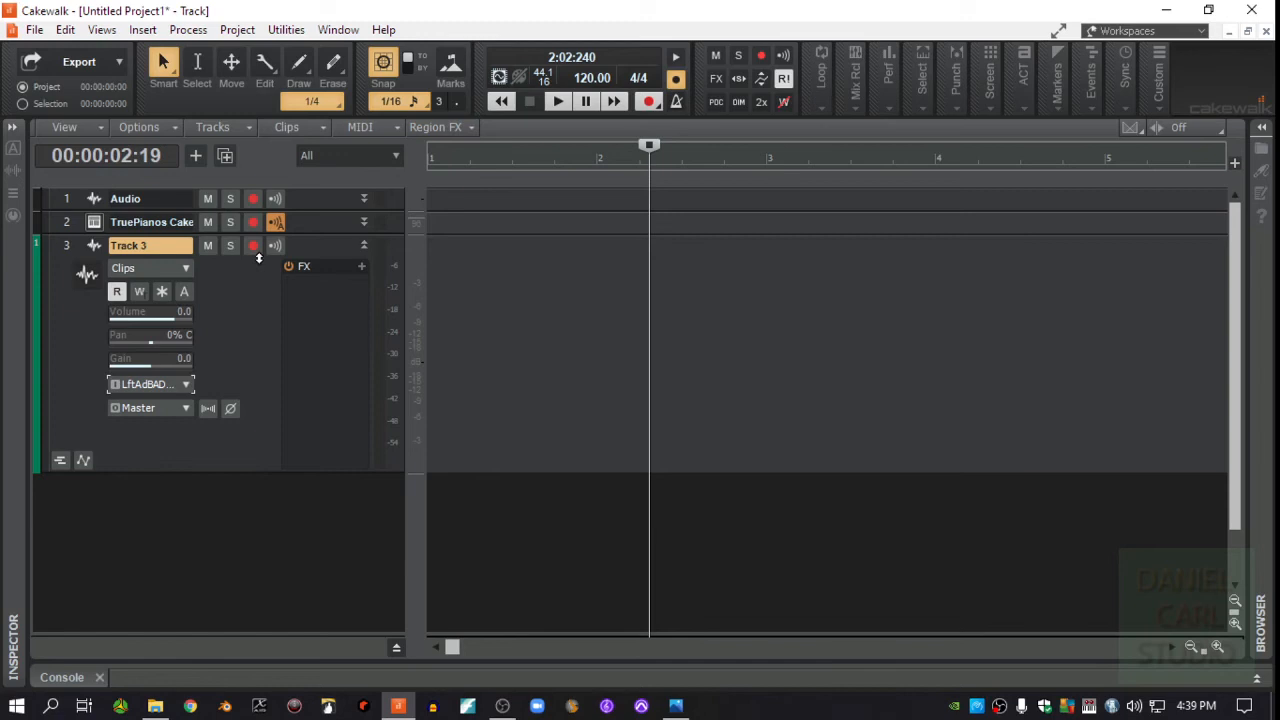
left_click(252, 246)
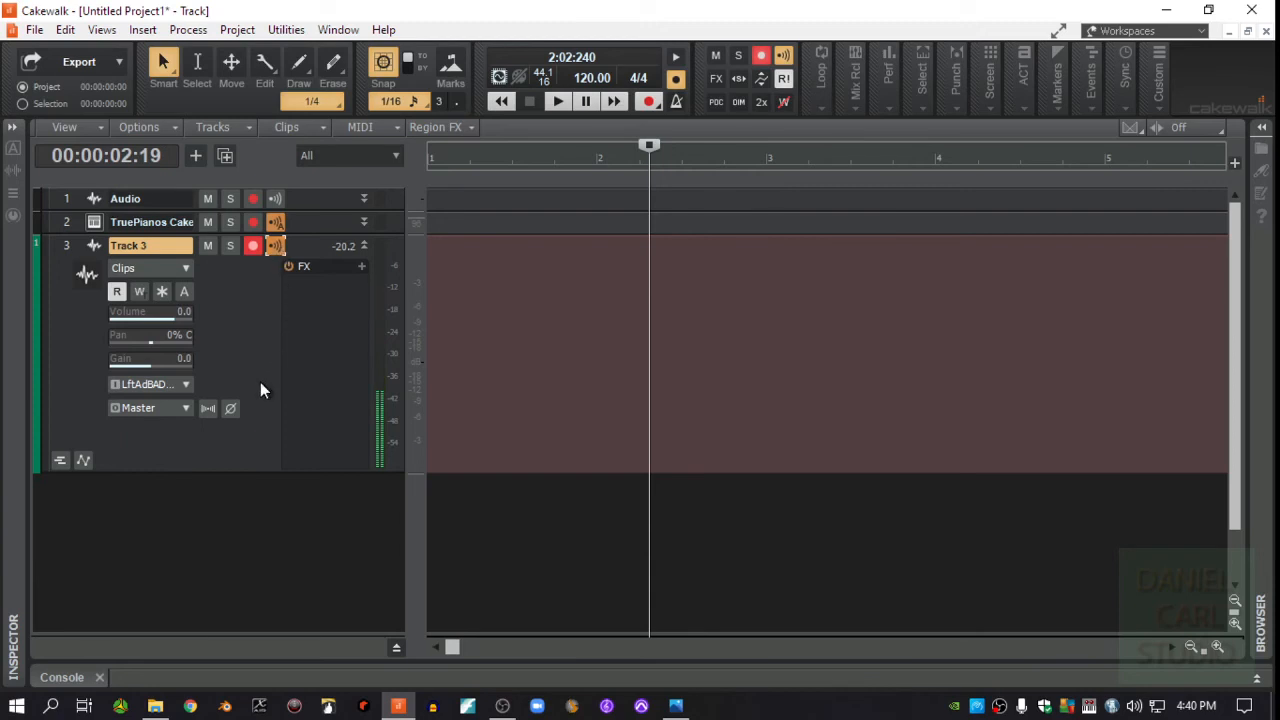
mouse_move(320, 356)
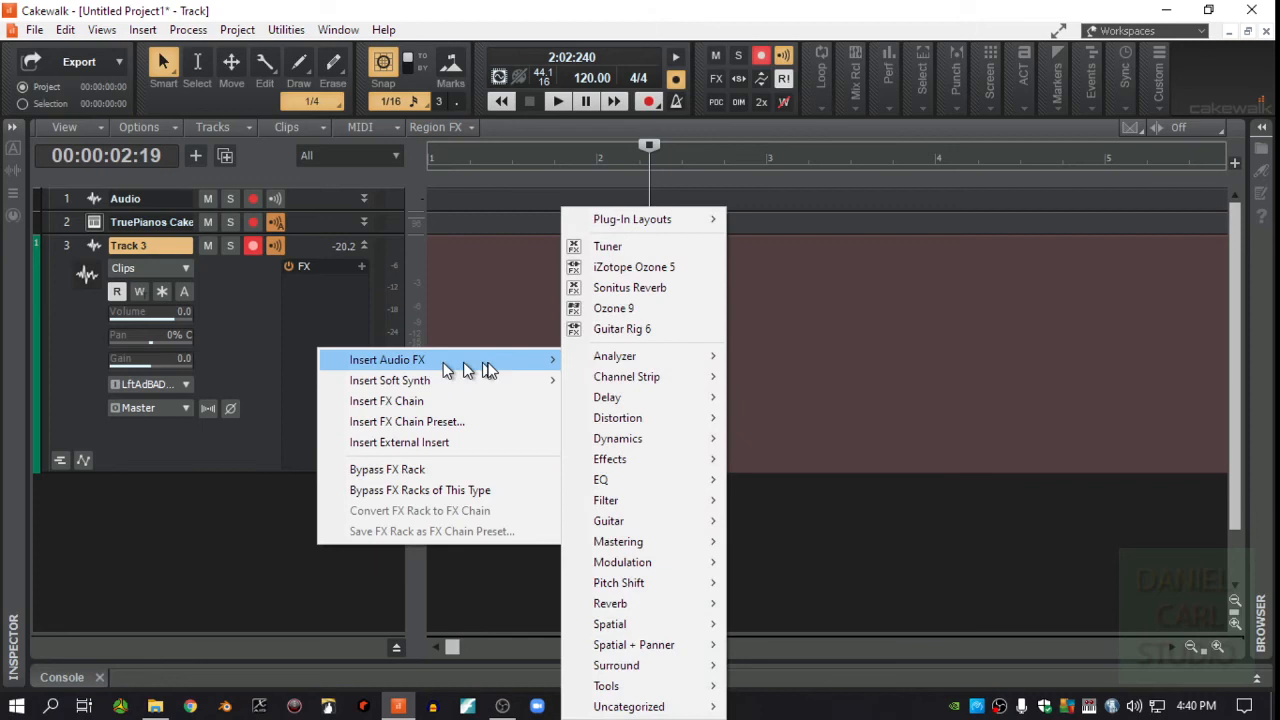
mouse_move(660, 534)
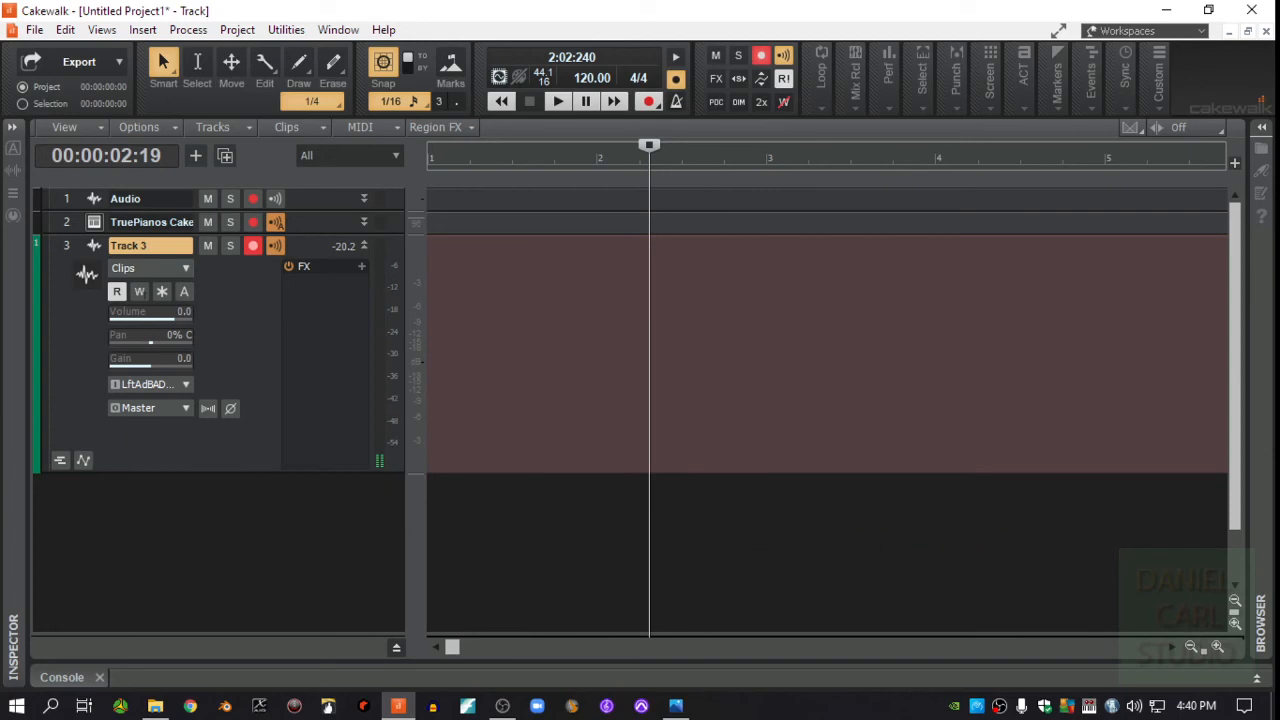
mouse_move(824, 364)
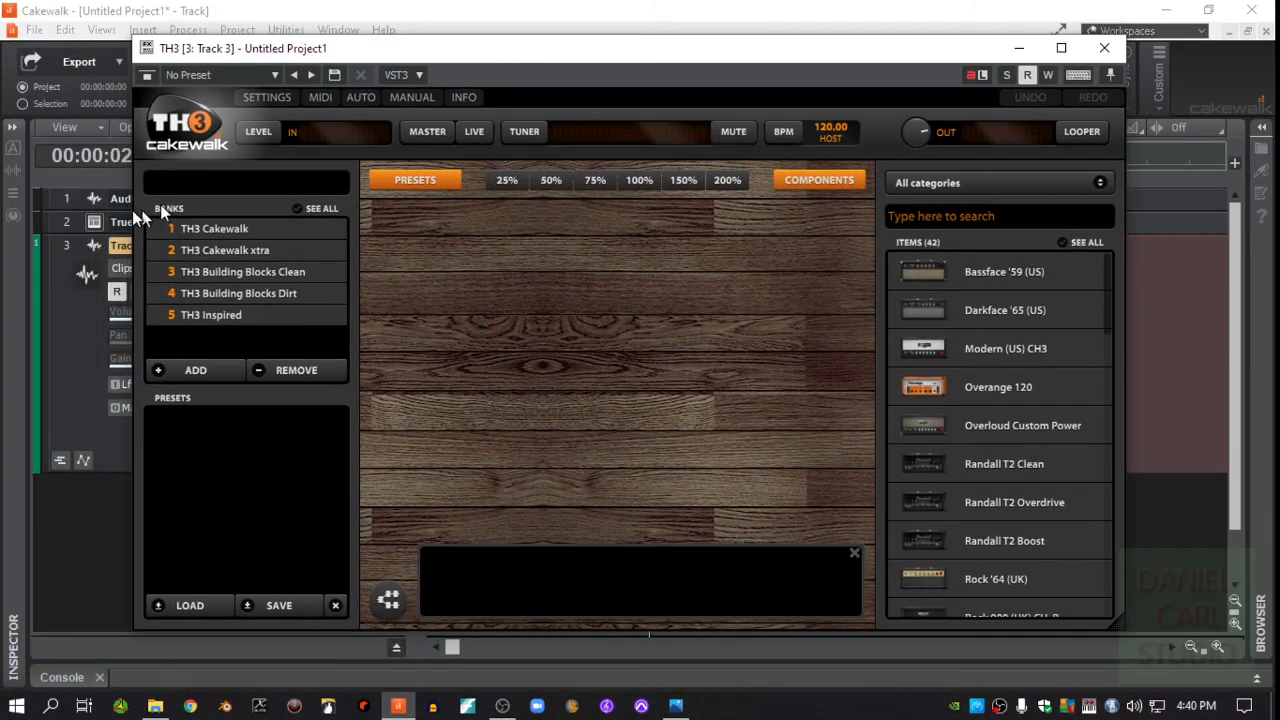
- Load the THe Crunch preset from the TH3 Cakewalk bank and close the TH3 window
left_click(214, 228)
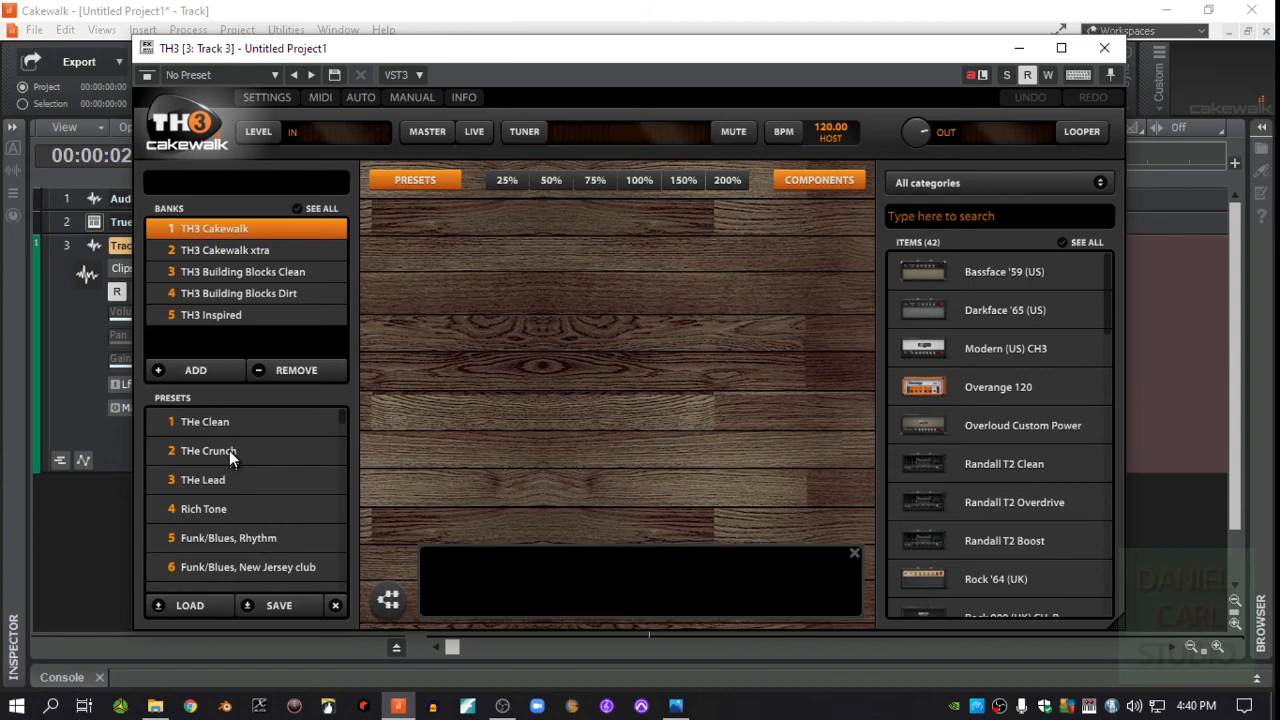
left_click(232, 450)
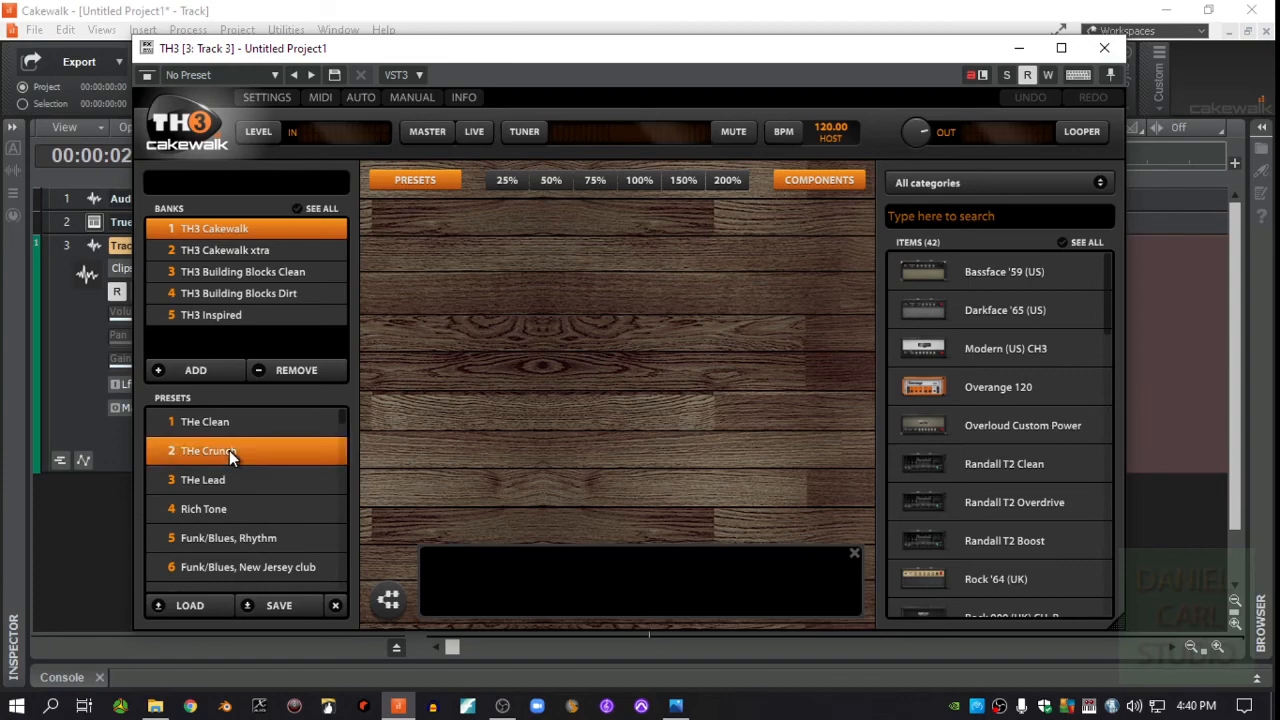
double_click(208, 450)
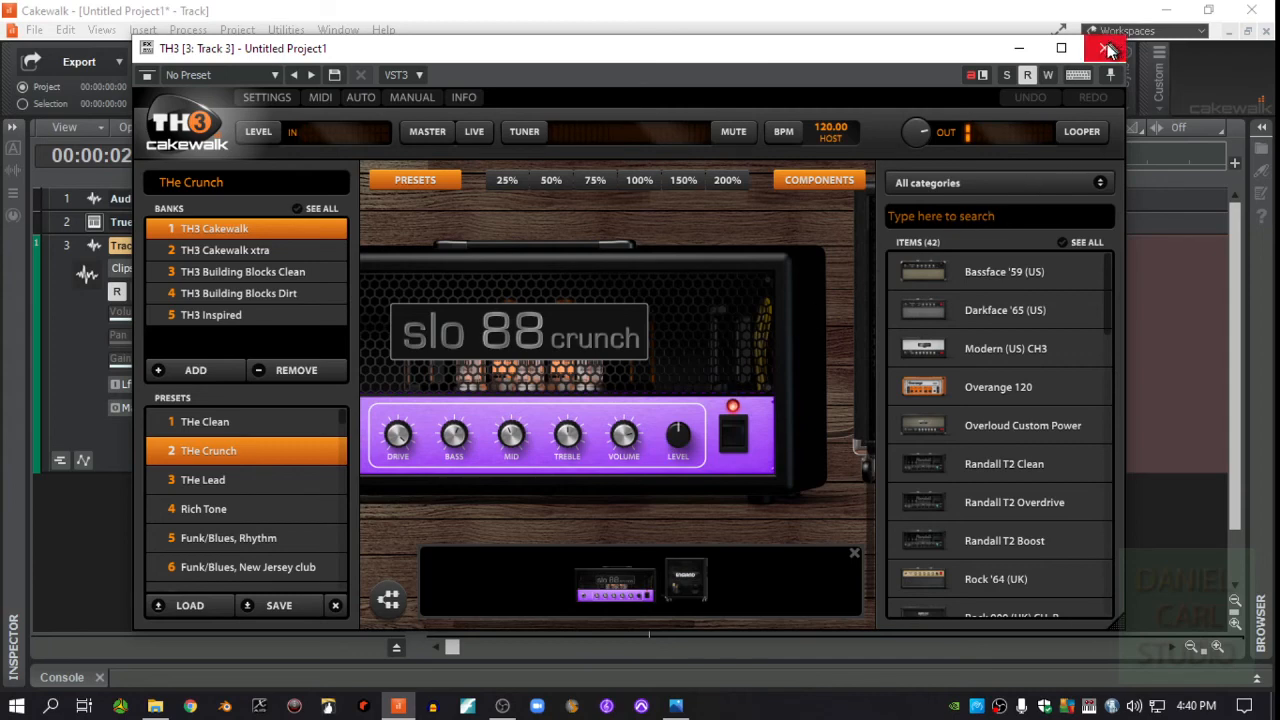
left_click(1108, 48)
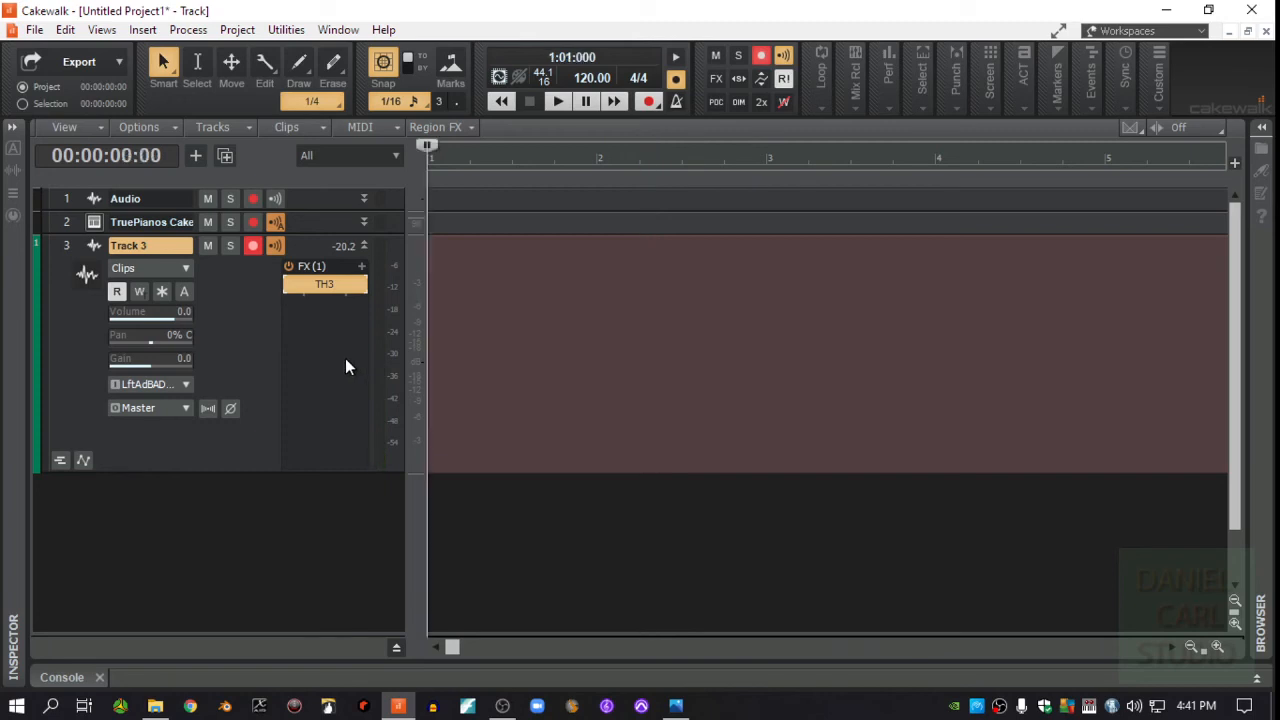
mouse_move(268, 370)
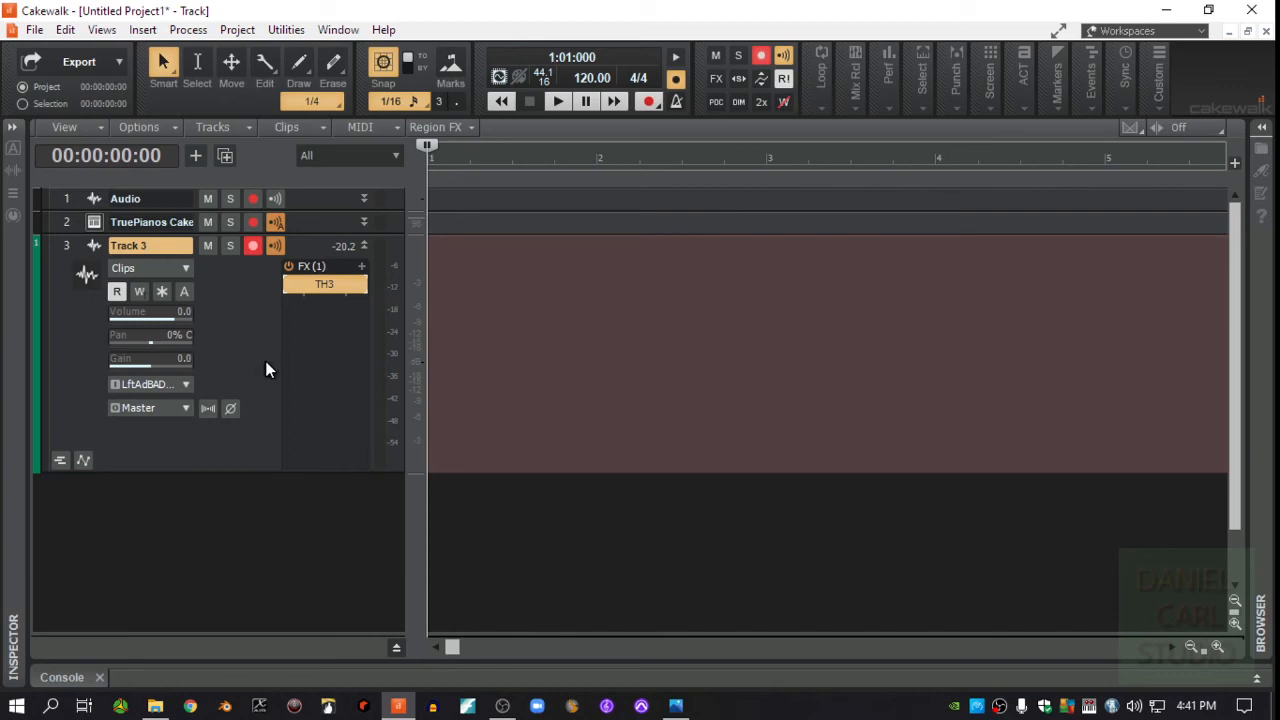
mouse_move(308, 356)
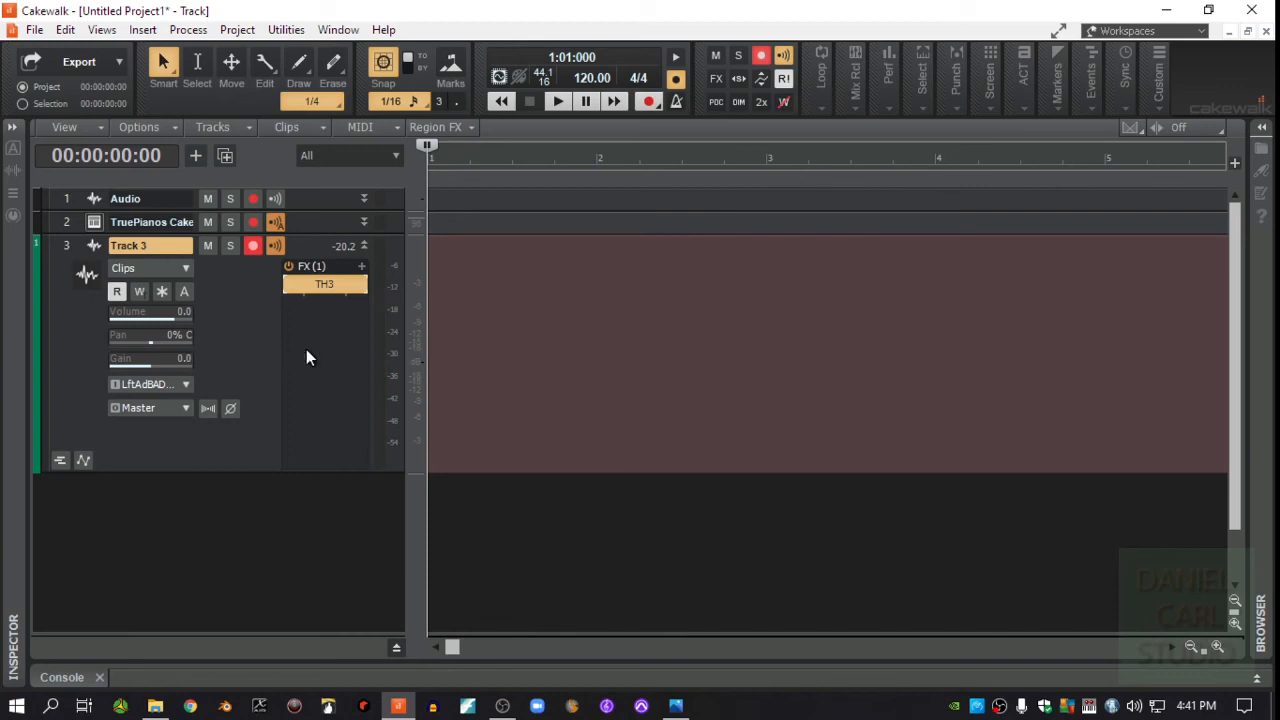